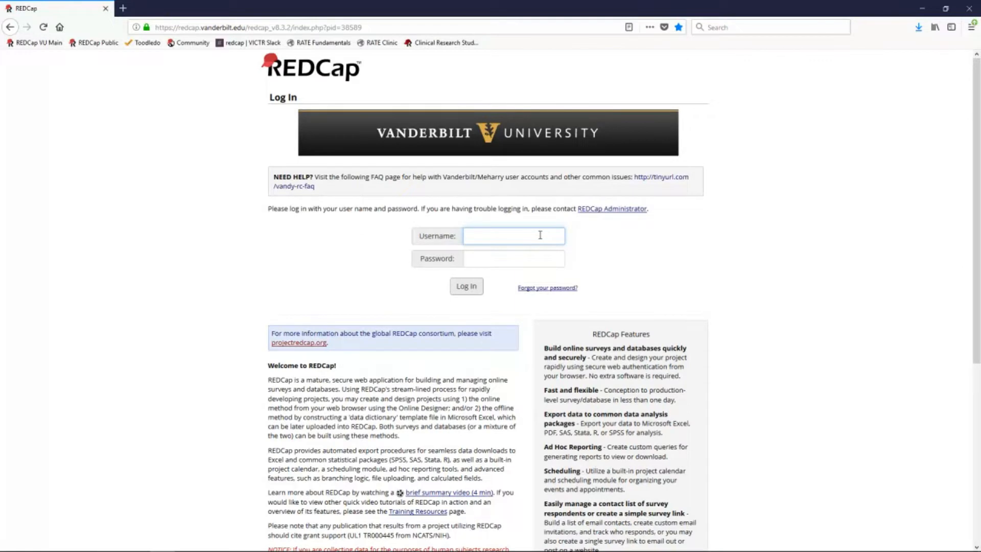
- Enter the REDCap username and password and submit them to log in
type("red_0005")
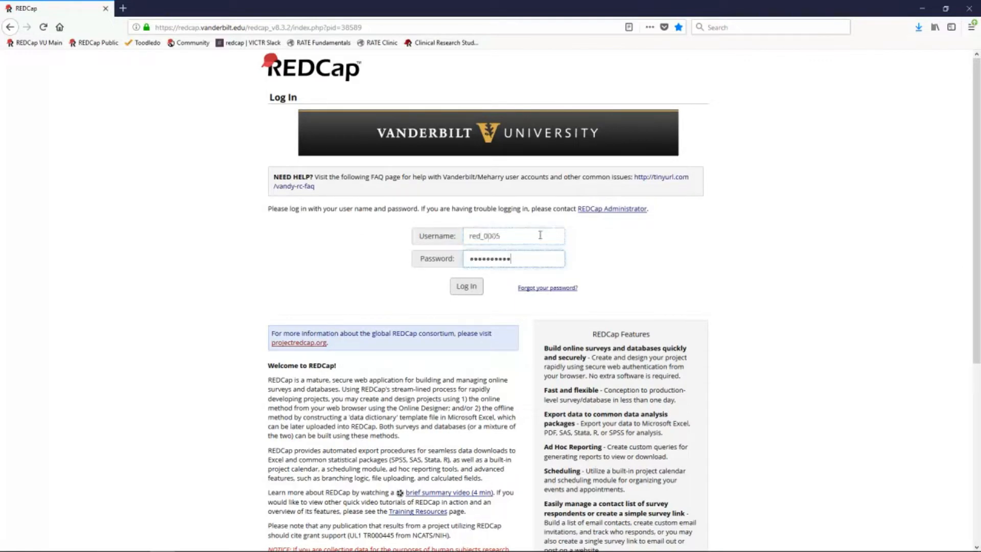
left_click(466, 286)
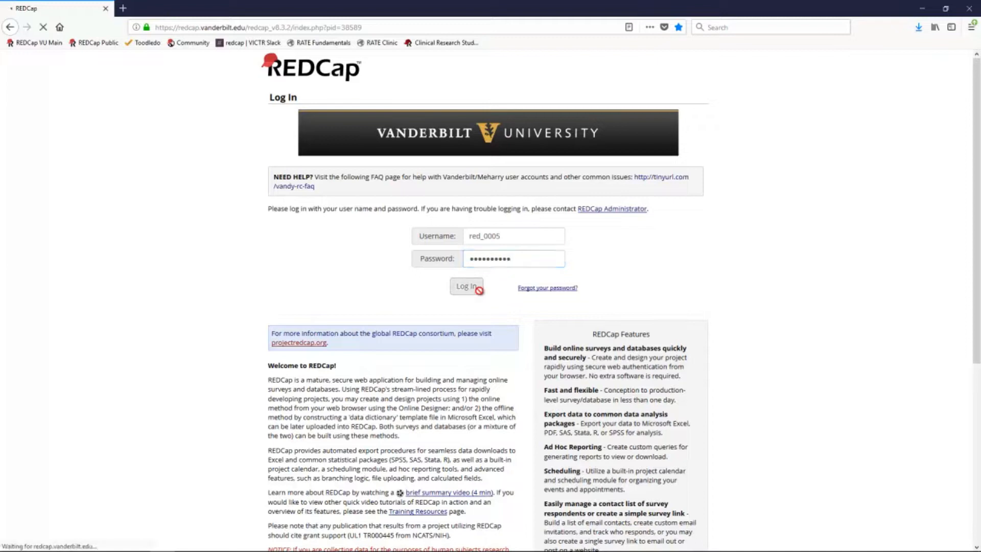
- Reach the Clinical Research Study project home and expand its Data Collection menu
left_click(466, 286)
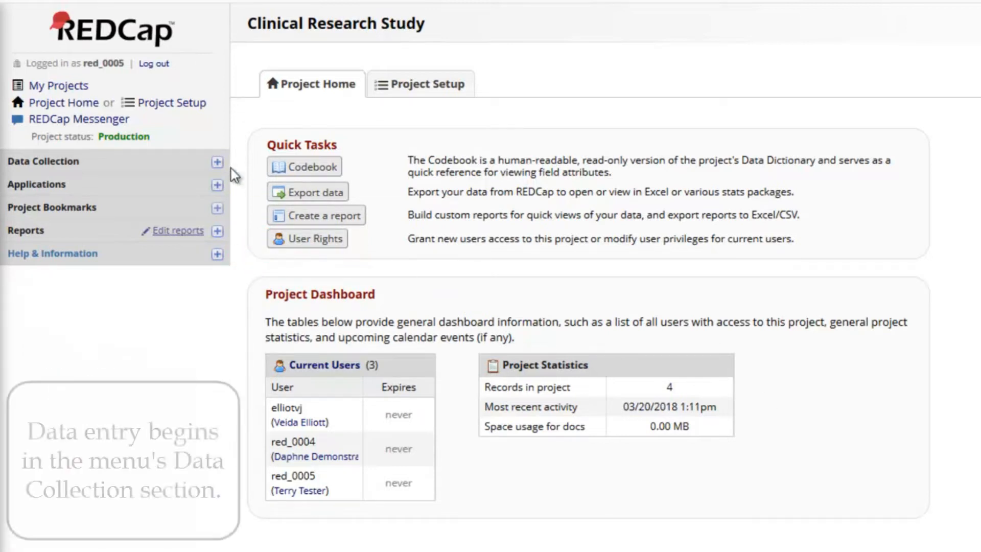
left_click(217, 162)
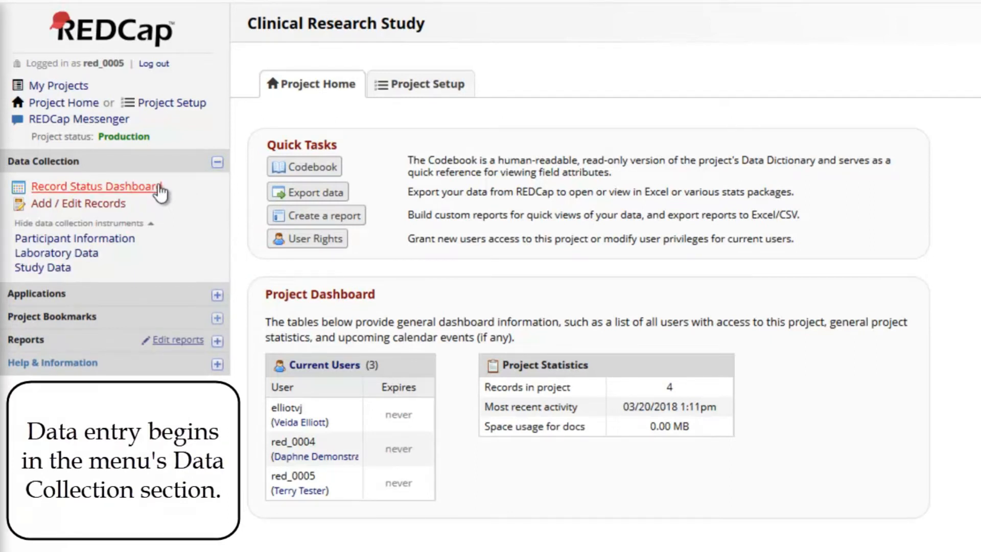
- Show the Record Status Dashboard listing all four records across the three instruments
left_click(96, 186)
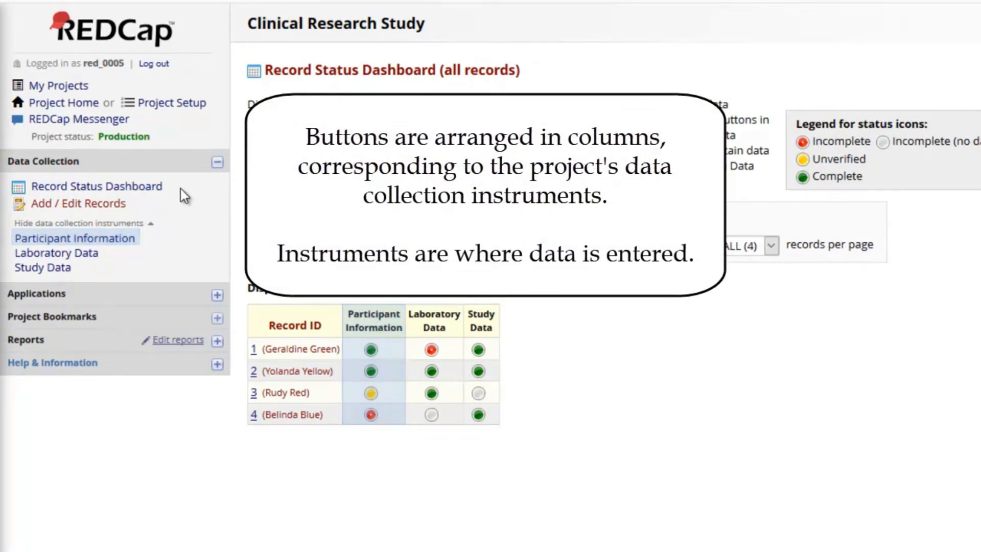
mouse_move(56, 253)
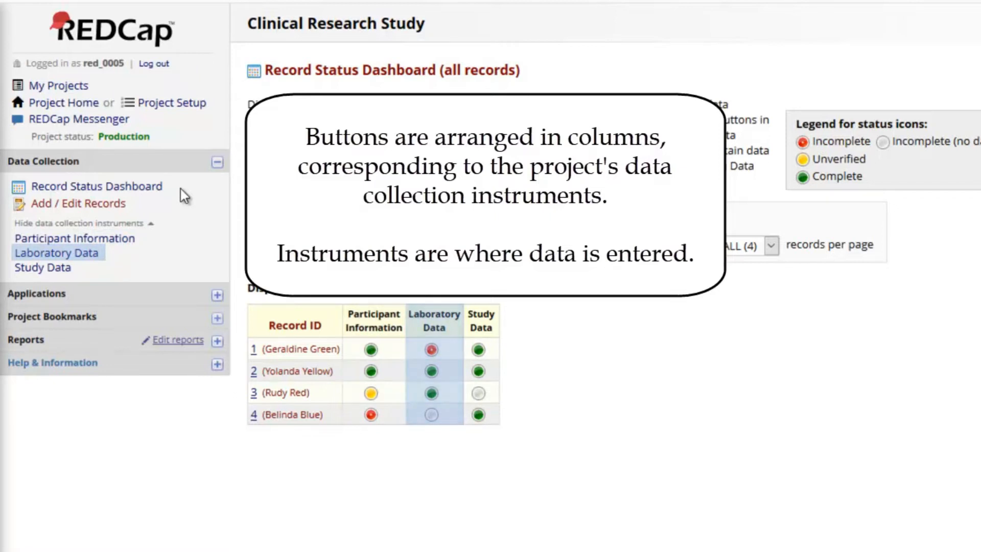
left_click(43, 267)
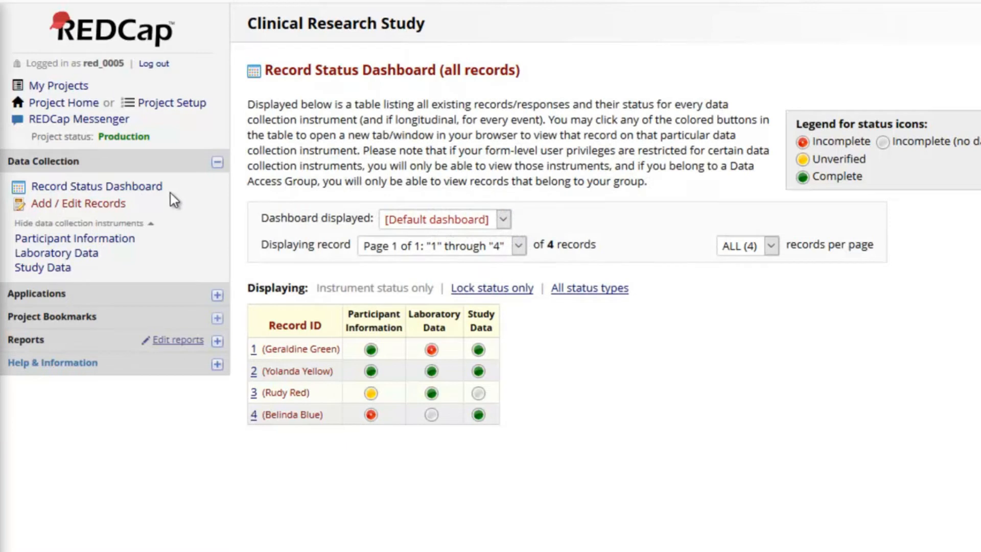
- Go to Add / Edit Records and try the data search with the query 'red'
left_click(78, 203)
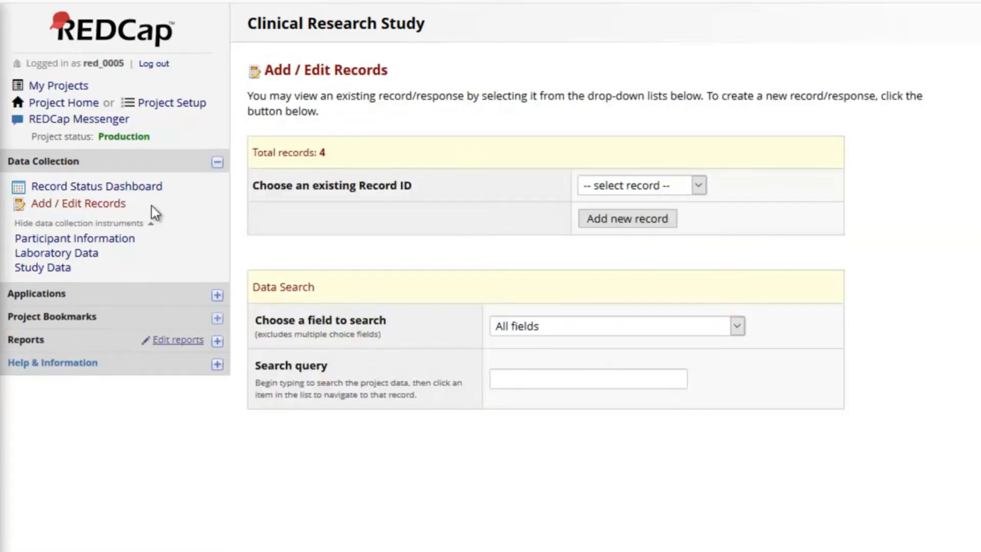
left_click(696, 185)
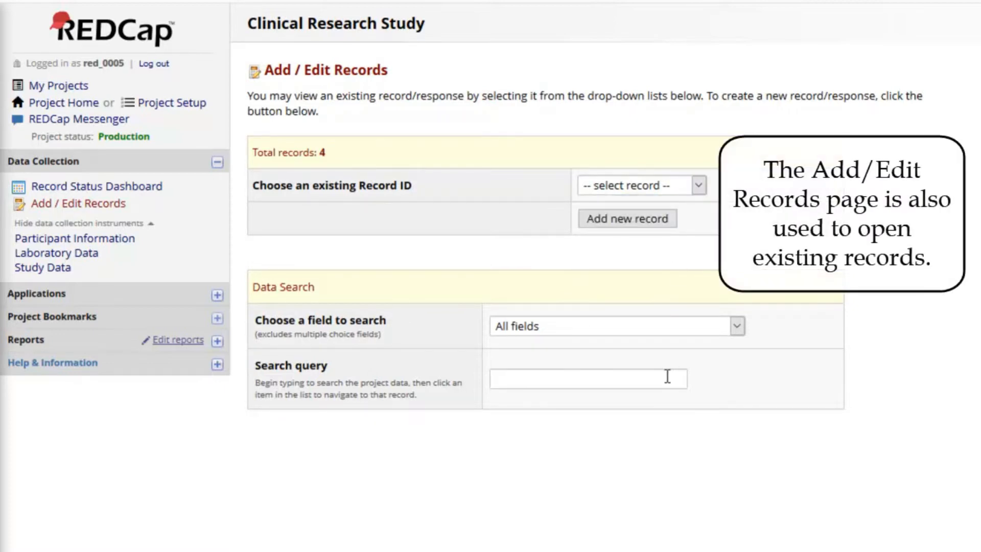
type("re")
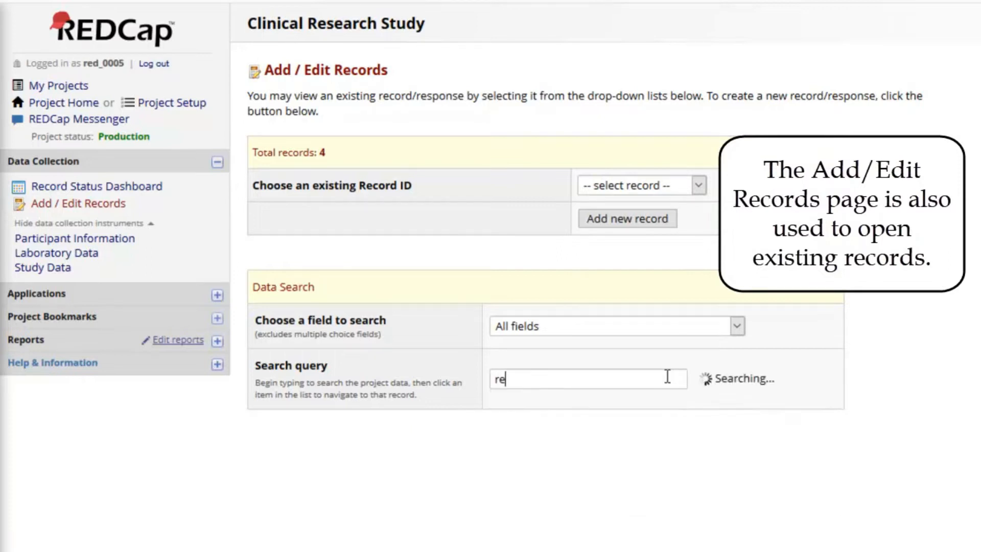
type("d")
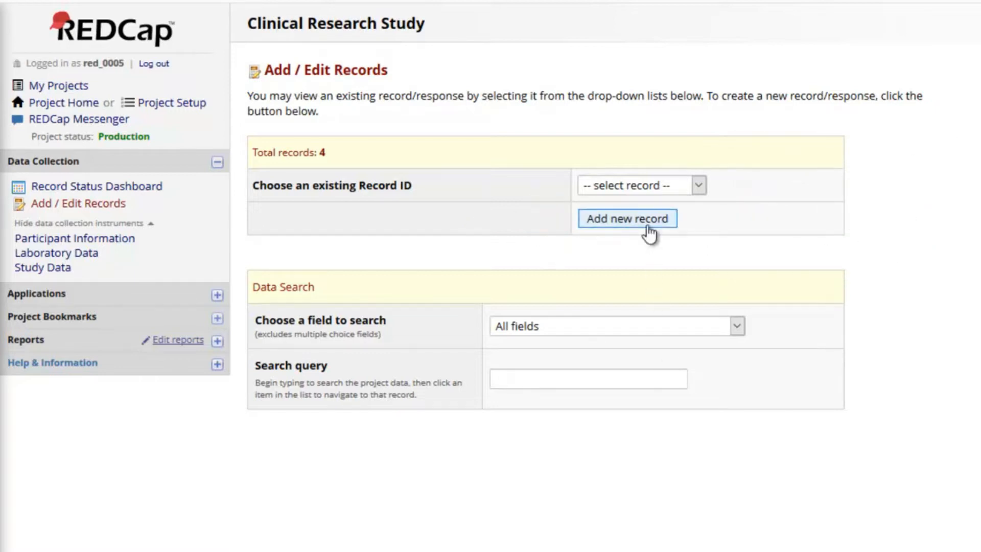
- Create a new record, ID 5, with its three empty instruments listed
left_click(626, 218)
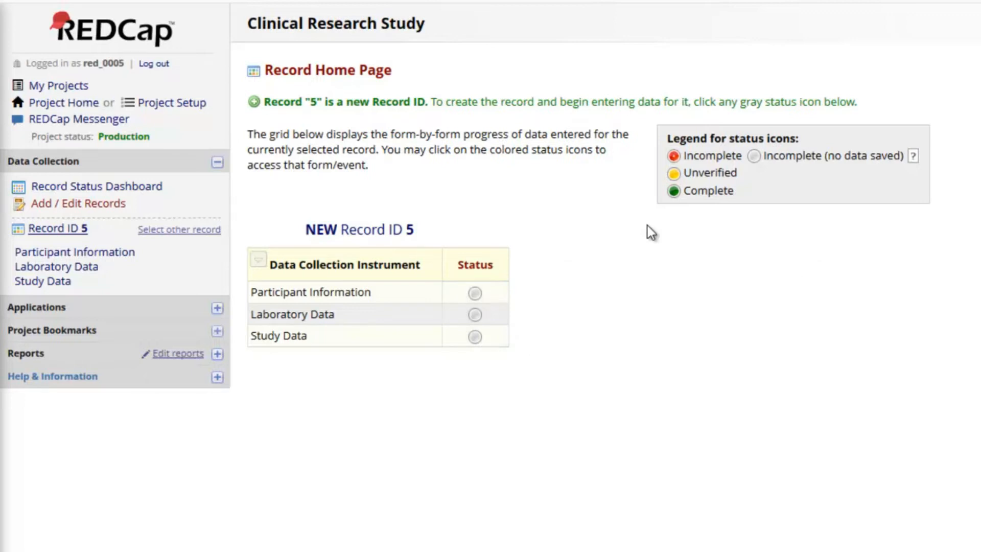
mouse_move(548, 270)
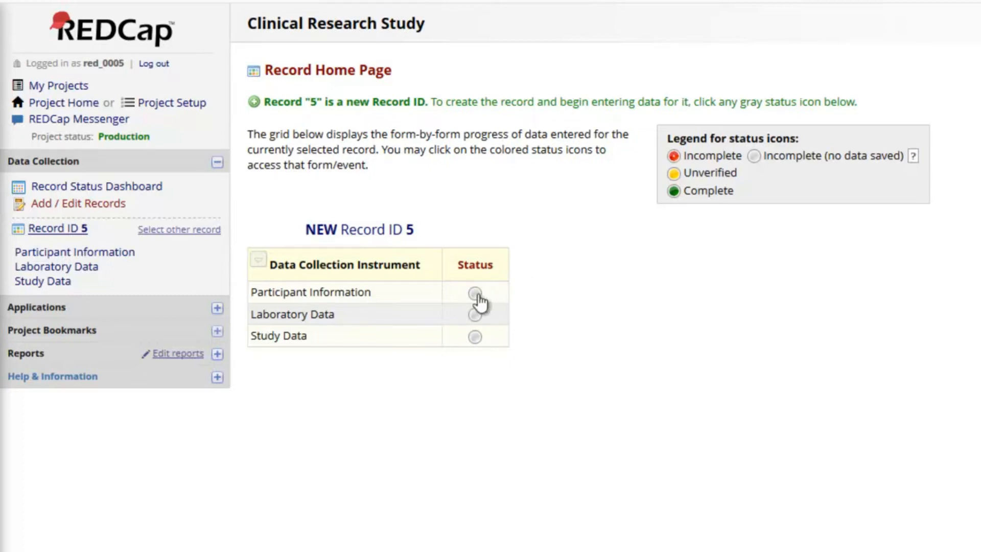
- Start the blank Participant Information form for record 5, ready at the First name field
left_click(475, 293)
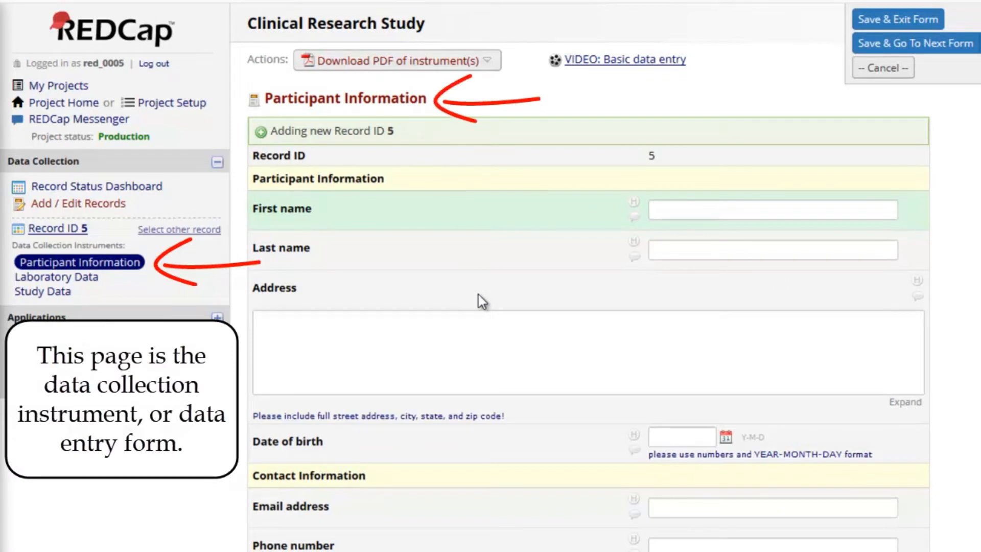
left_click(772, 209)
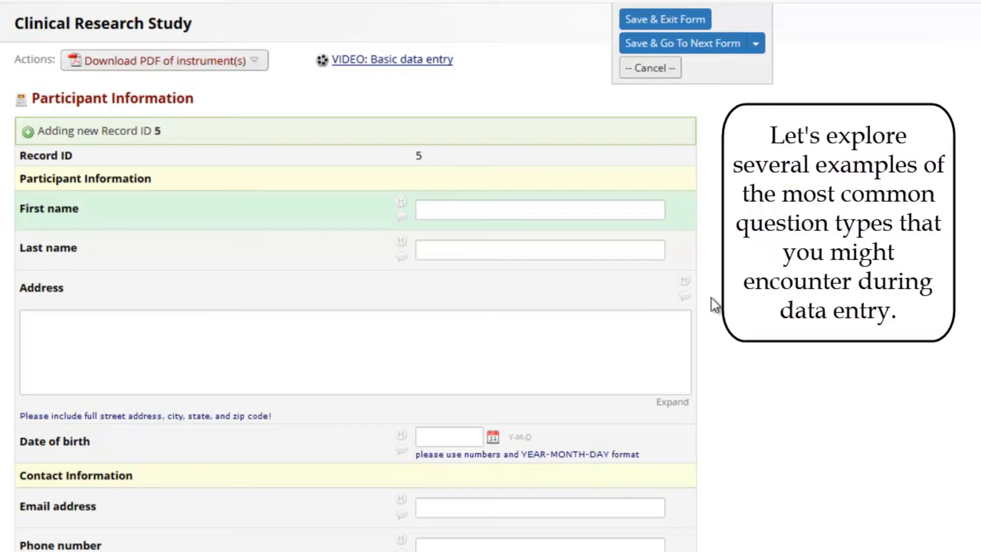
left_click(538, 209)
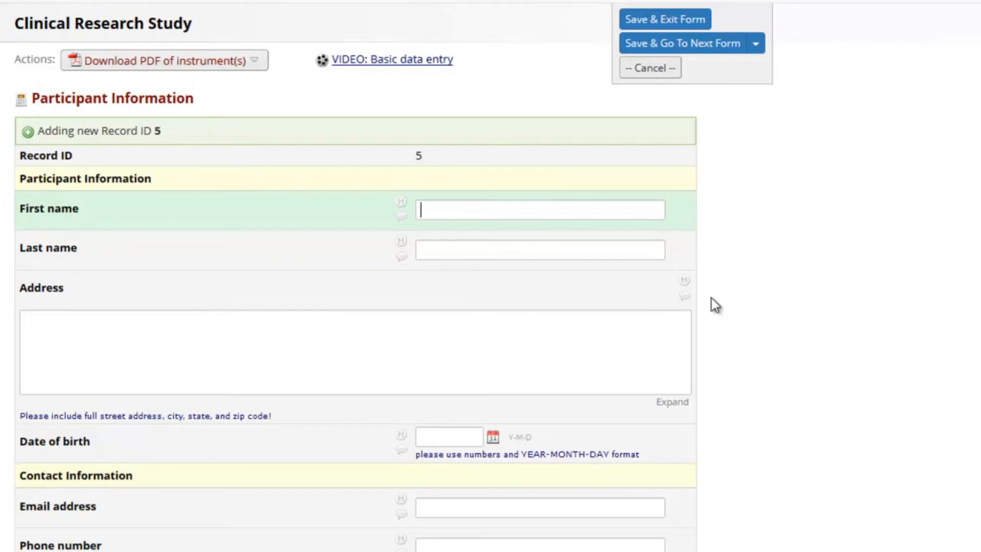
type("p")
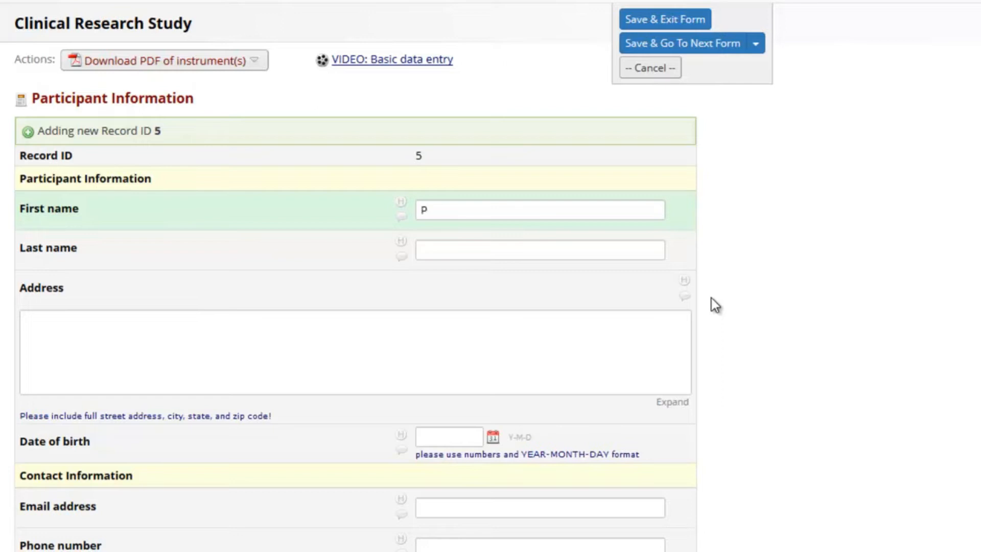
type("Patricia")
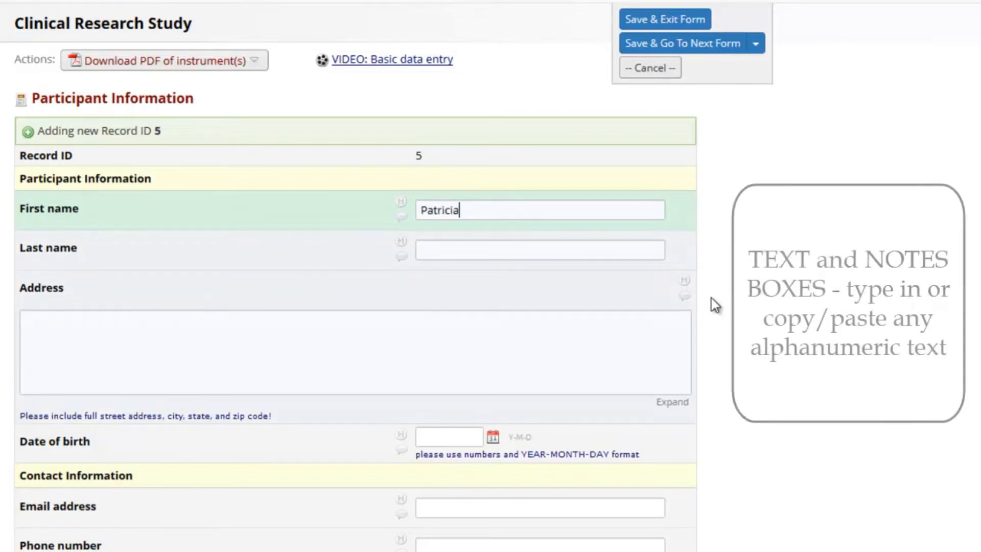
type("Purple")
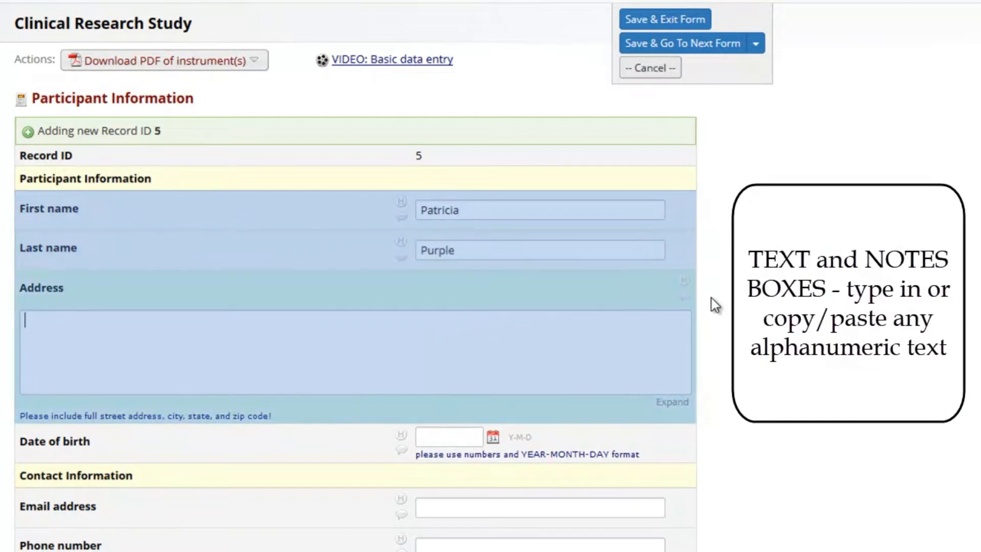
- Enter the address 123 Main St., Nashville, TN 12345 in the Address box
type("123")
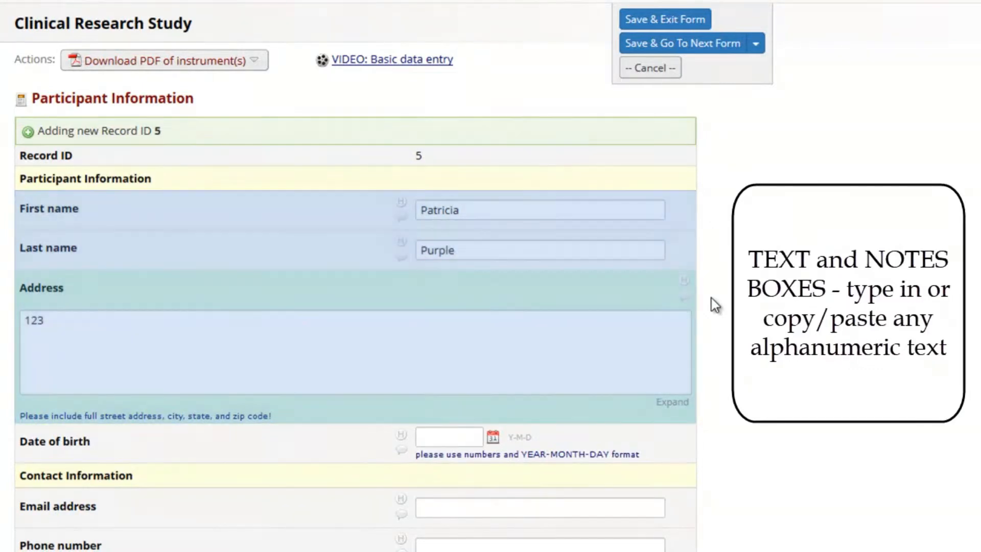
type("Main St")
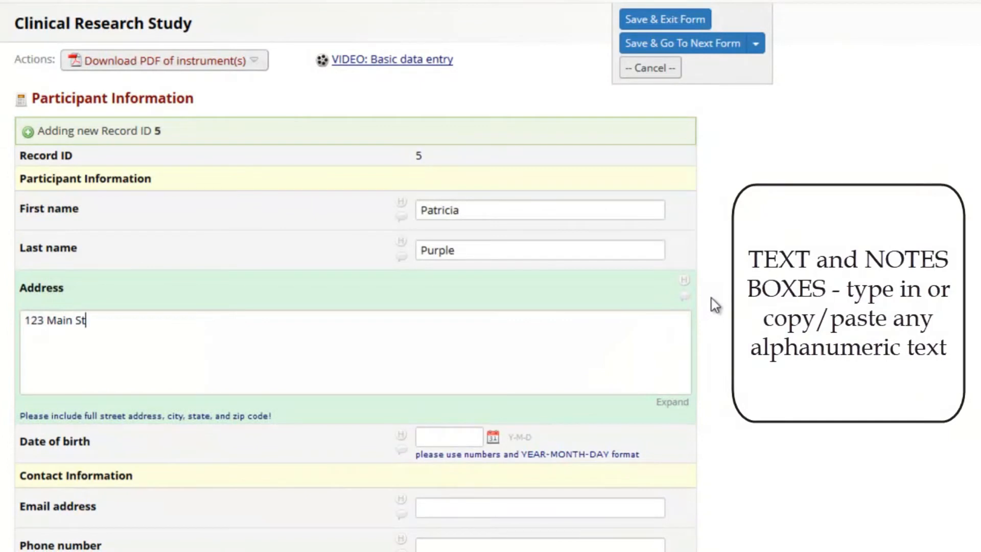
type(".")
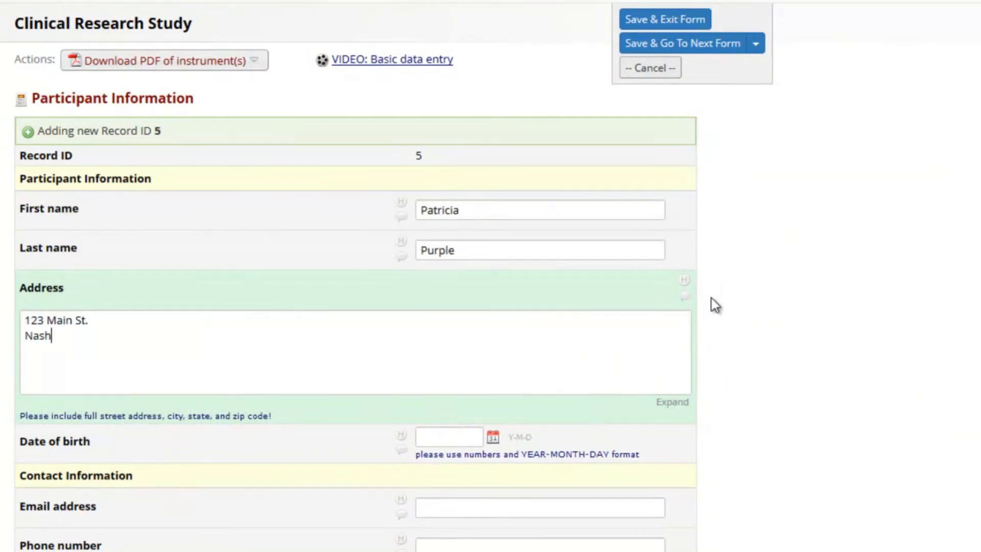
type("ville, TN")
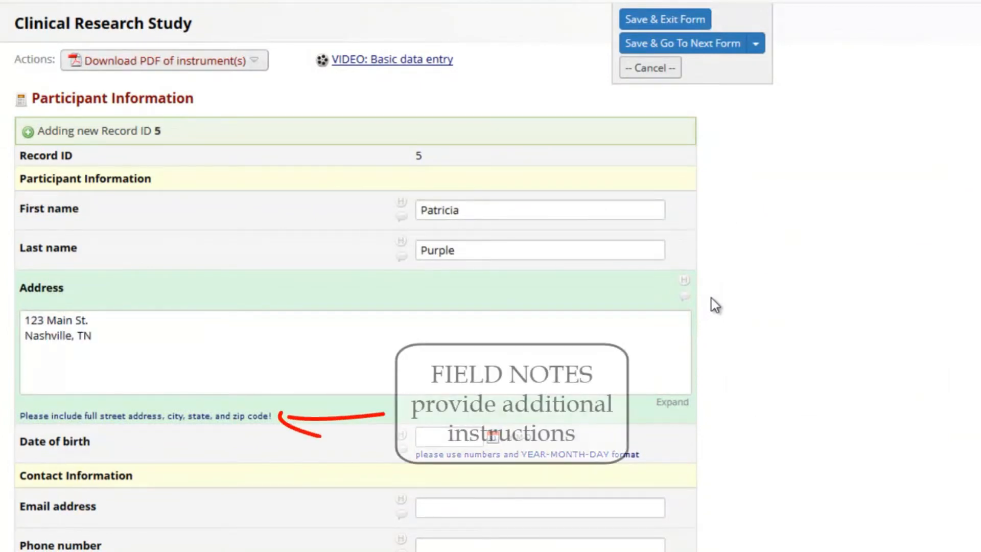
type("12345")
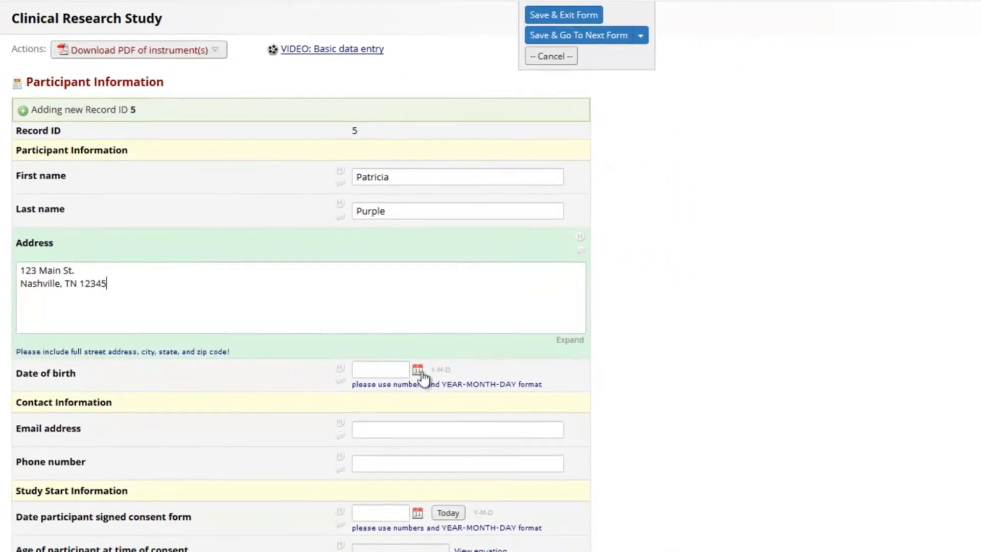
- Pick date of birth 1970-08-02 from the calendar: year 1970, month Aug, day 2
left_click(417, 369)
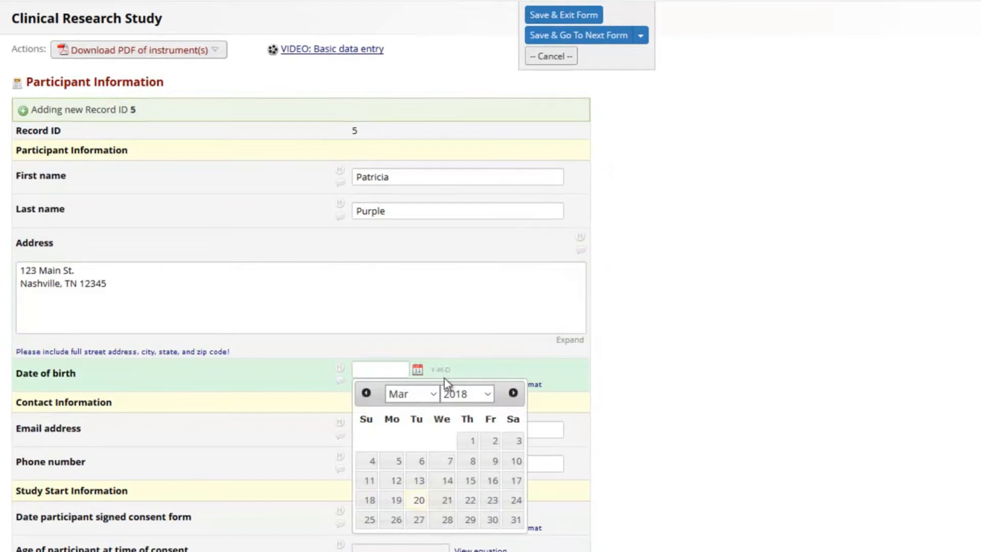
left_click(466, 393)
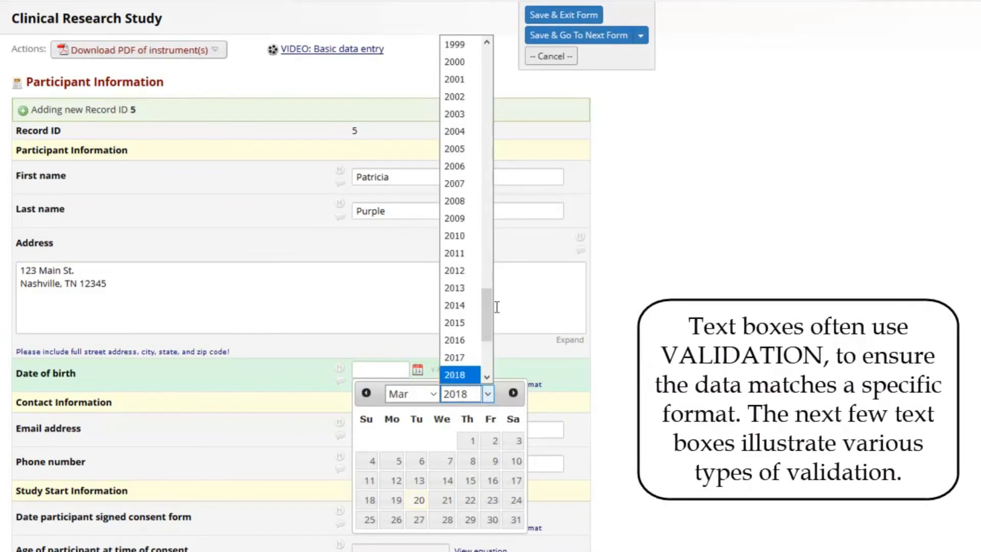
scroll("up", 3)
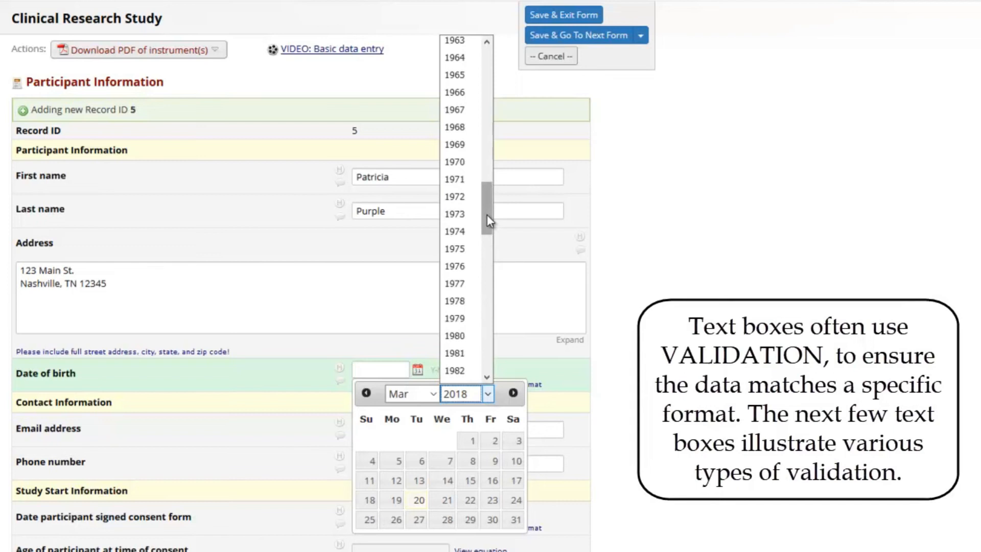
left_click(455, 161)
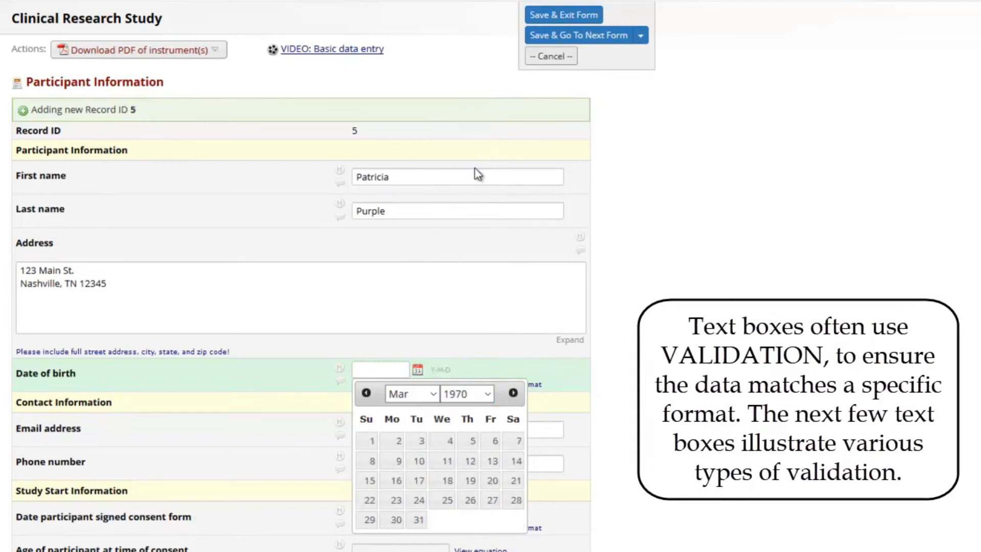
left_click(411, 394)
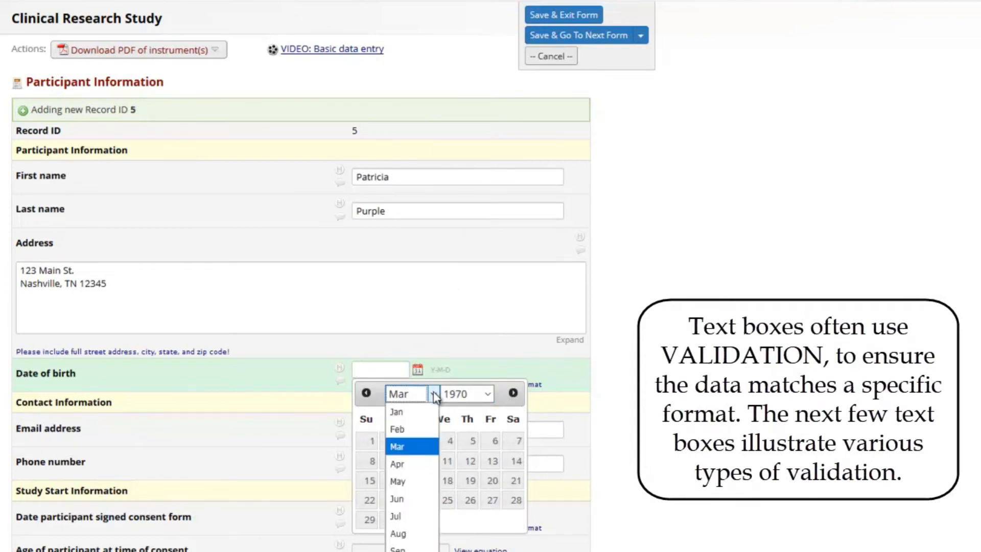
left_click(397, 534)
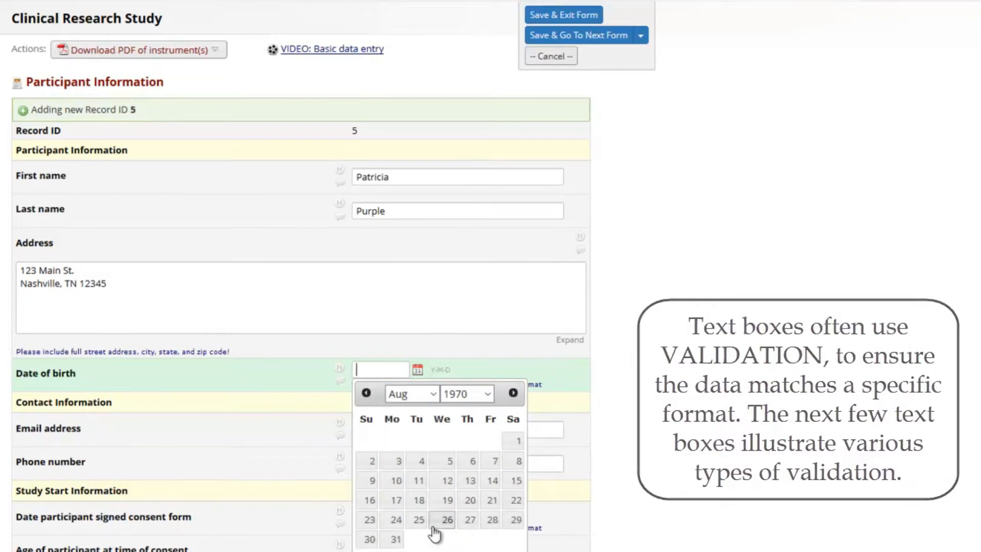
scroll("down", 3)
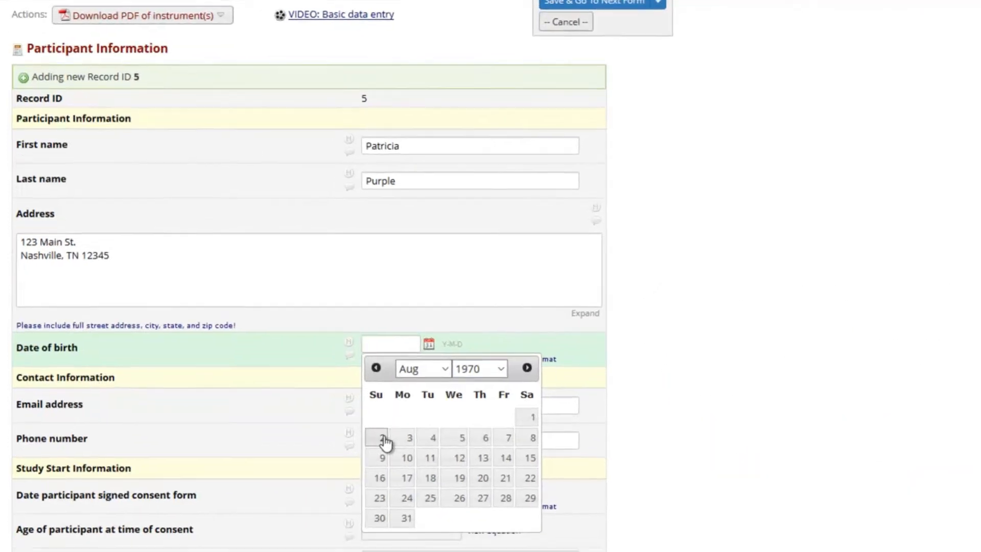
left_click(378, 437)
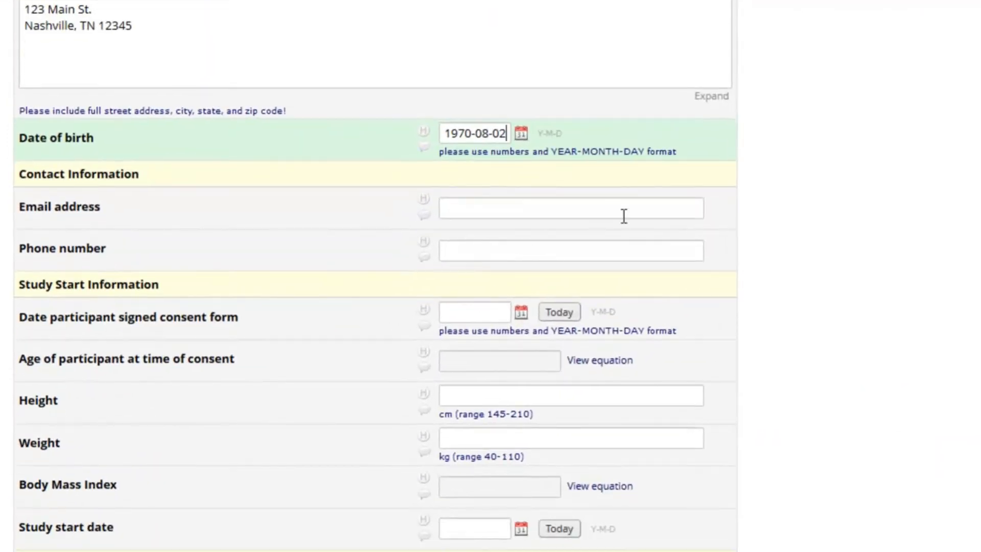
mouse_move(748, 206)
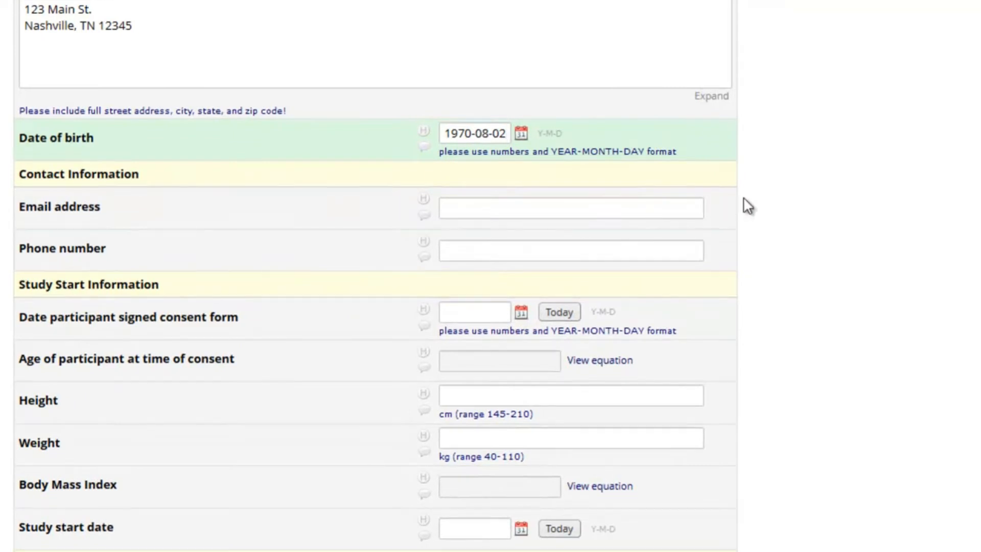
- Enter the email ending ymail.biz, correcting the invalid-email alert, and phone 555512
left_click(569, 208)
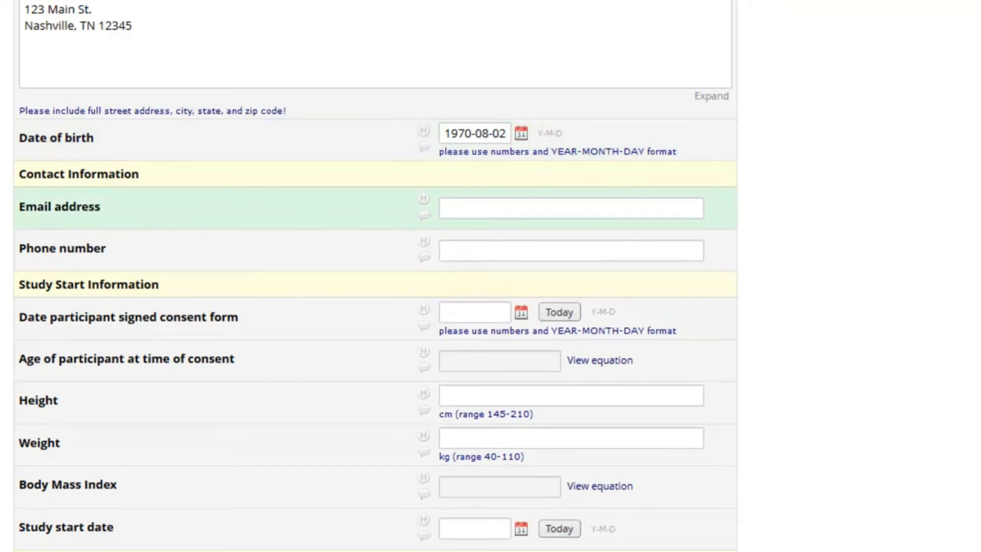
scroll("down", 3)
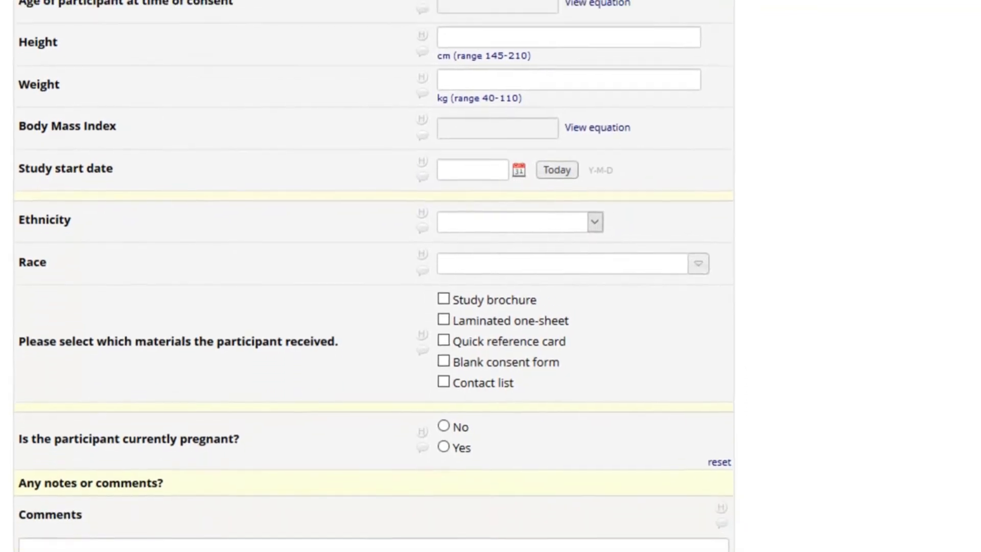
scroll("up", 3)
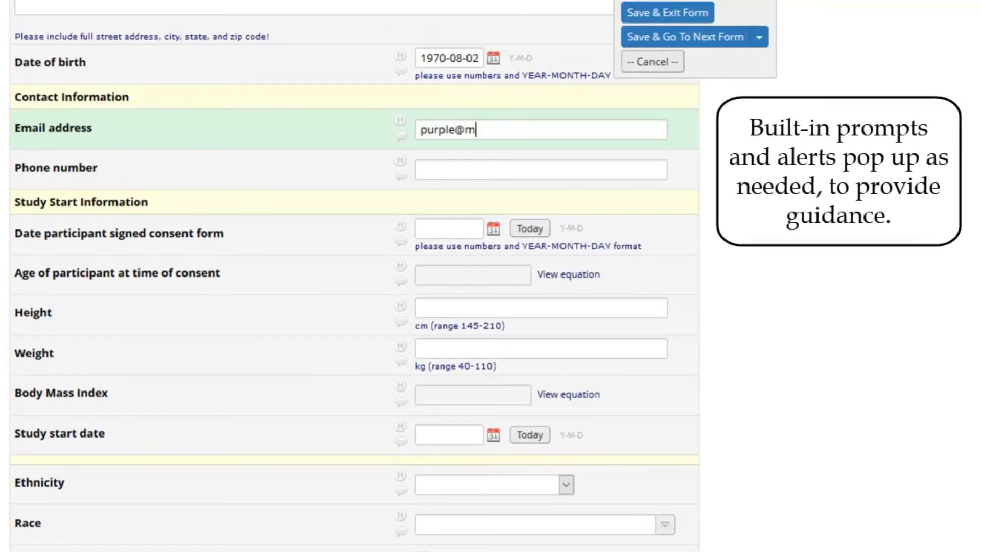
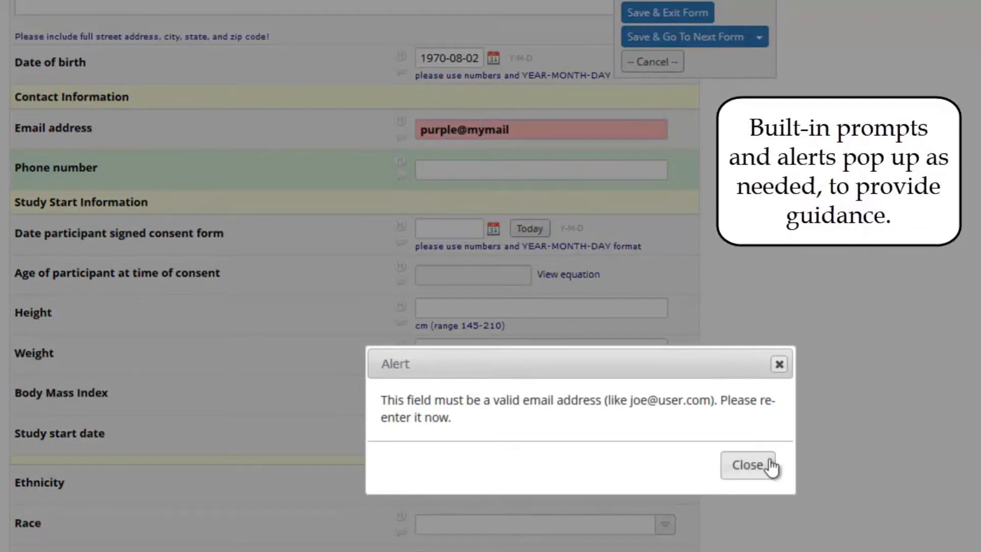
left_click(748, 465)
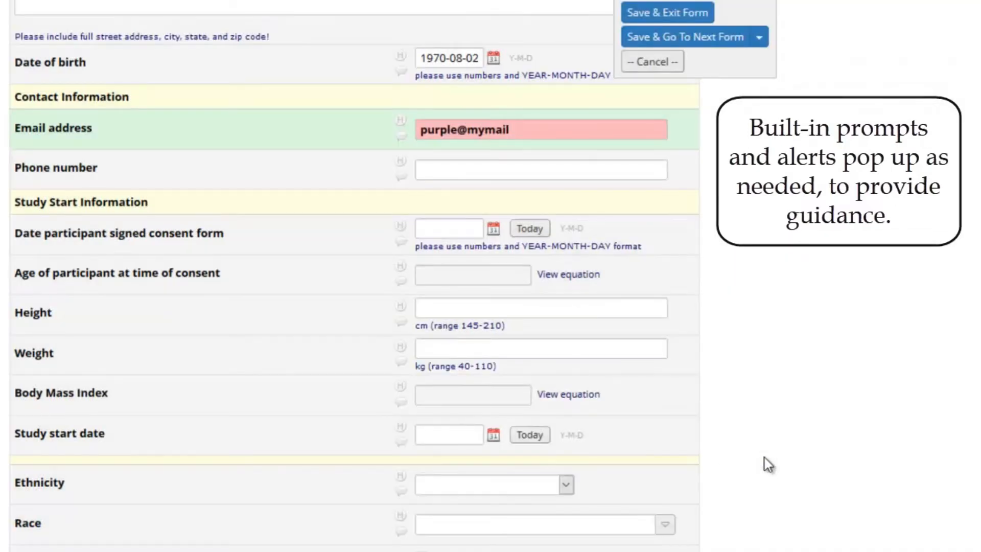
type(".biz")
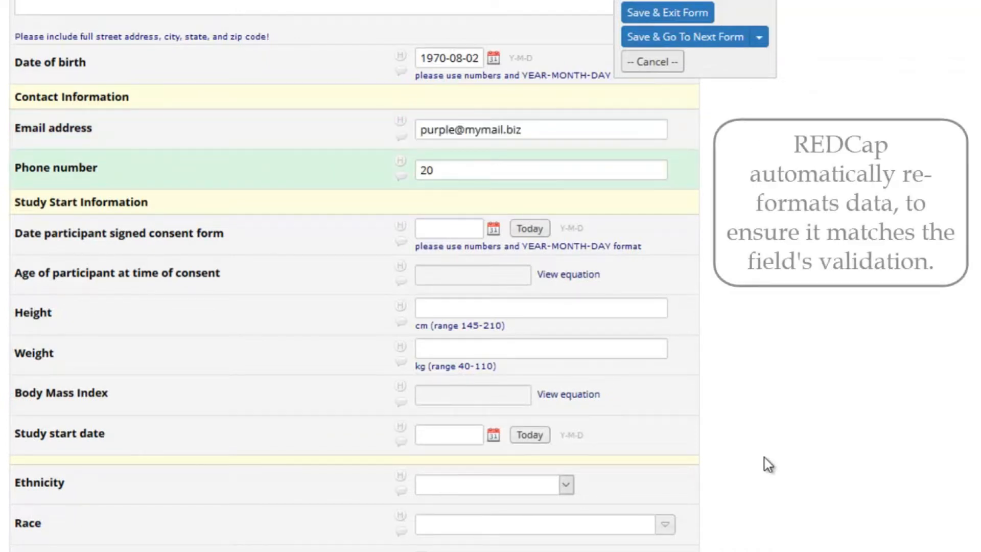
type("55551212")
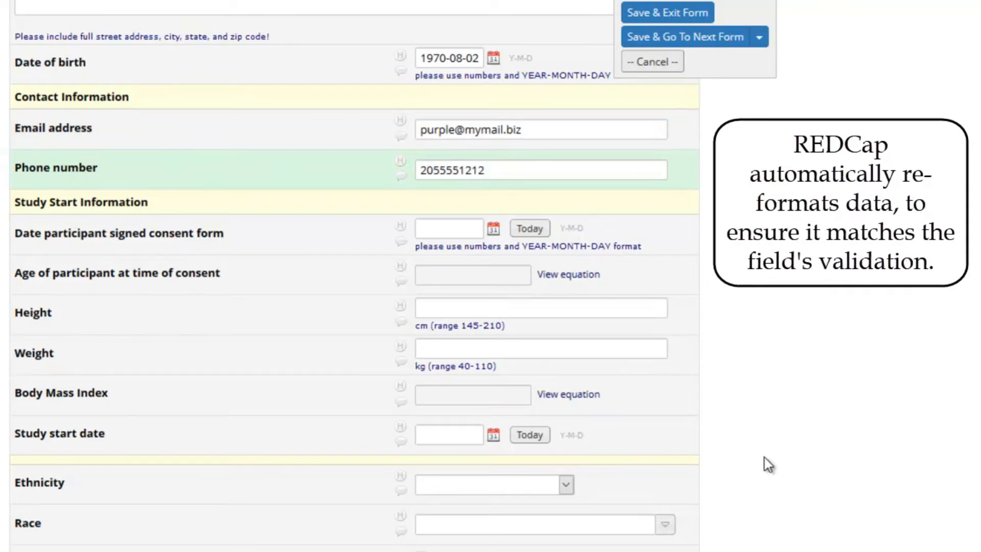
- Enter consent date 2017-04-01, height 200 and weight 100, fixing the range and numeric alerts
left_click(448, 228)
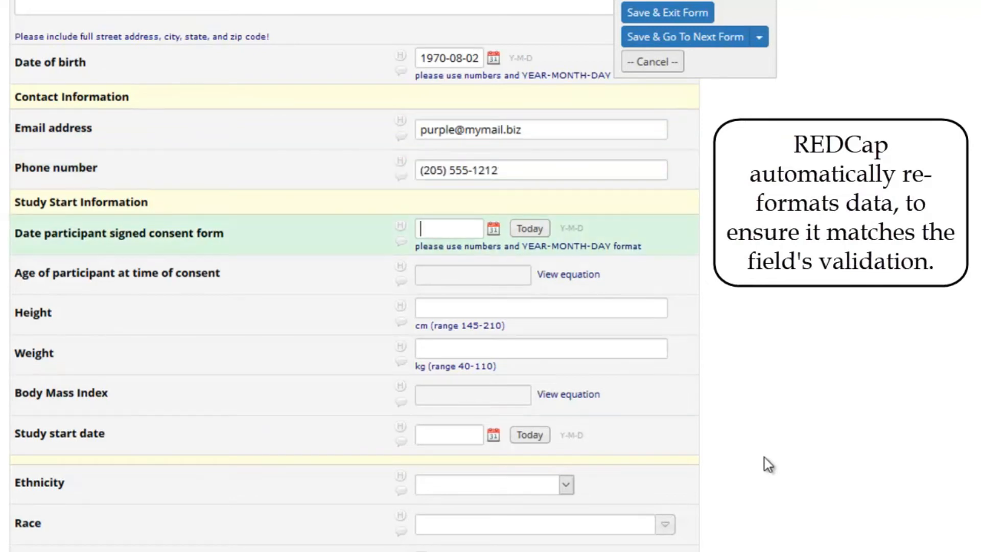
type("2017")
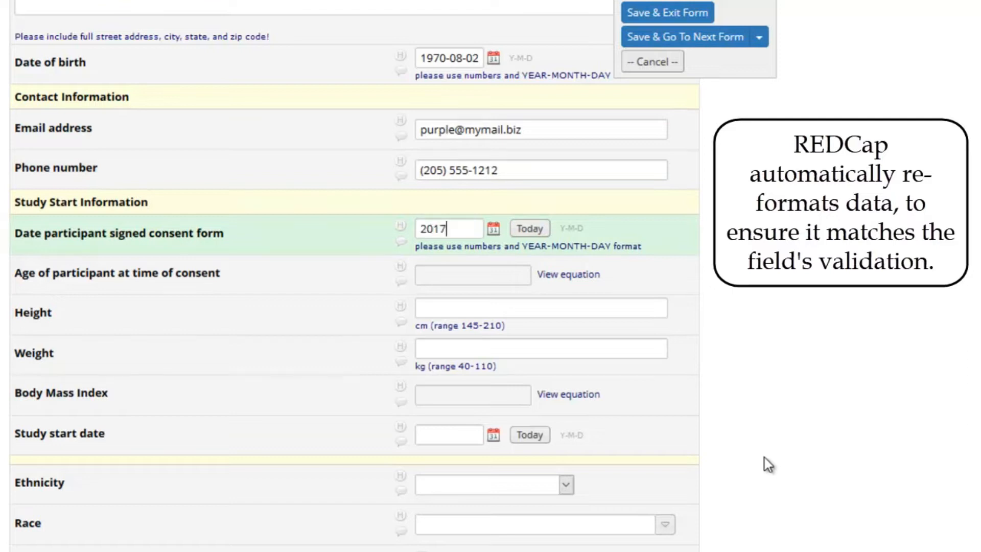
type("-4-")
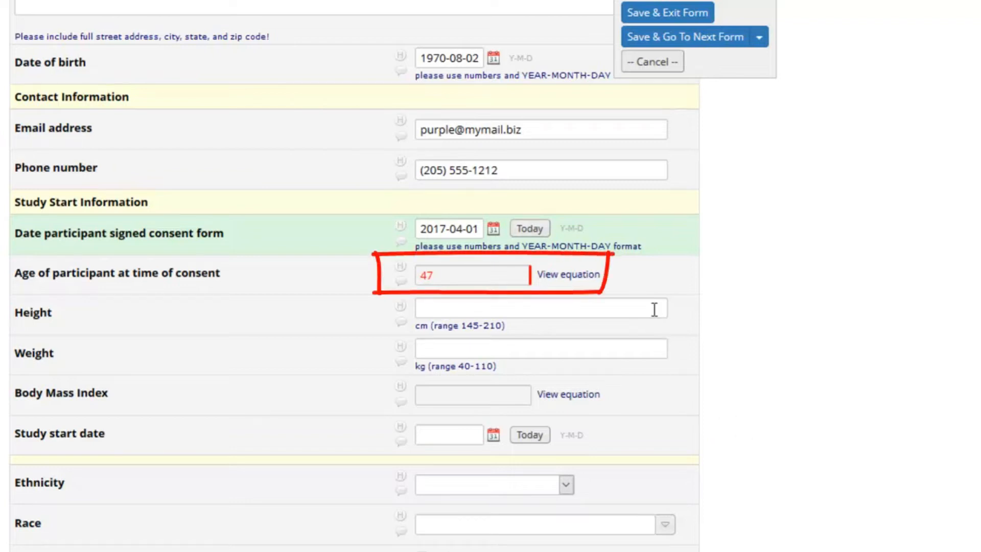
type("2000")
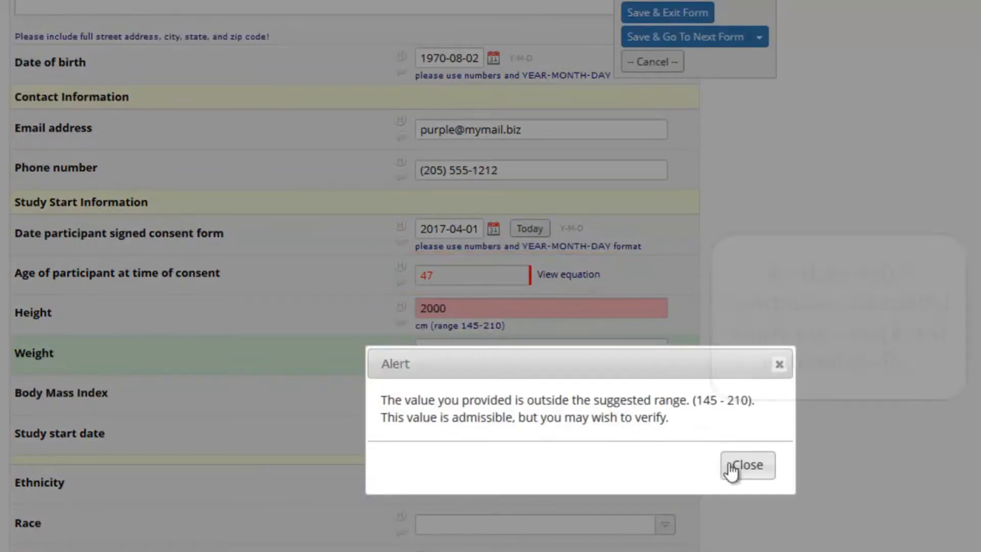
left_click(746, 465)
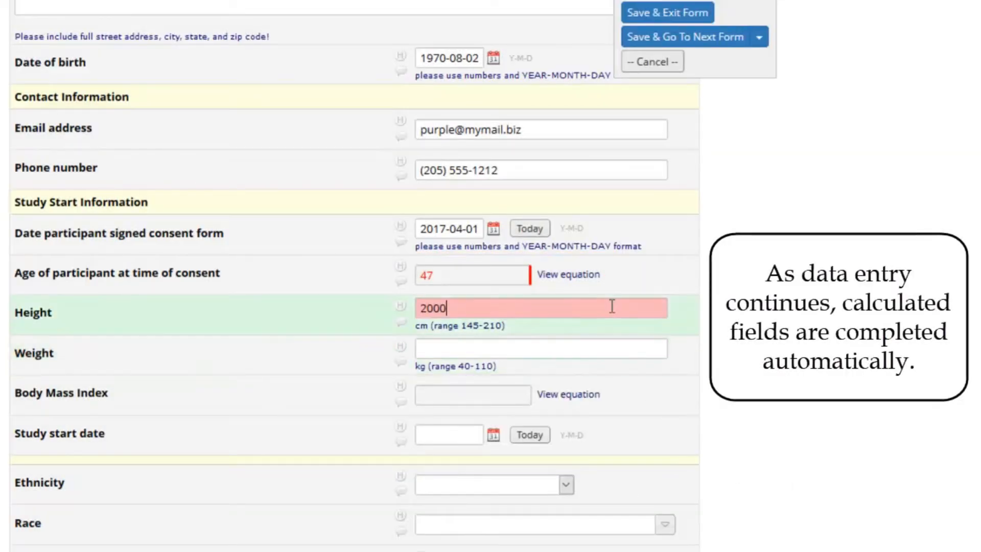
key("Backspace")
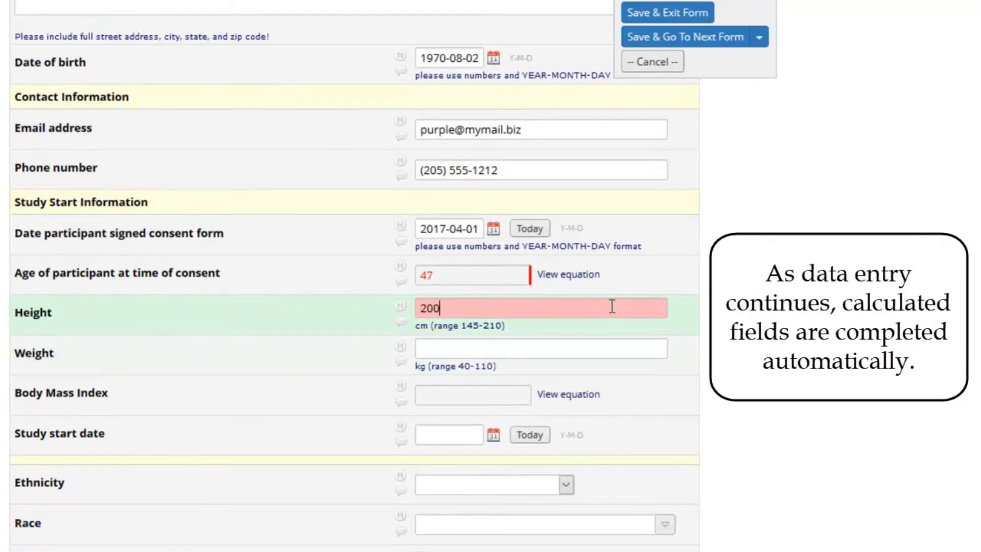
type("hundred")
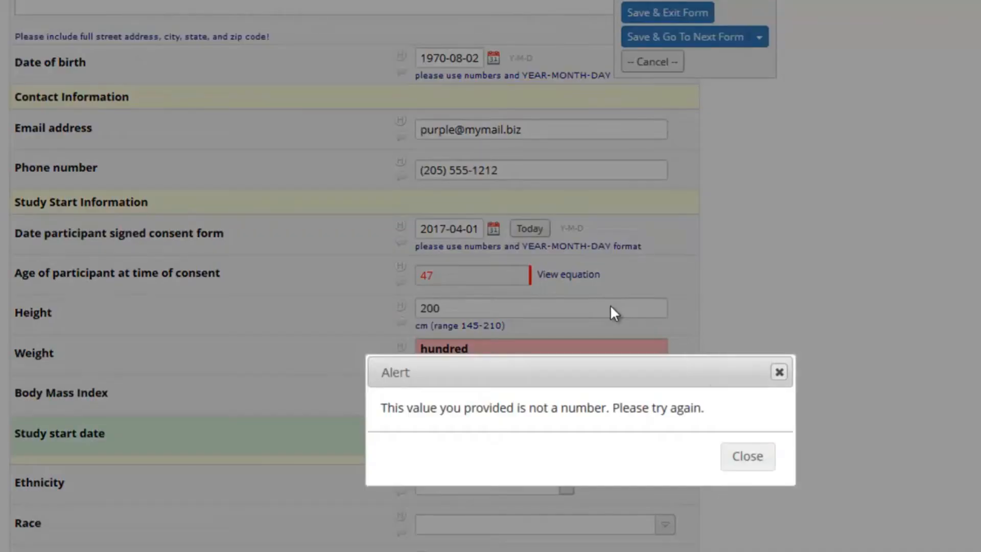
left_click(746, 456)
type("100")
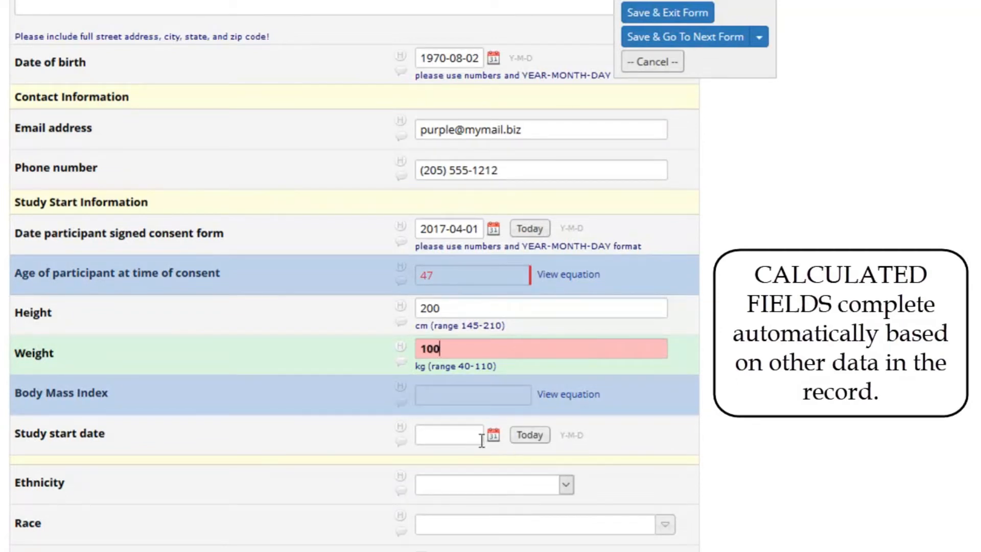
- Enter the study start date 2017-04-13
type("2017")
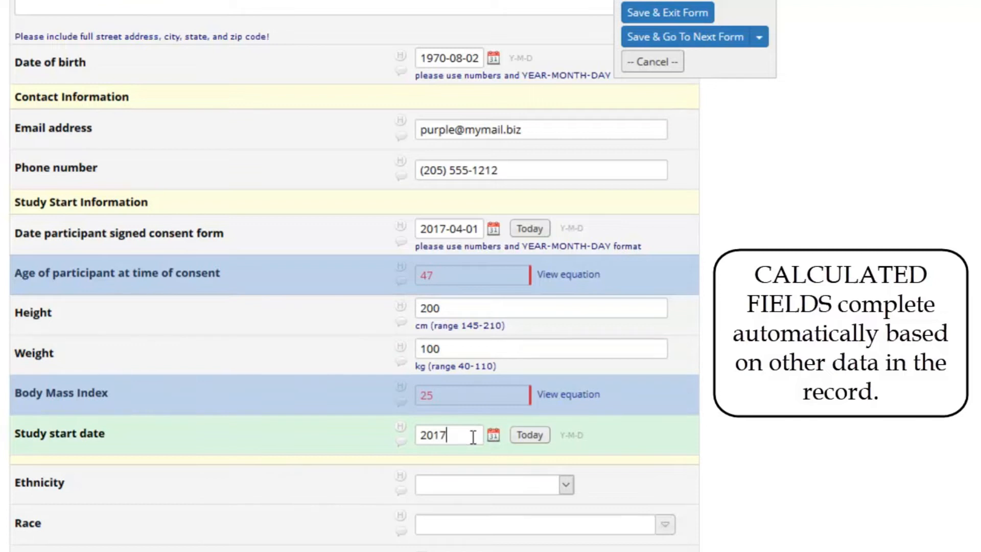
type("-4")
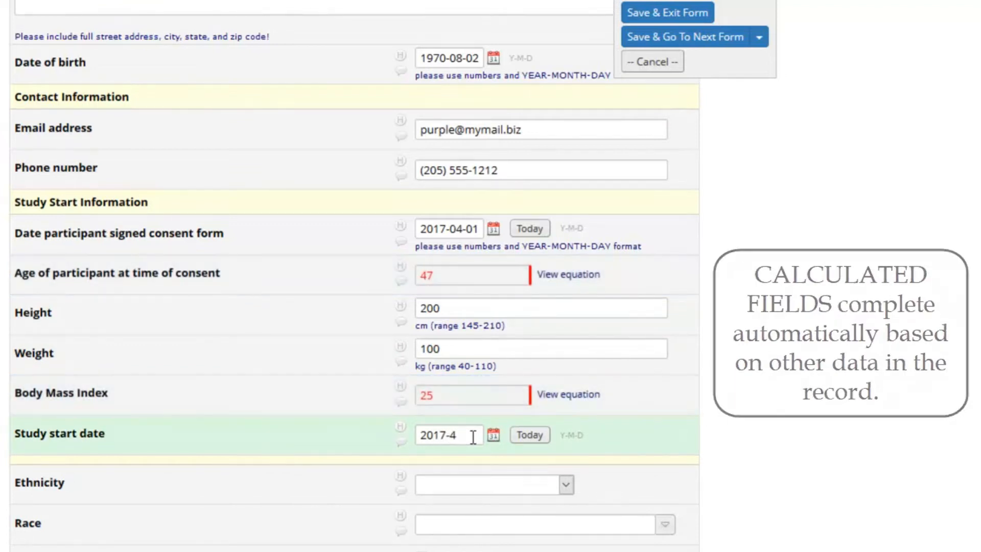
type("-13")
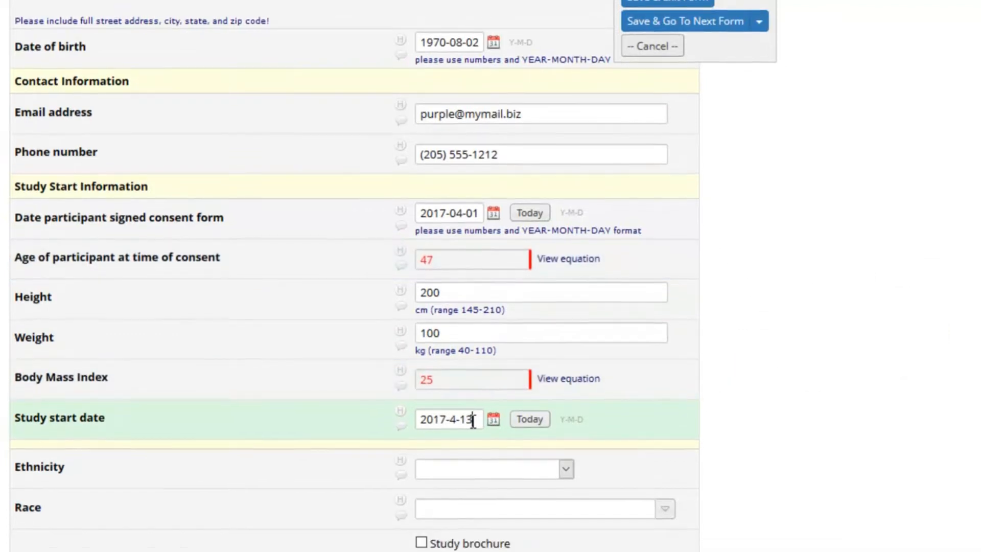
- Set ethnicity to Unknown / Not Reported and race to Asian via the 'asi' autocomplete
scroll("down", 3)
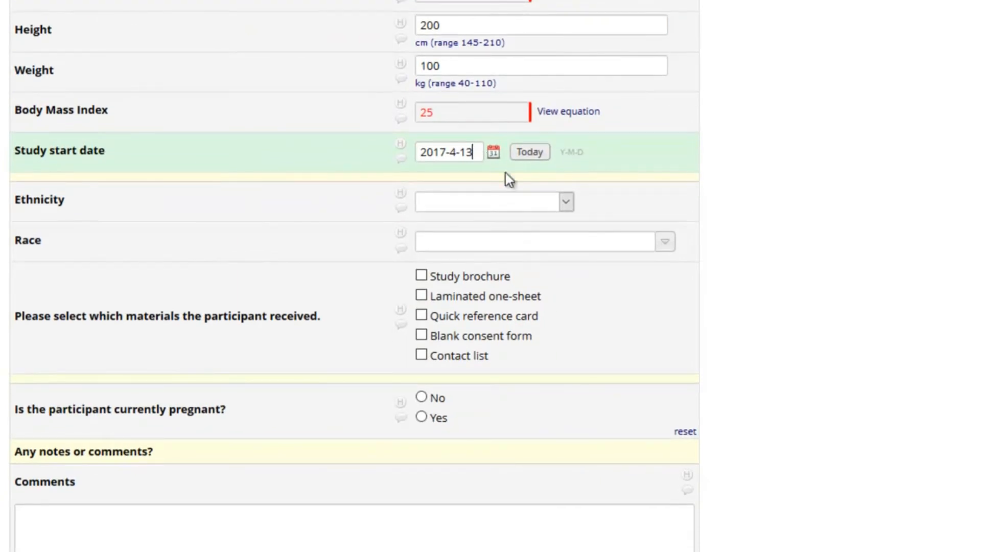
left_click(565, 201)
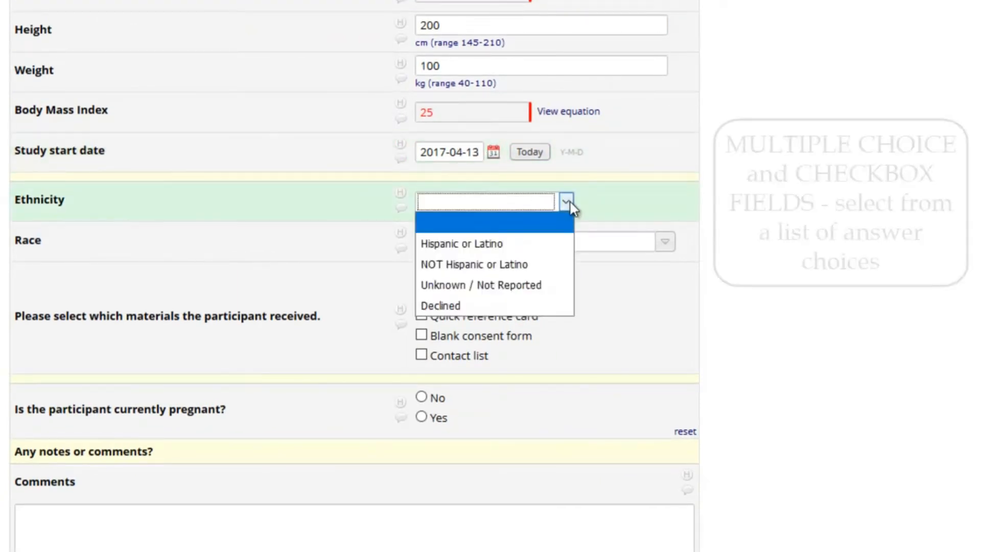
left_click(479, 285)
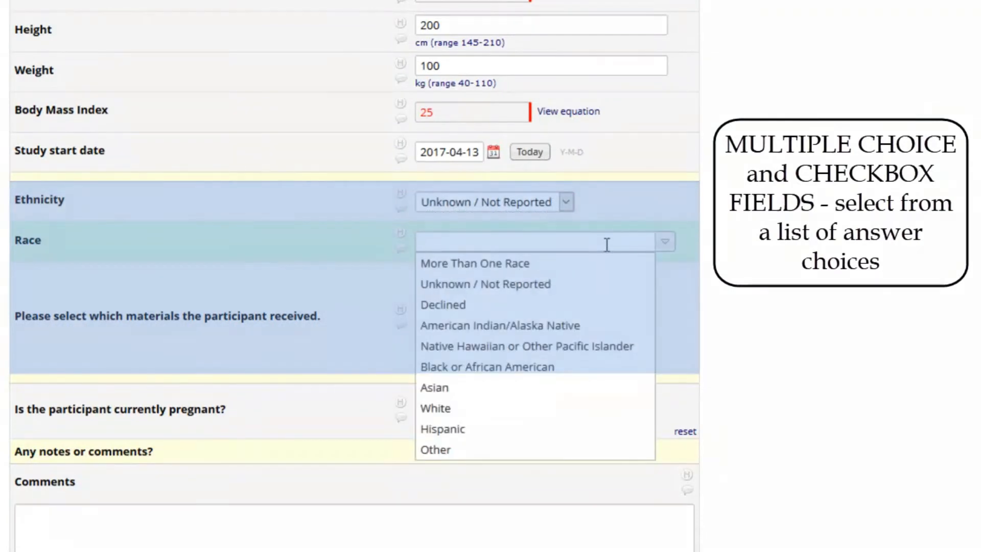
type("a")
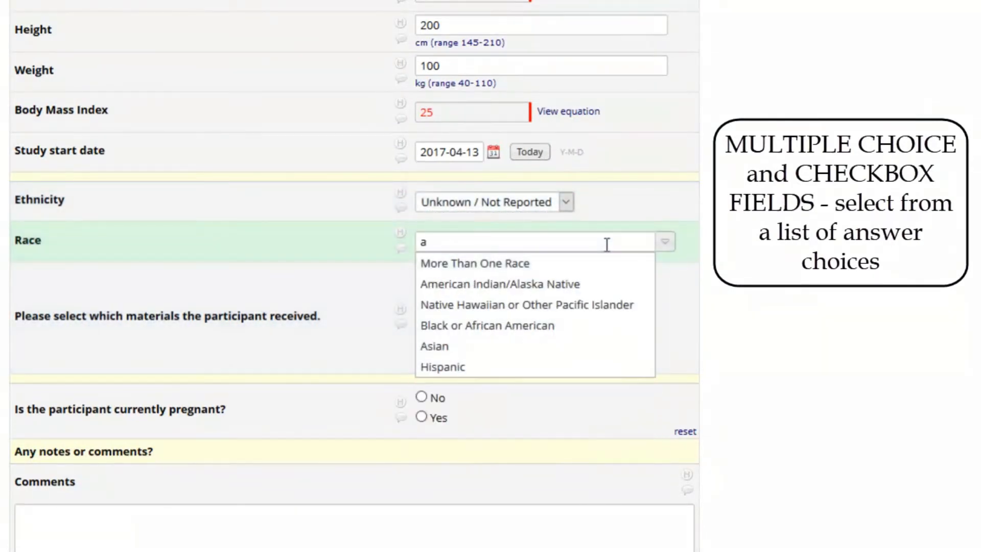
type("s")
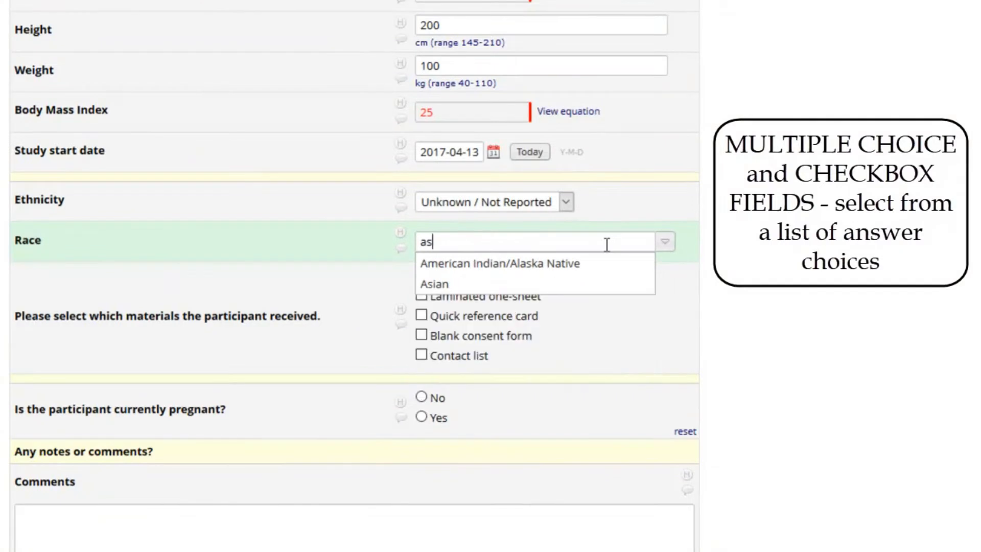
type("i")
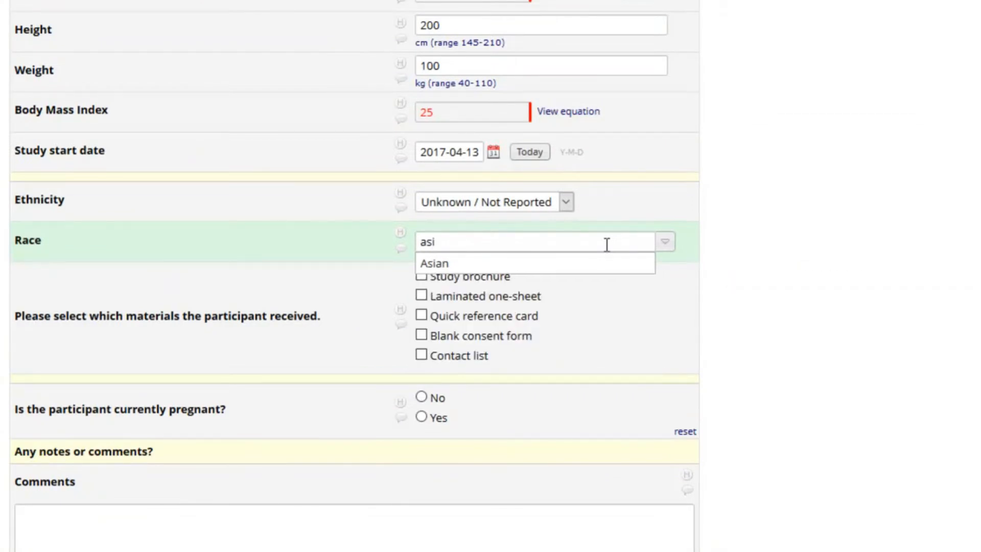
left_click(434, 263)
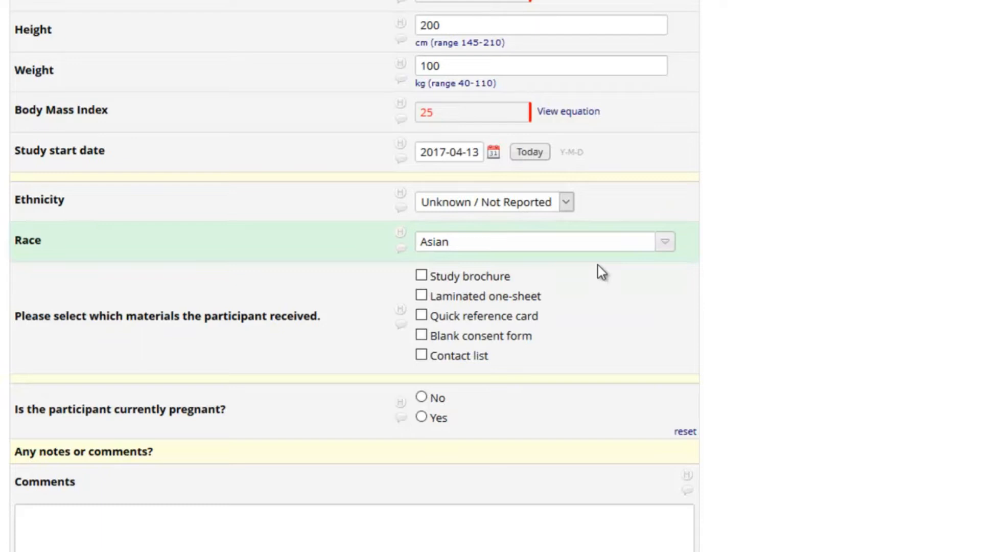
mouse_move(440, 280)
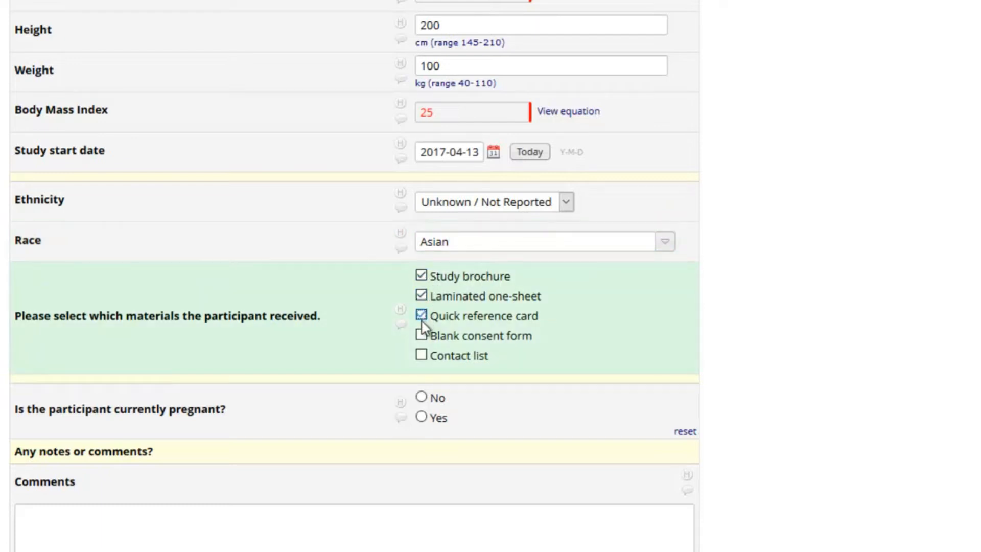
- Tick the study materials received, including the blank consent form
left_click(421, 335)
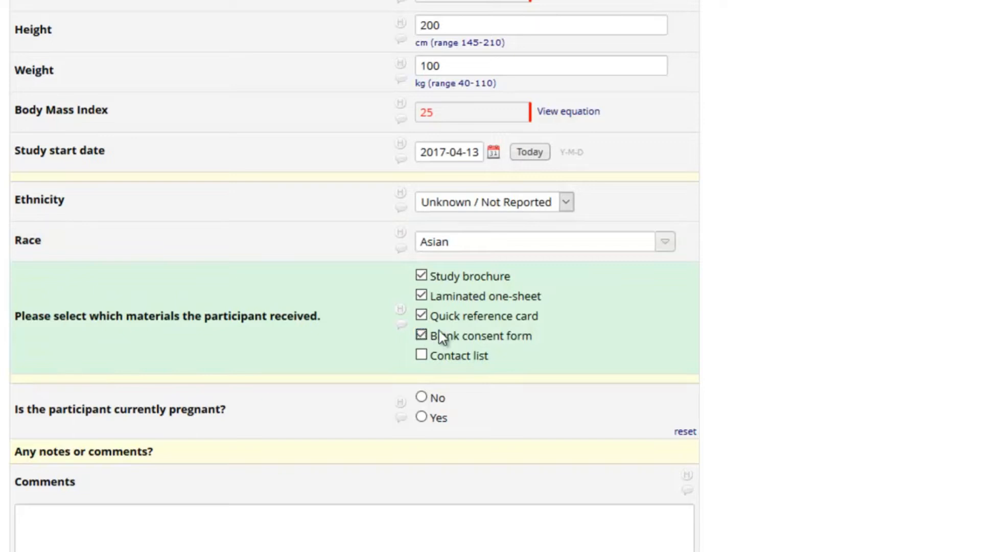
left_click(493, 377)
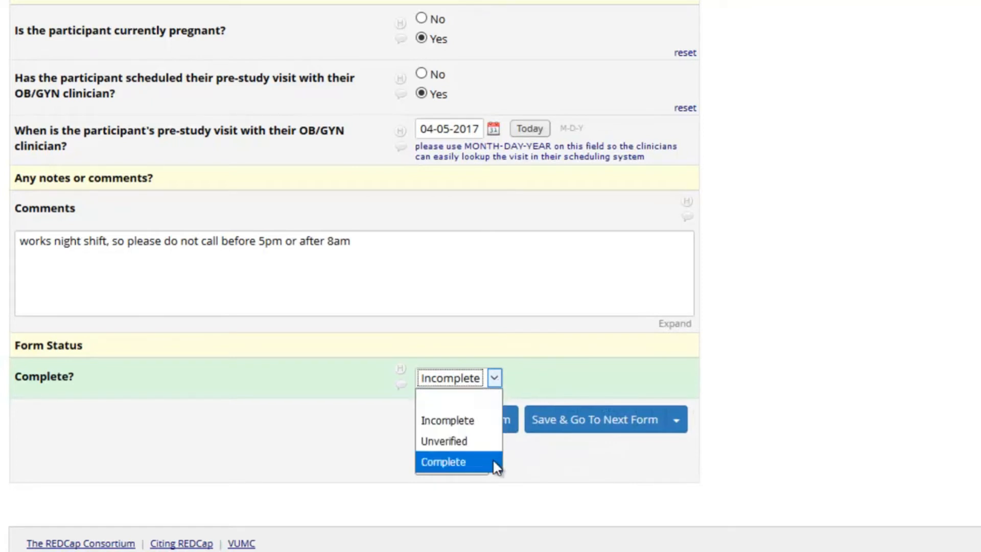
- Mark Participant Information as Complete and save, moving on to the Laboratory Data form
left_click(443, 462)
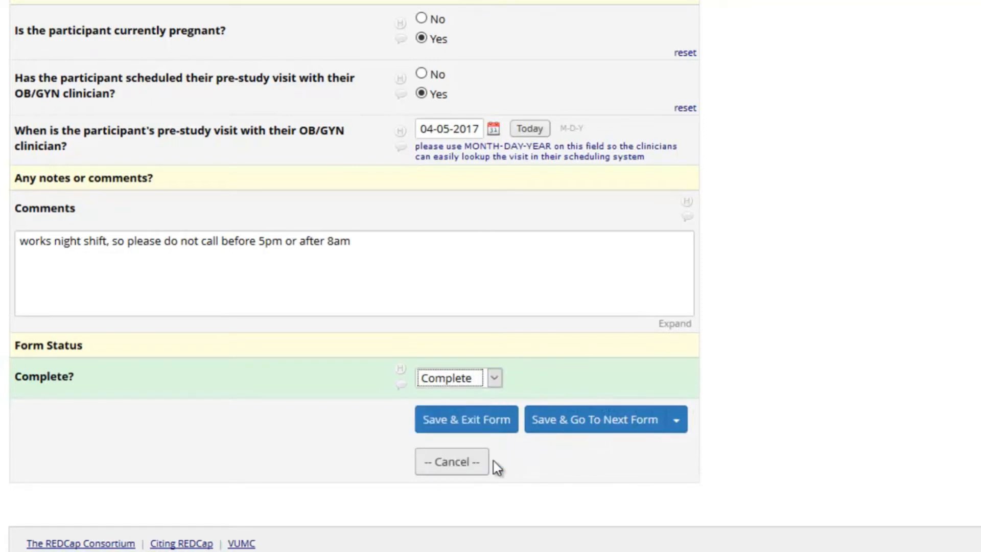
mouse_move(534, 464)
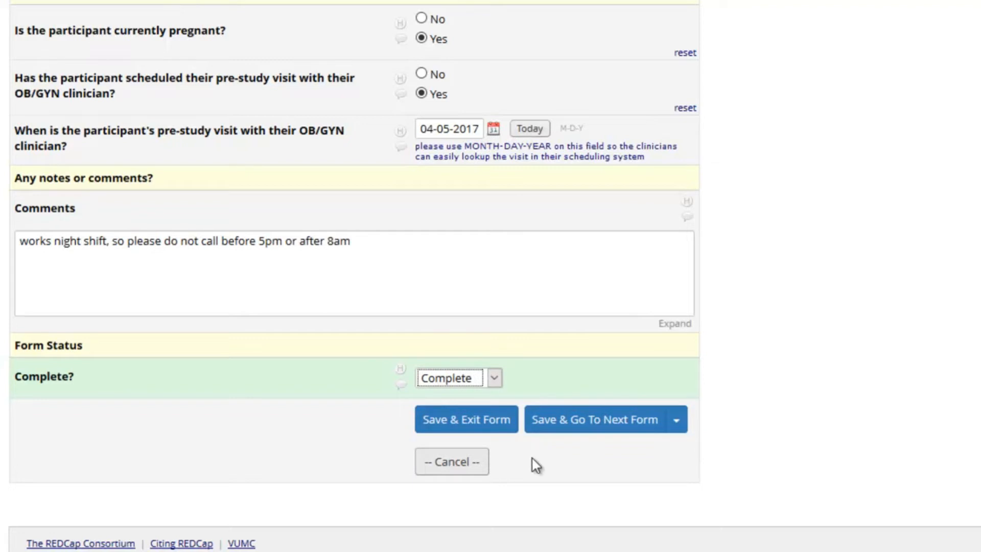
left_click(677, 419)
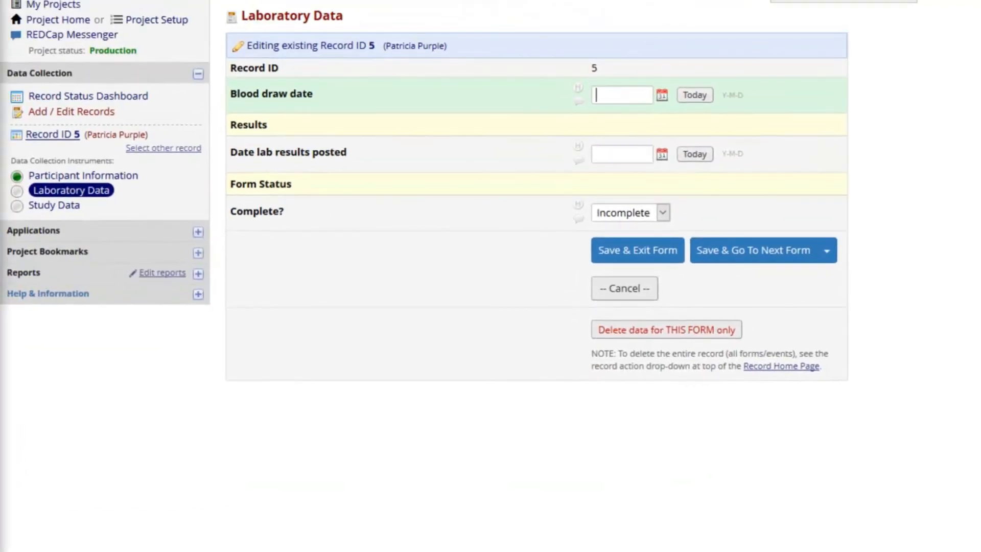
- Enter blood draw date 2017-04-17 and lab results posted date 2017-05-01
type("2017-")
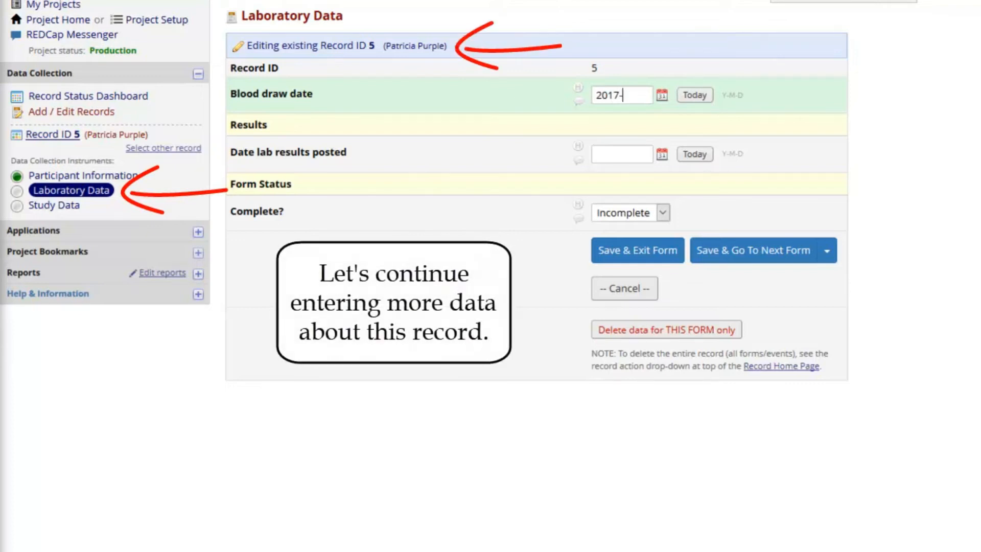
type("4-17")
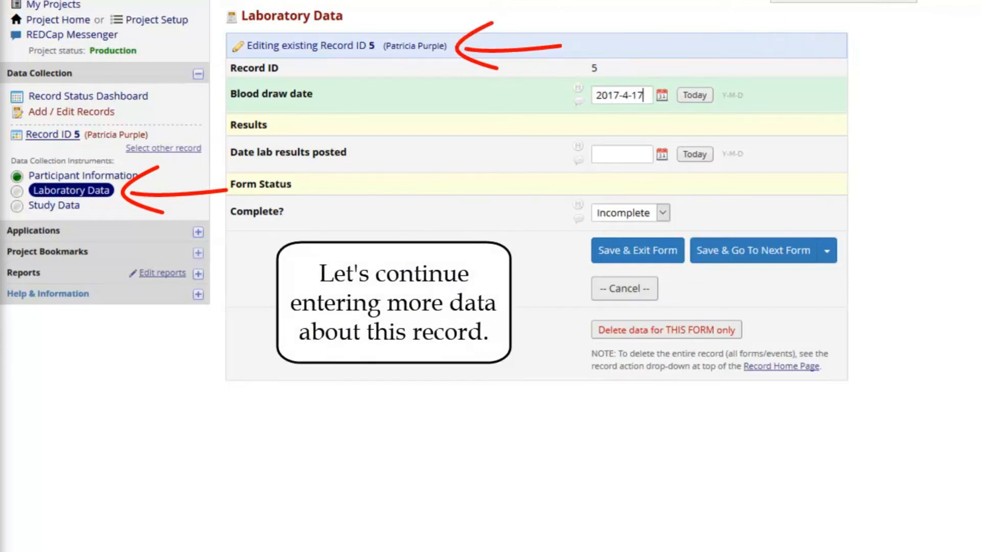
mouse_move(733, 395)
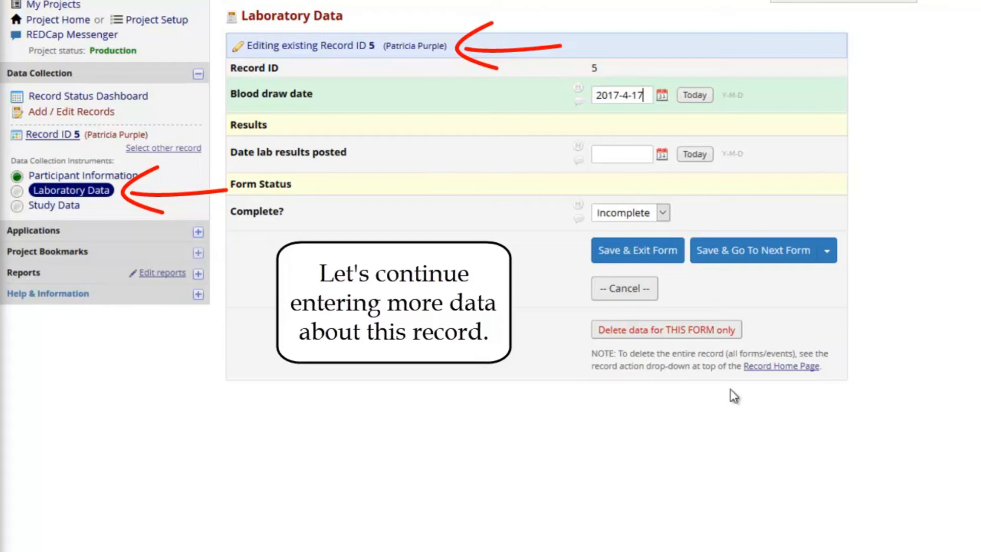
left_click(621, 155)
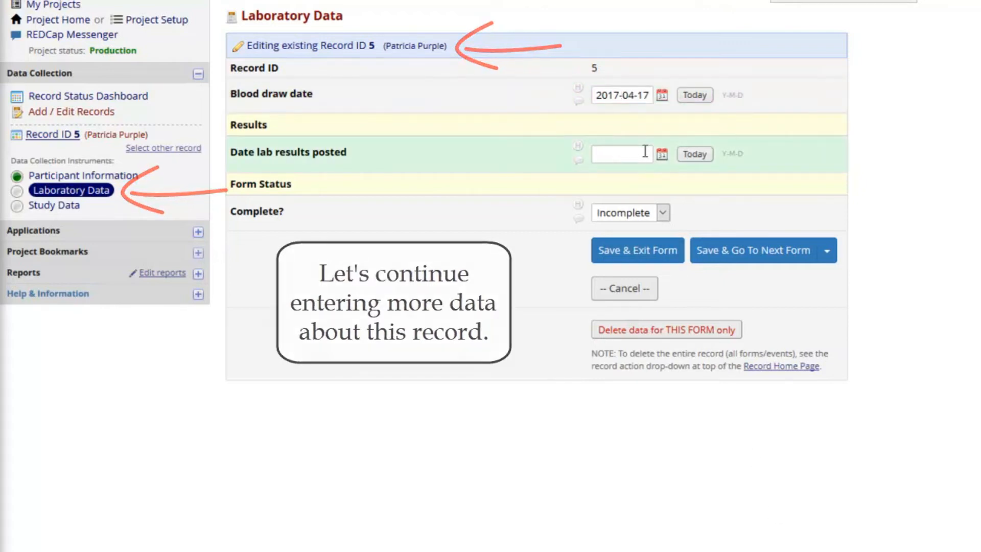
type("2017-5-1")
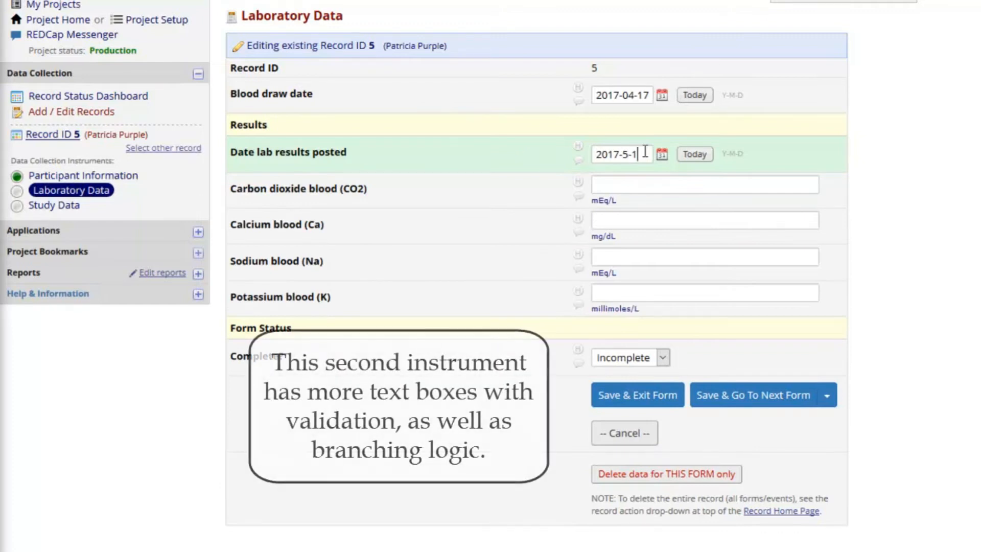
- Enter CO2 21, calcium 10, sodium 152 and potassium 4, dismissing the validation warnings
left_click(704, 184)
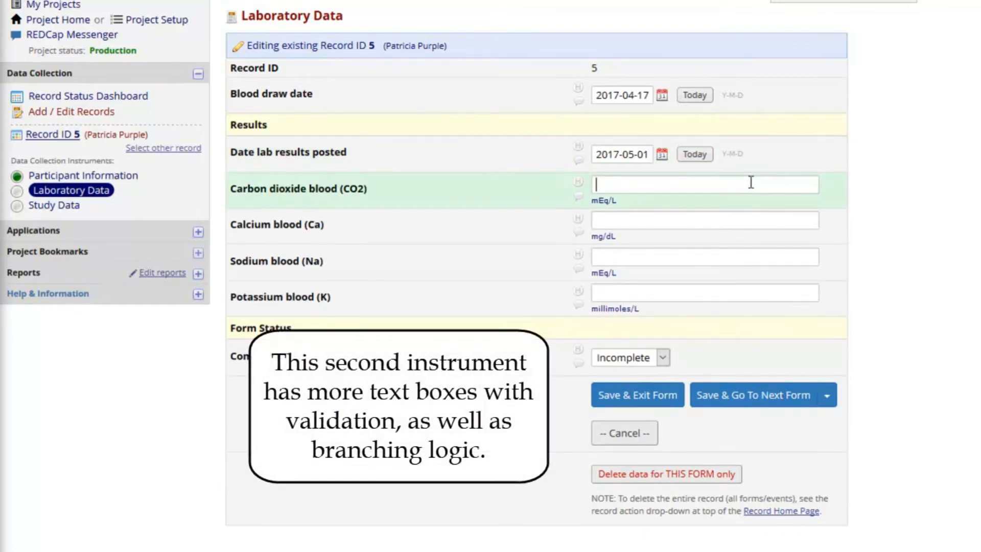
type("21")
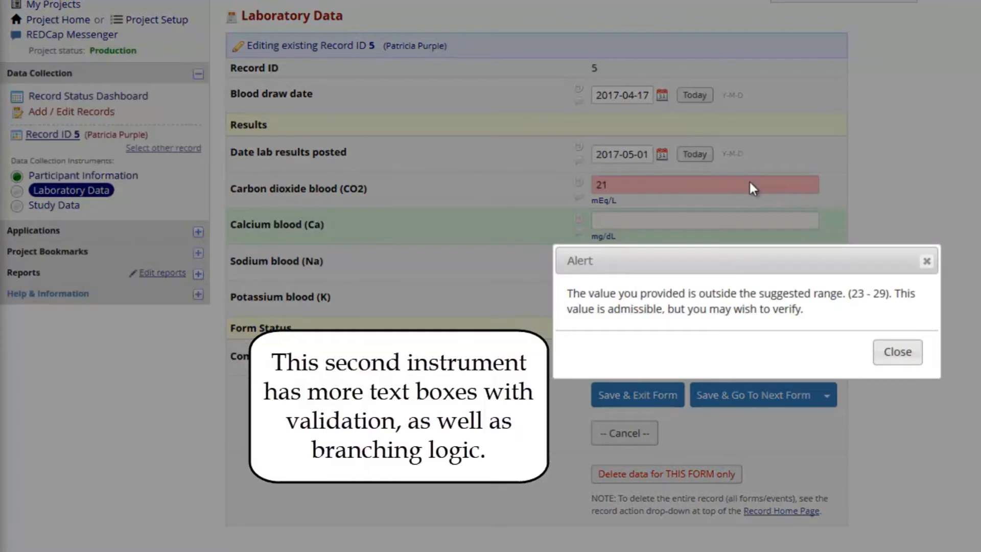
left_click(896, 352)
type("ten")
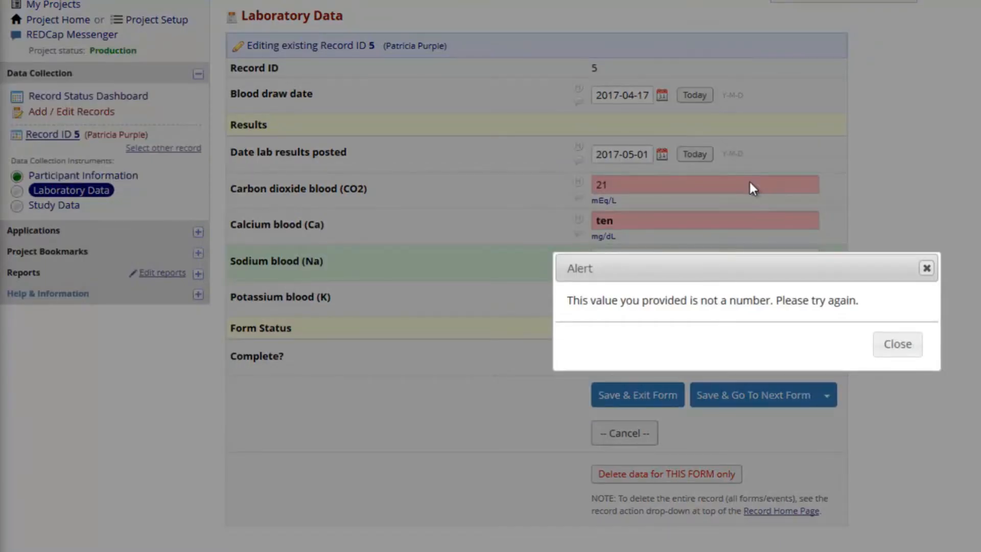
left_click(896, 343)
type("10")
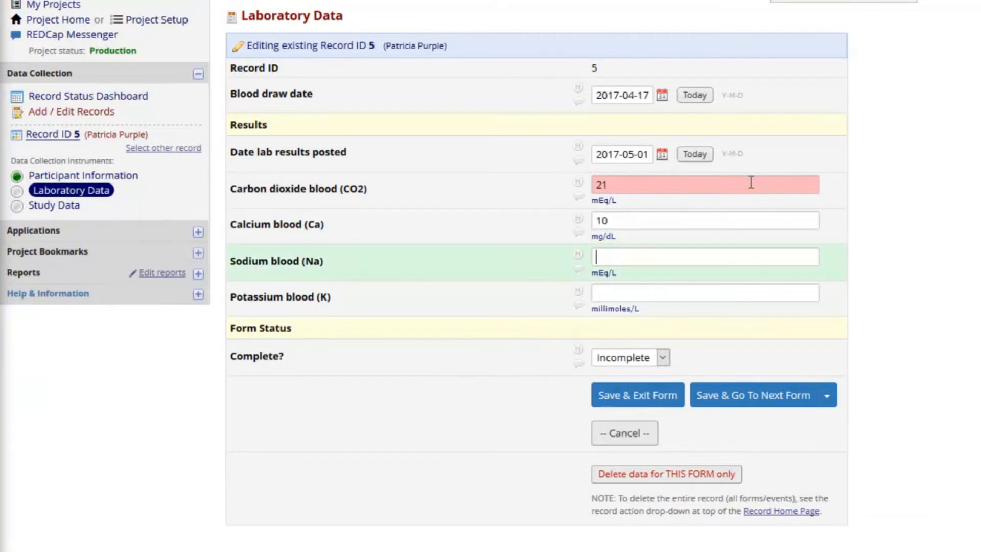
type("15")
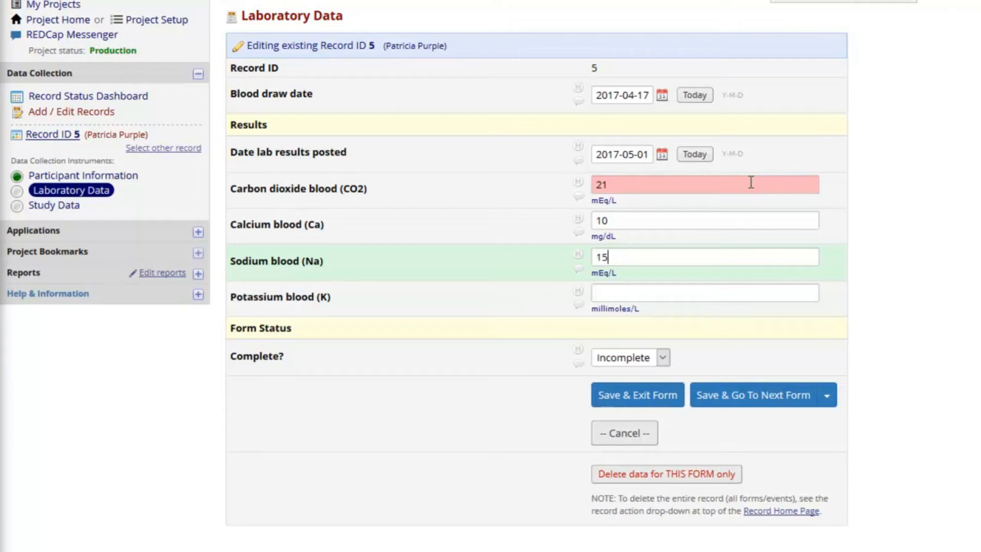
type("2")
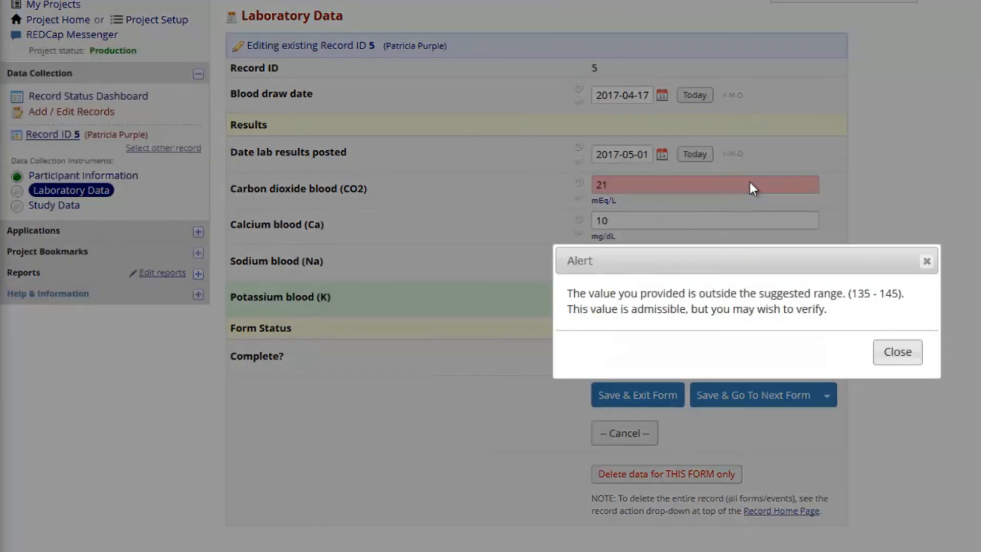
left_click(896, 352)
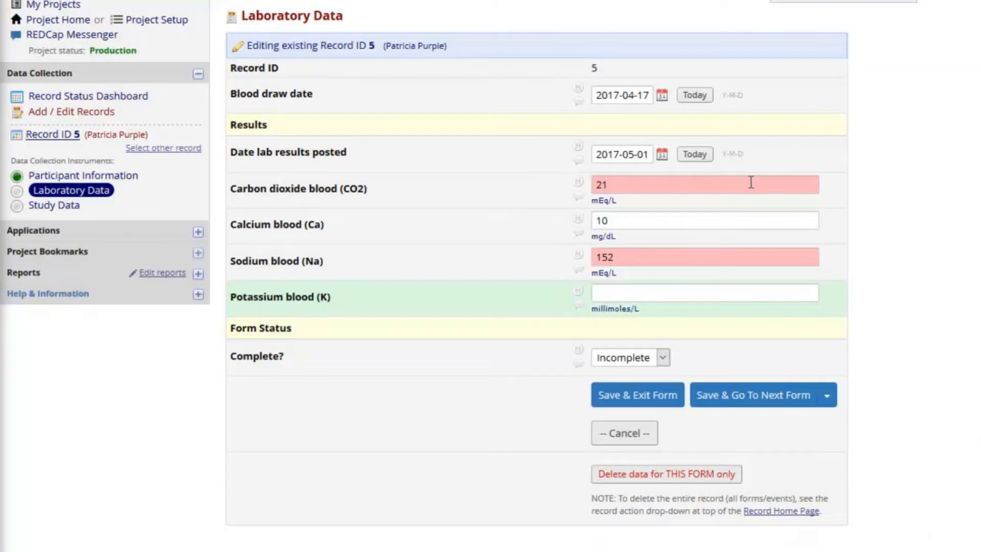
type("4")
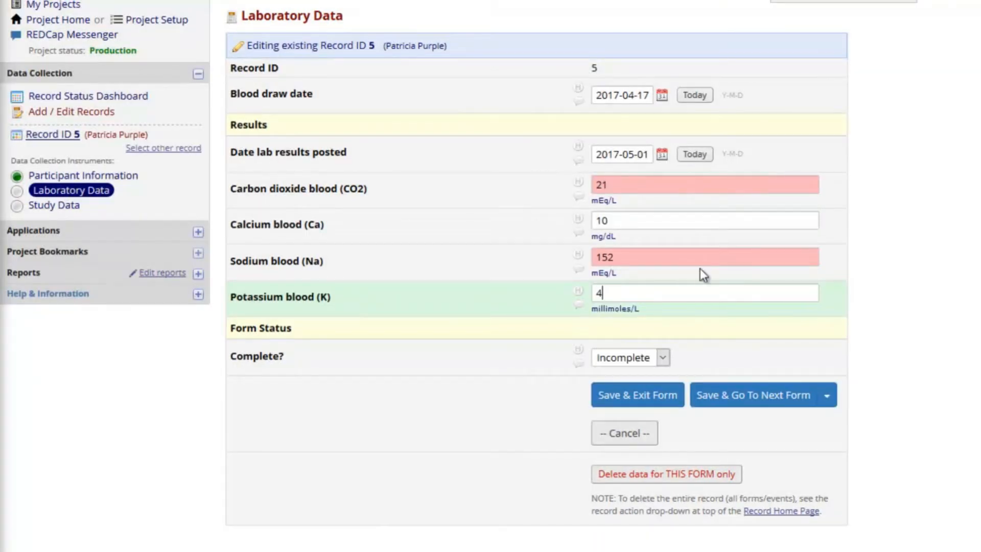
- Set the Laboratory Data status to Unverified and save with Save & Stay
left_click(662, 357)
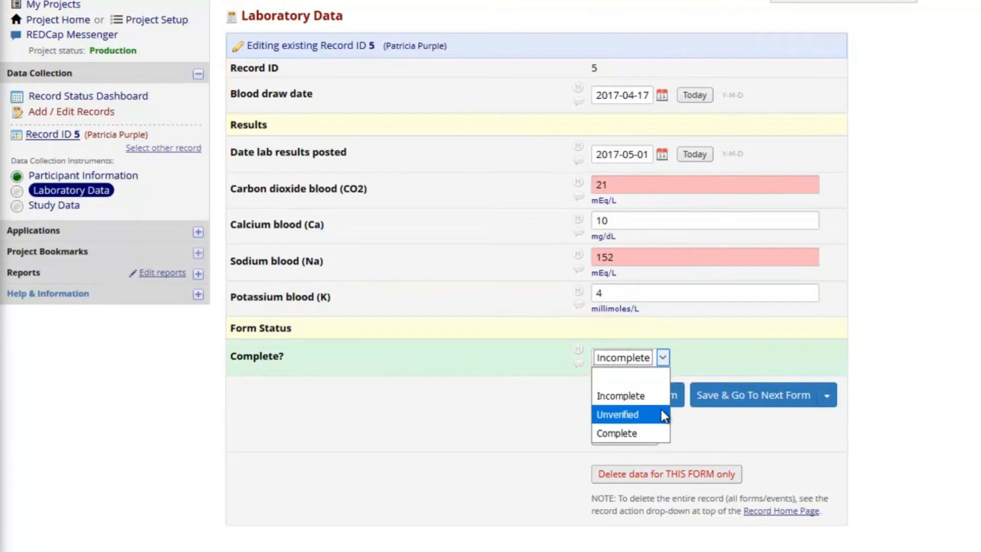
left_click(618, 414)
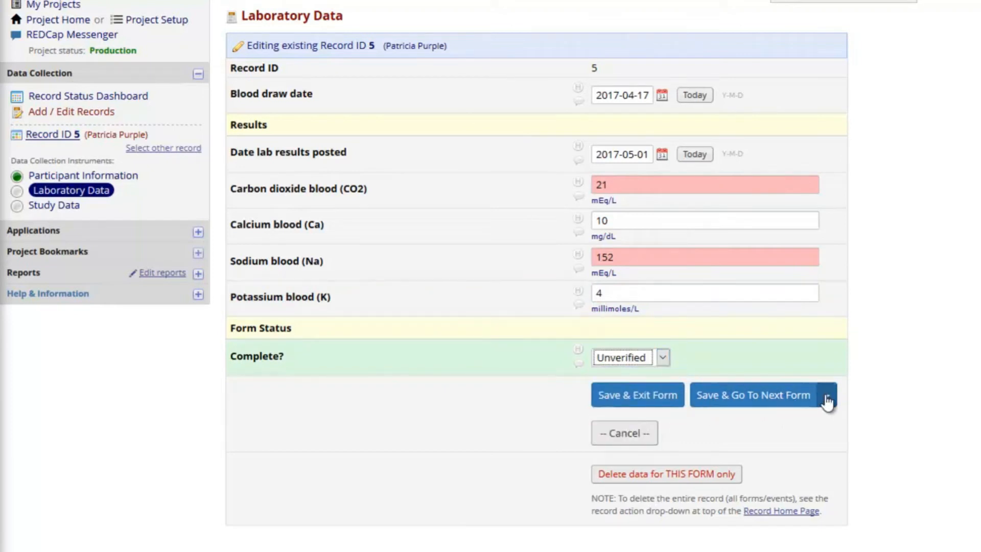
left_click(826, 395)
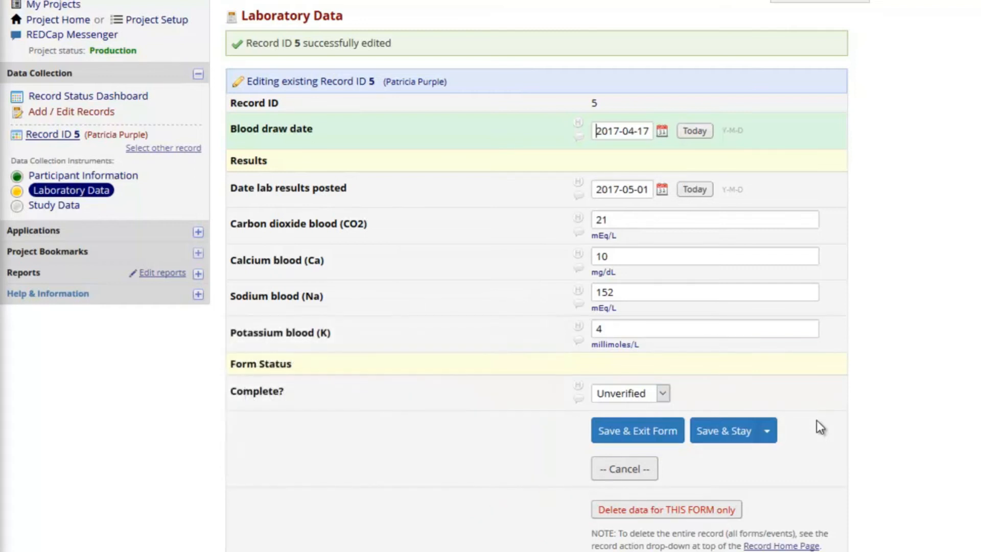
mouse_move(270, 189)
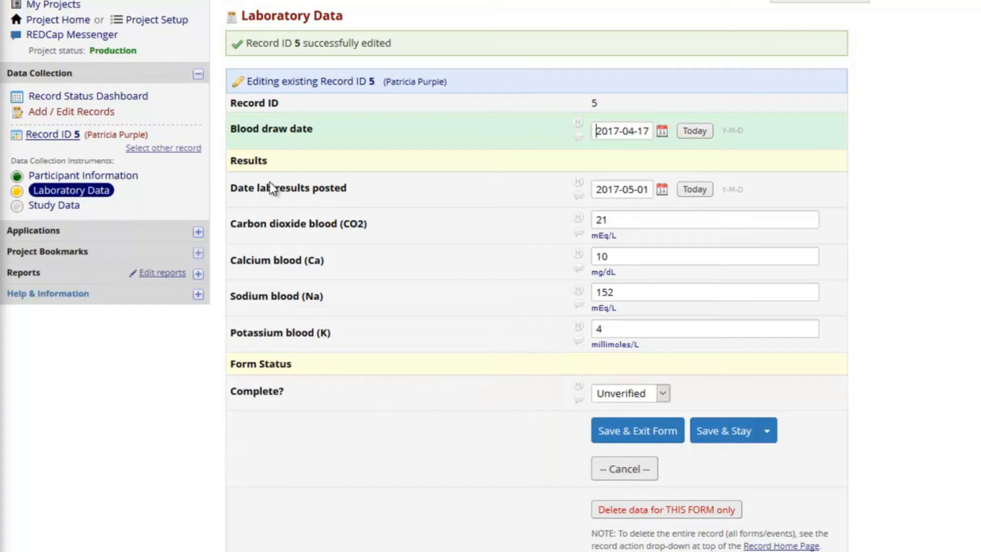
- Go to record 5's home page and then the Record Status Dashboard for all five records
left_click(637, 430)
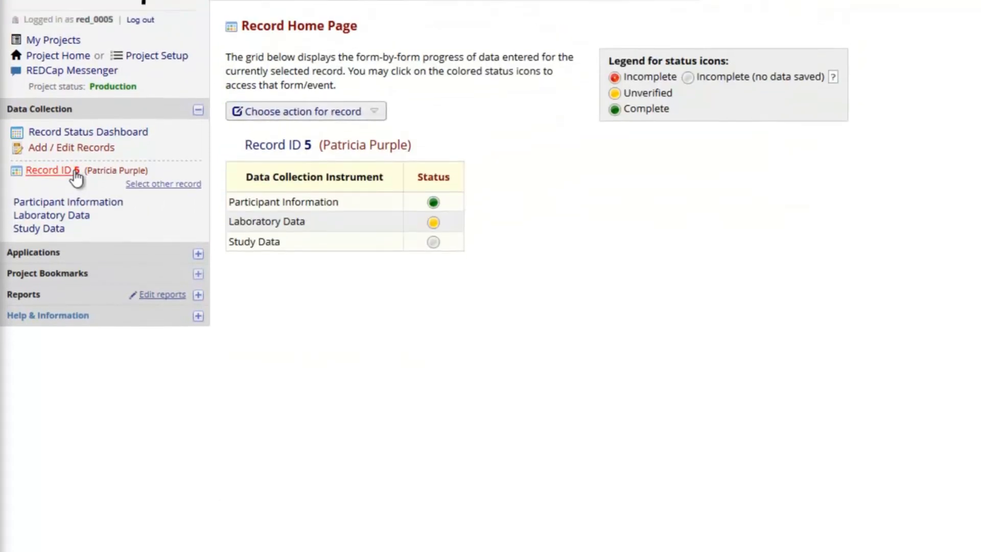
scroll("up", 3)
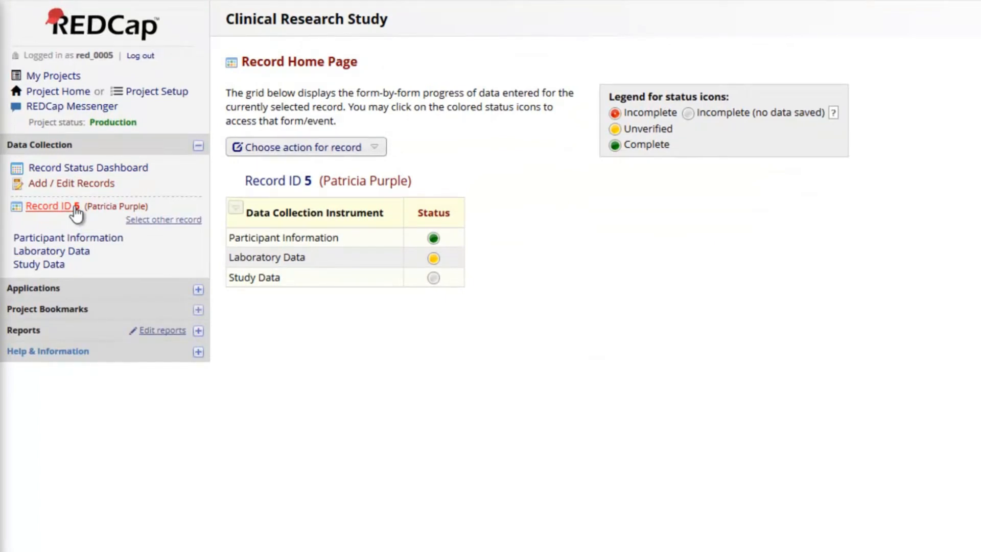
mouse_move(88, 167)
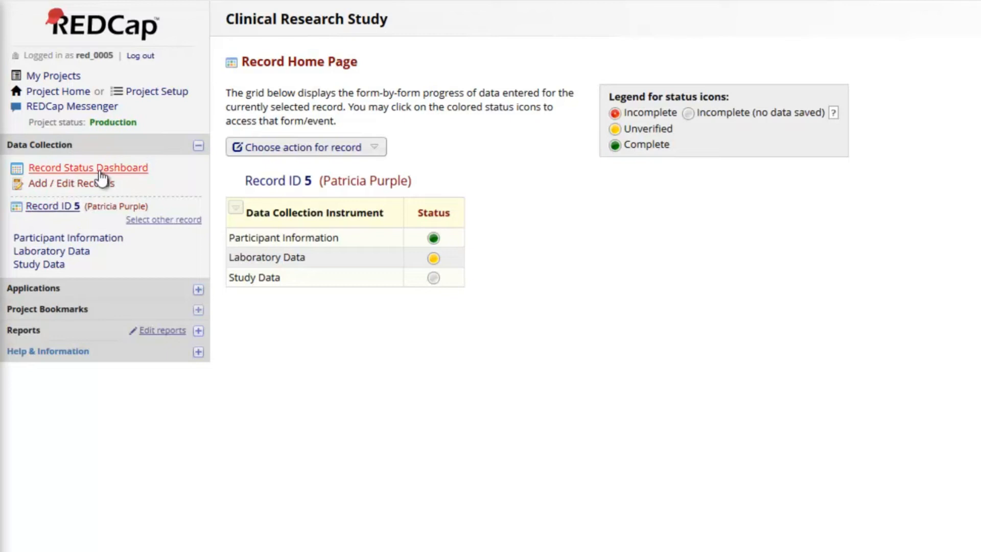
left_click(88, 166)
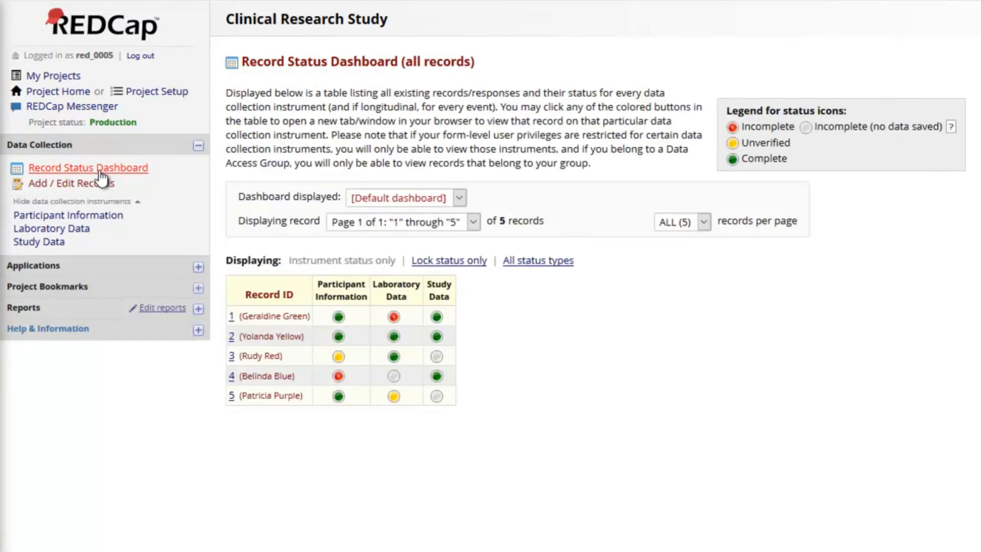
mouse_move(325, 392)
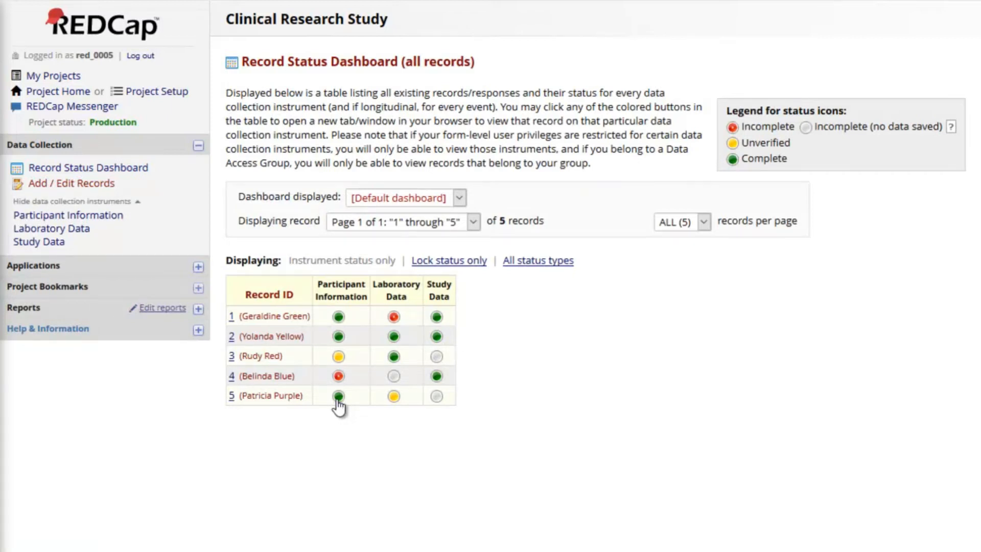
- Reopen record 5's Participant Information and clear its comments and pre-study visit date
left_click(338, 396)
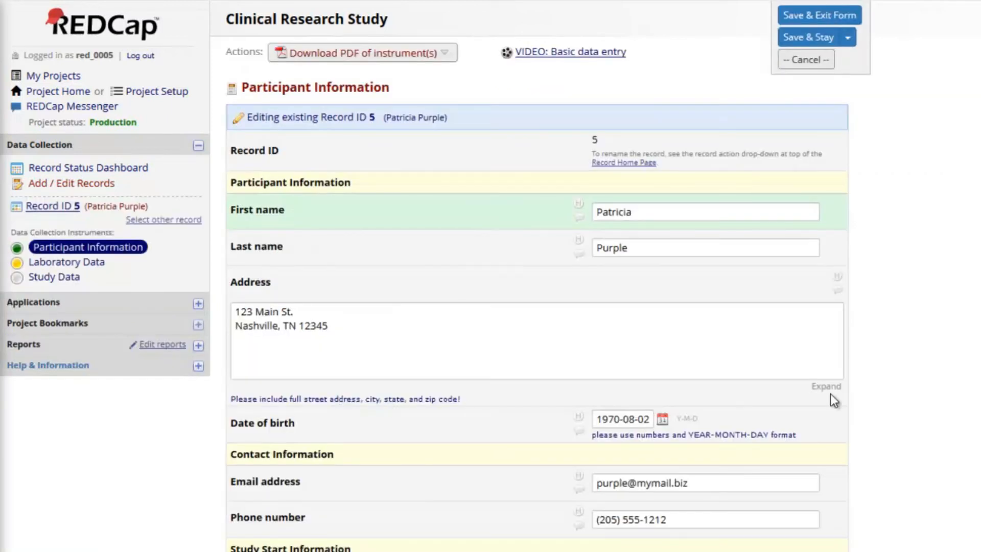
scroll("down", 3)
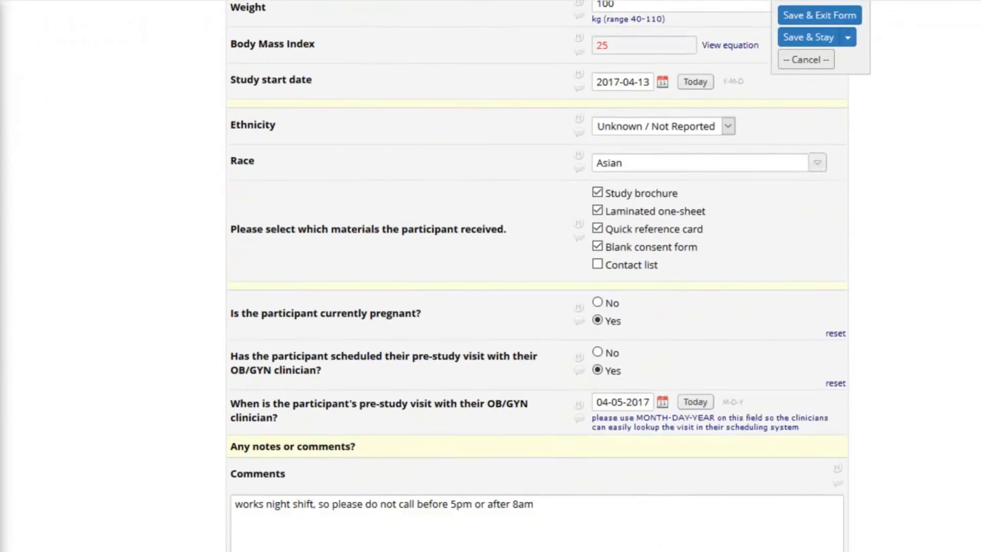
scroll("down", 3)
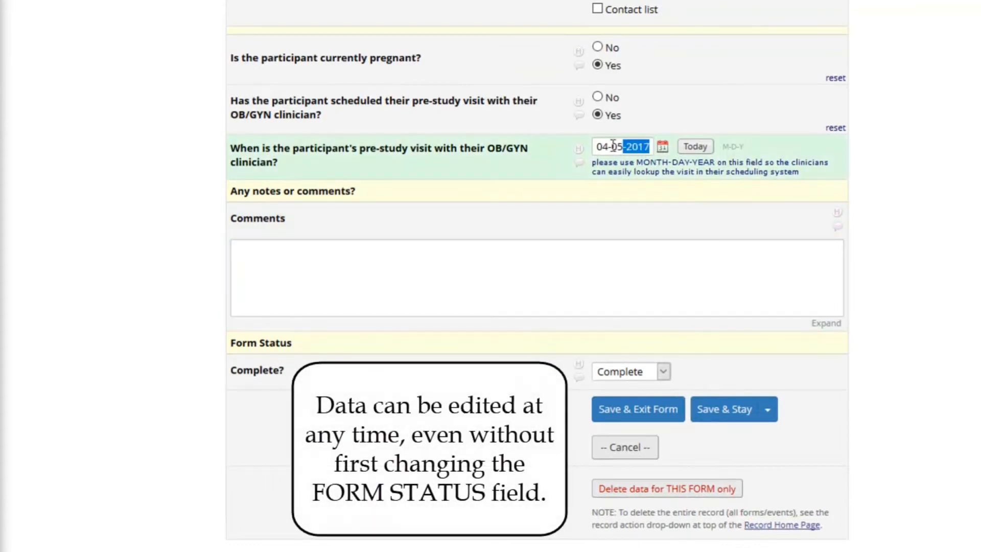
left_click(622, 146)
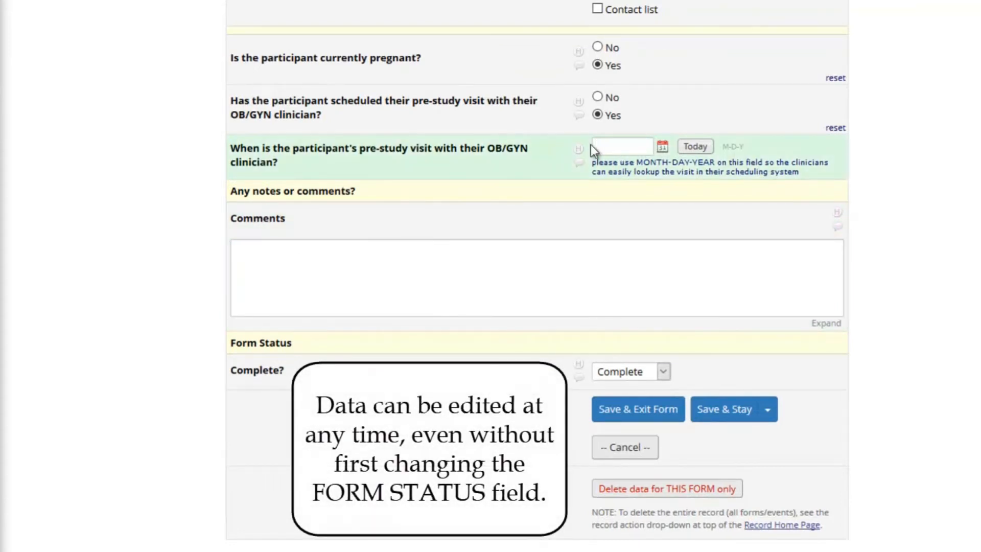
mouse_move(604, 218)
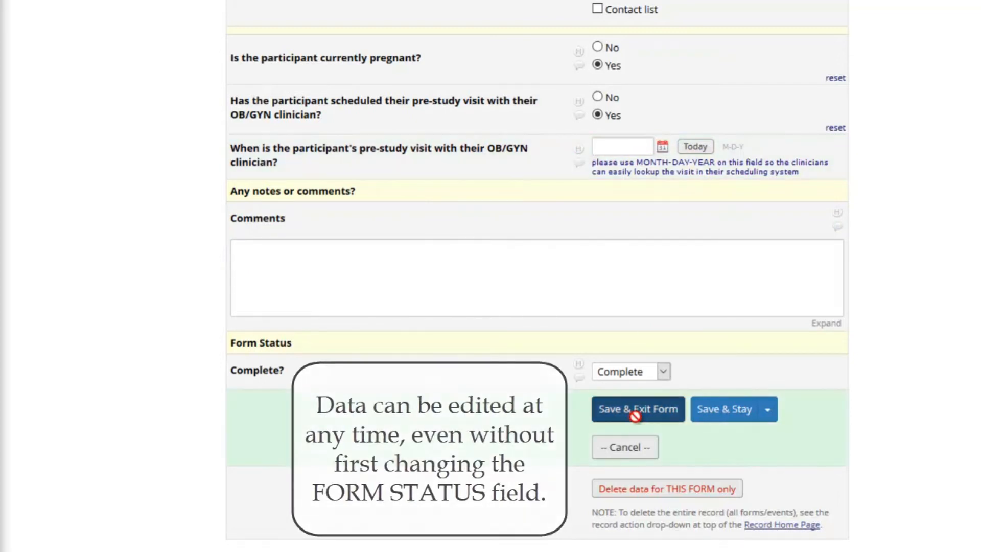
- Save with Save & Exit Form, returning to record 5's home page confirmation
left_click(637, 409)
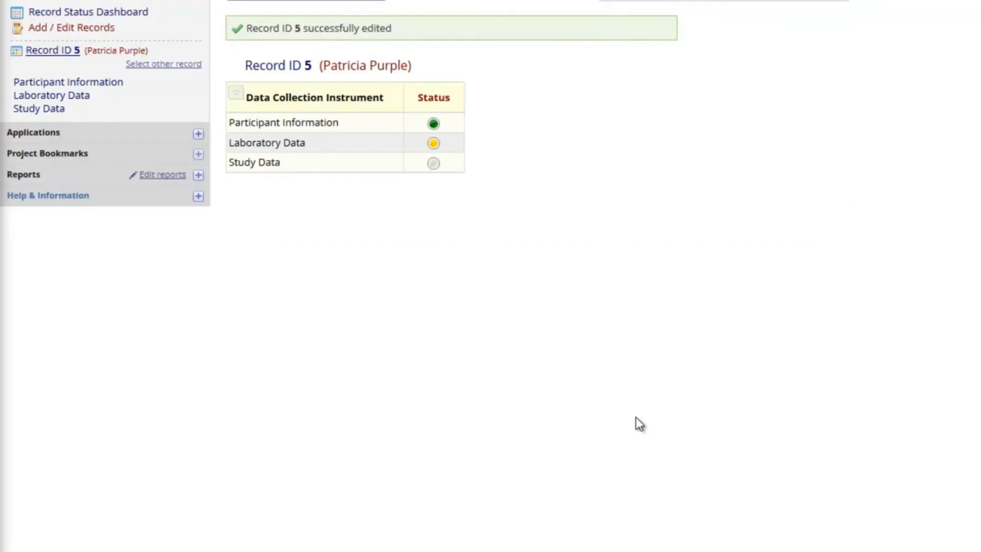
scroll("up", 3)
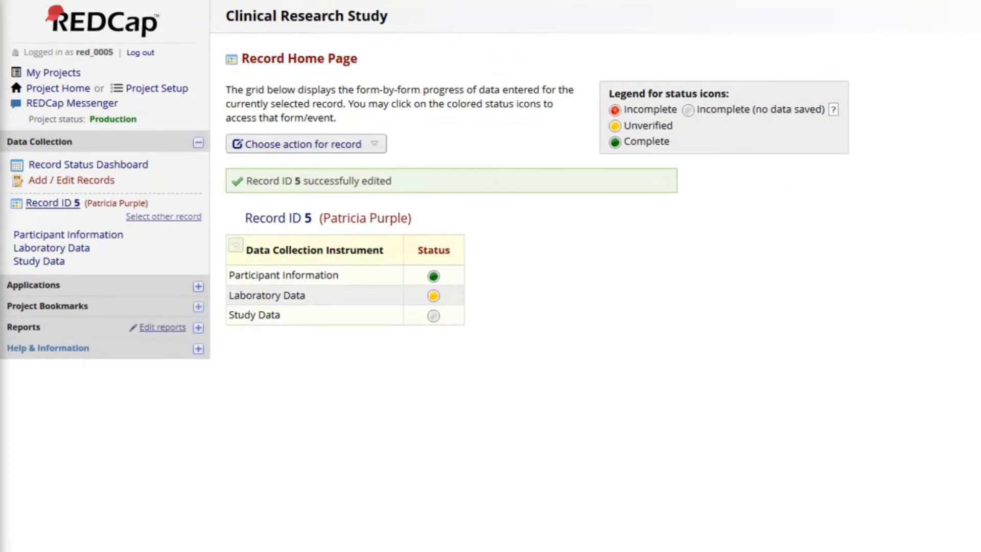
mouse_move(394, 170)
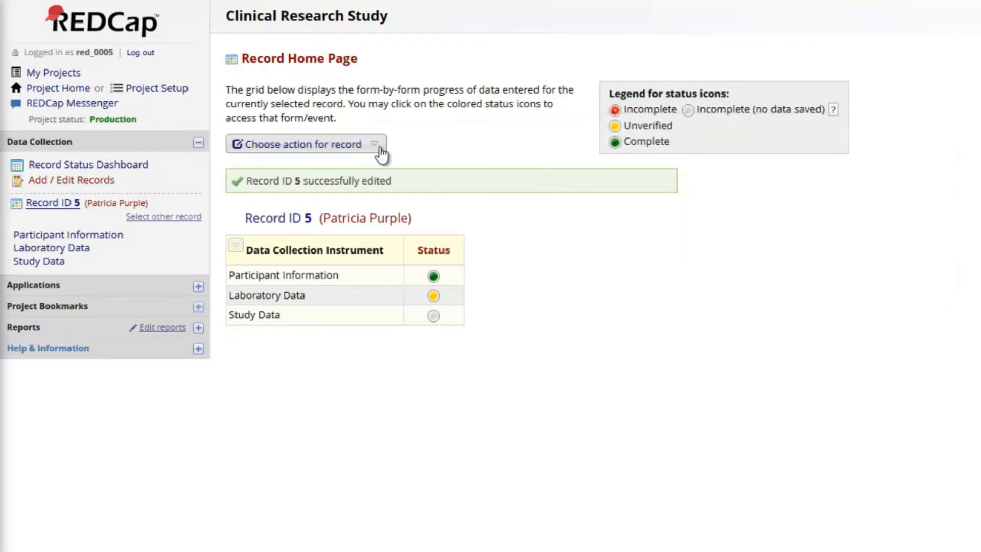
mouse_move(53, 73)
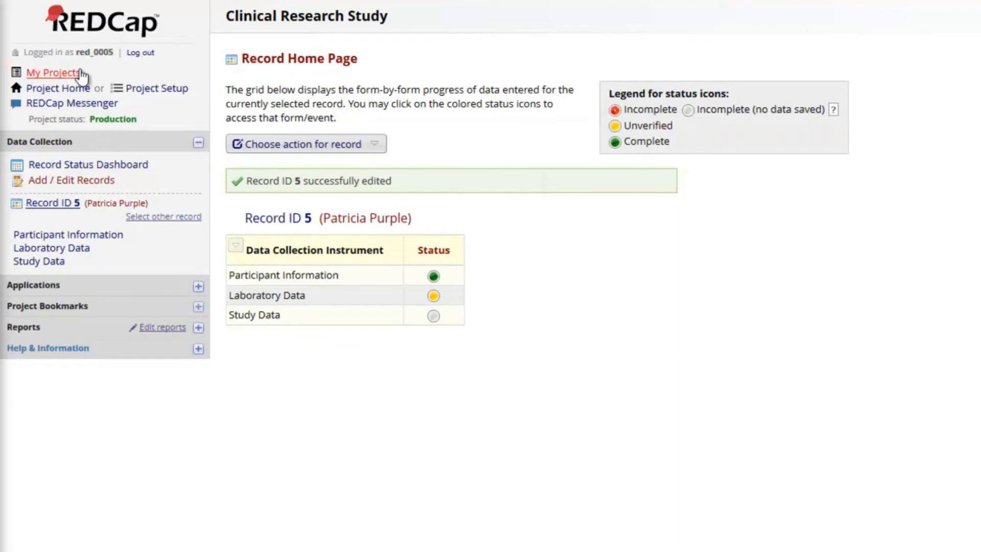
- From My Projects, filter by 'vi' and enter the VICTR Grants (2015-2016) project
left_click(53, 71)
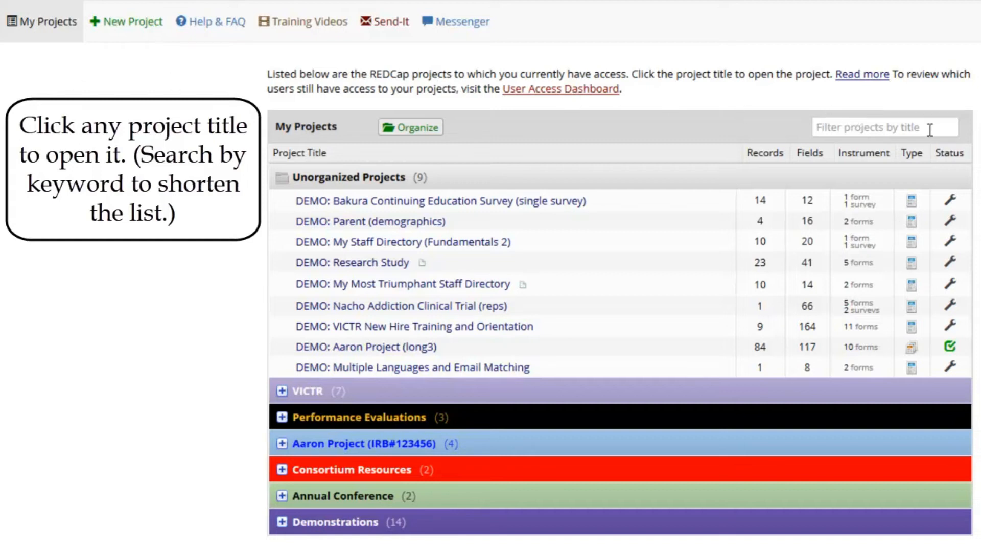
type("v")
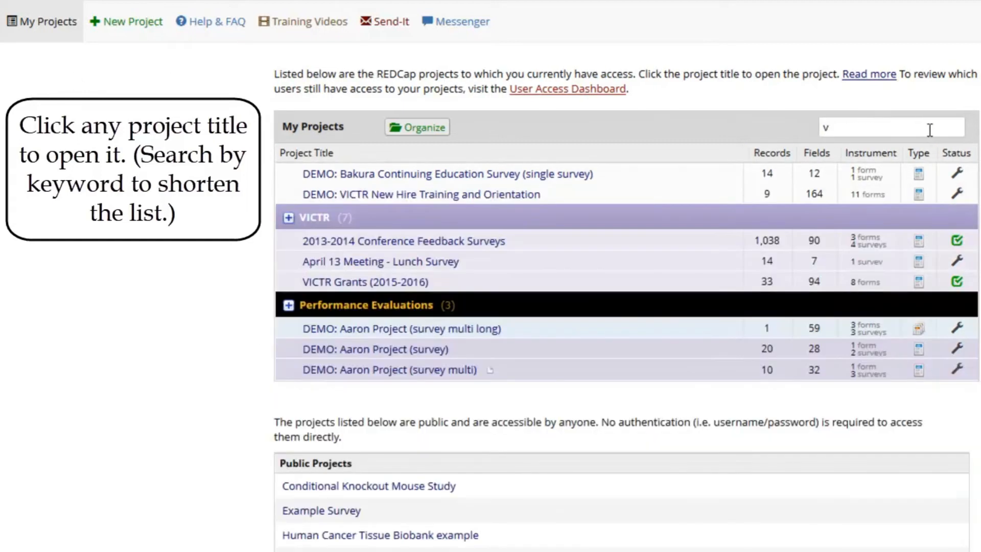
type("i")
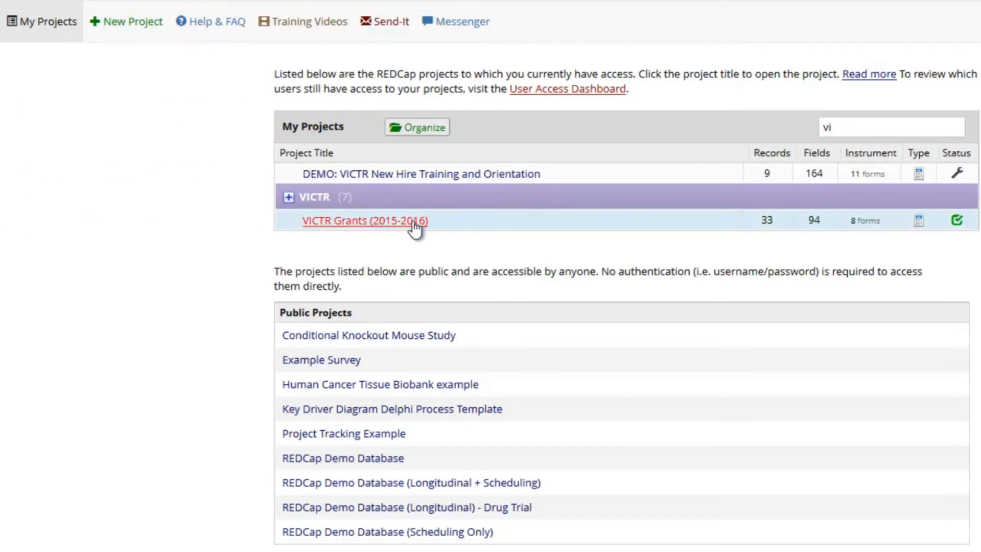
left_click(364, 221)
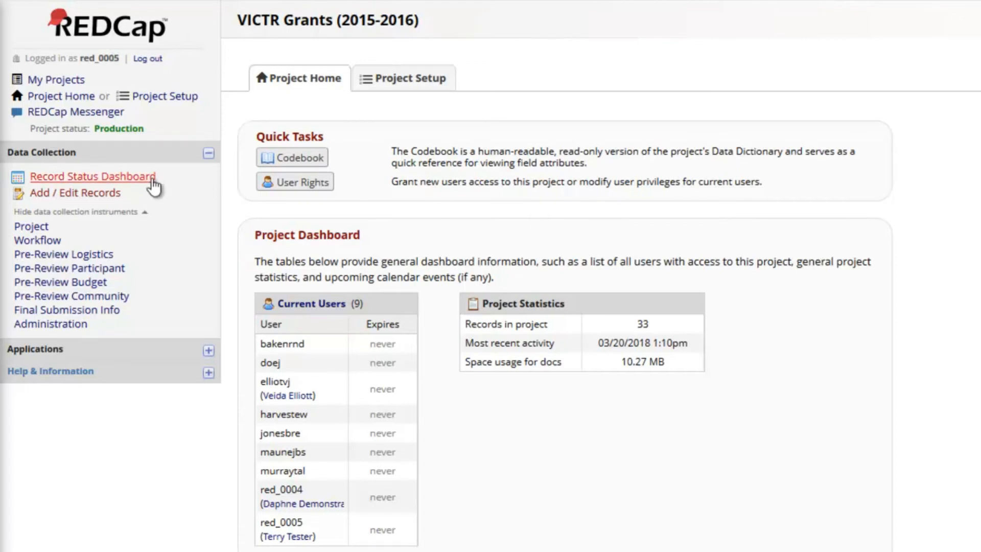
- View the Record Status Dashboard, then go to Add / Edit Records and browse the nickname list
left_click(92, 177)
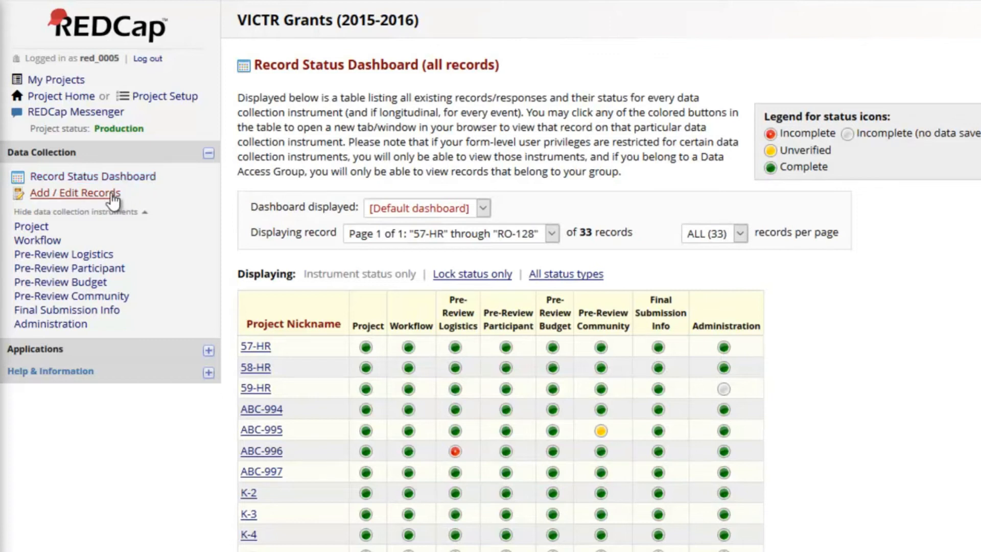
left_click(75, 193)
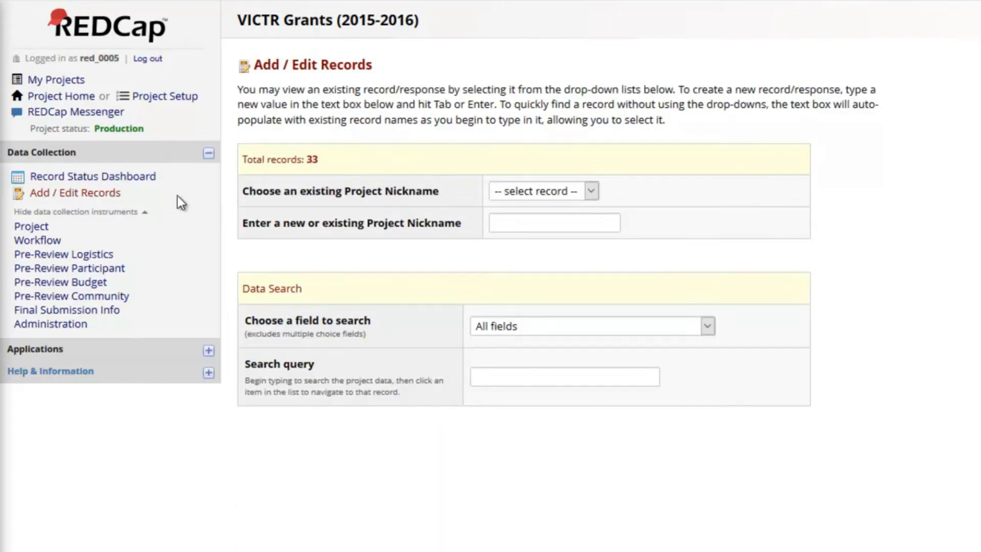
left_click(588, 192)
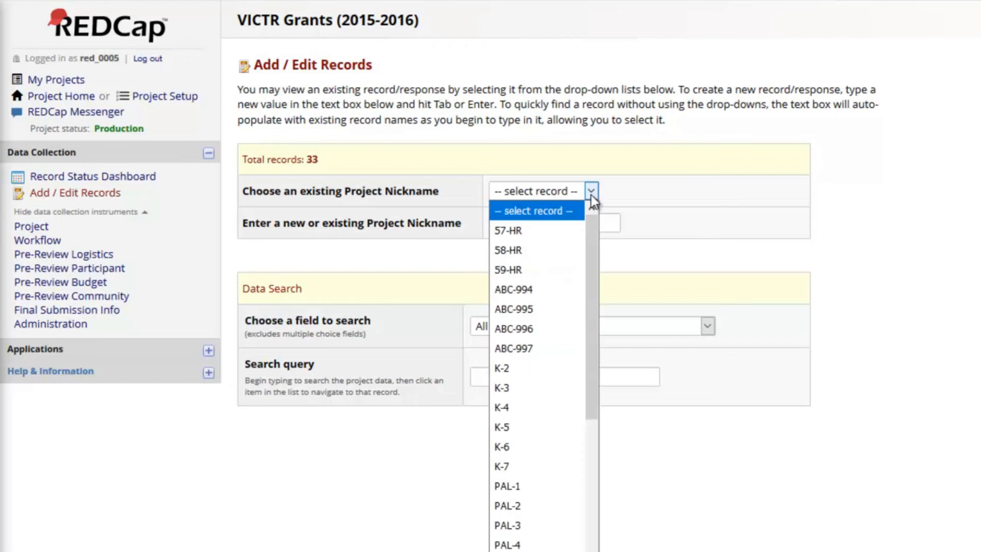
left_click(589, 191)
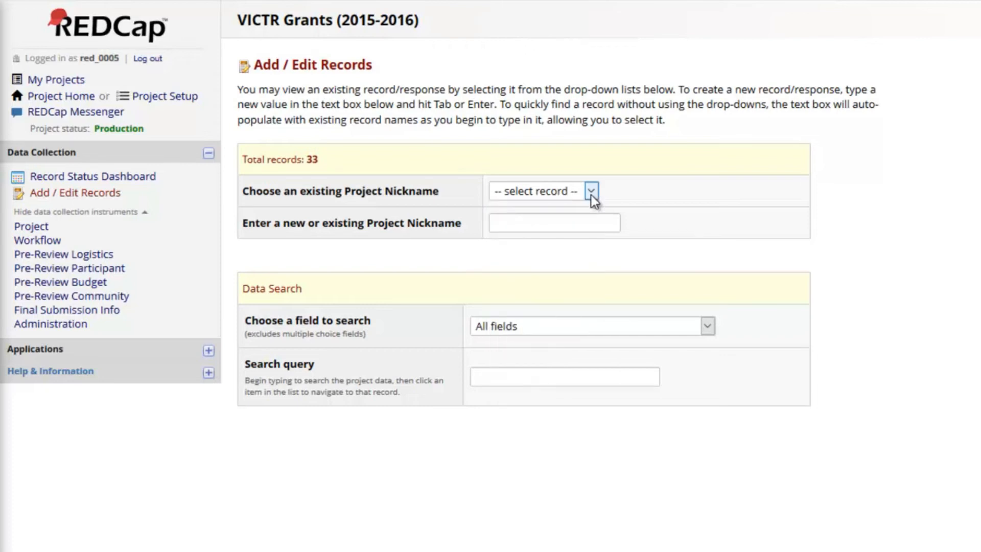
- Search nickname 'pa-1' and load existing record pal-1's home page
left_click(552, 223)
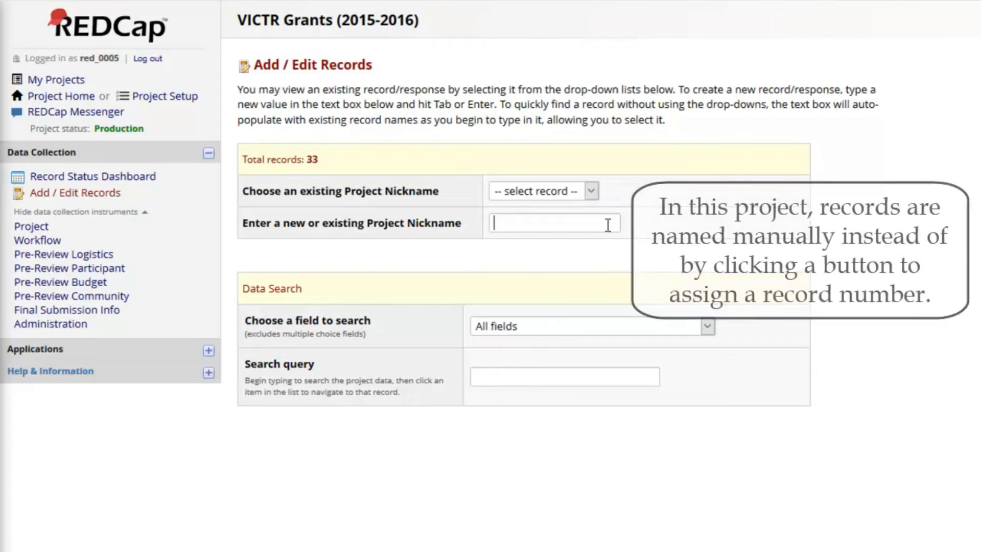
type("pal")
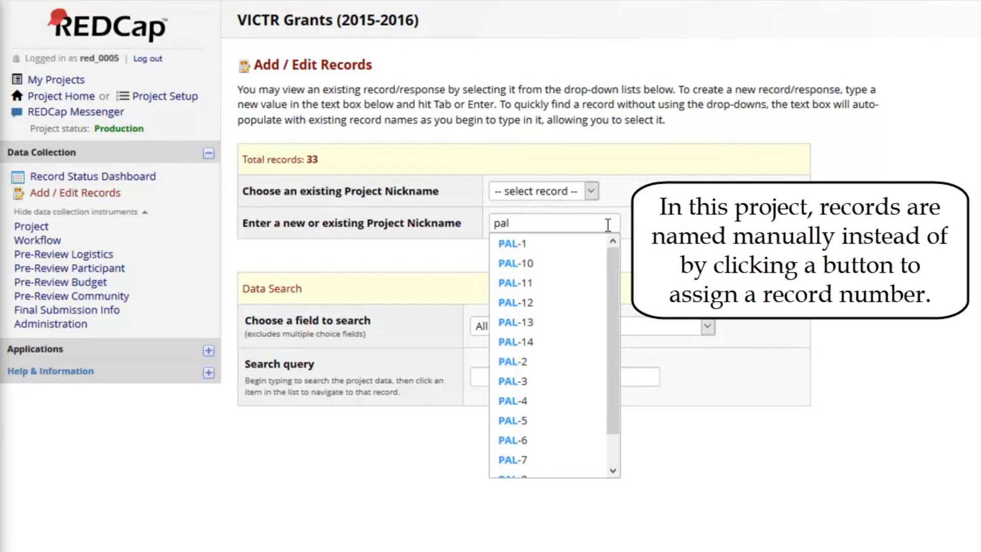
type("-1")
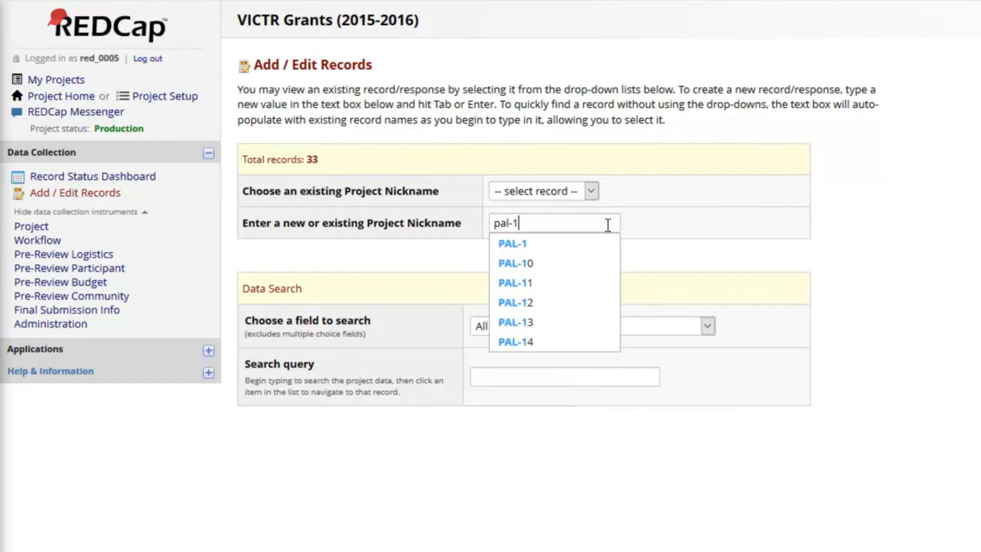
left_click(512, 243)
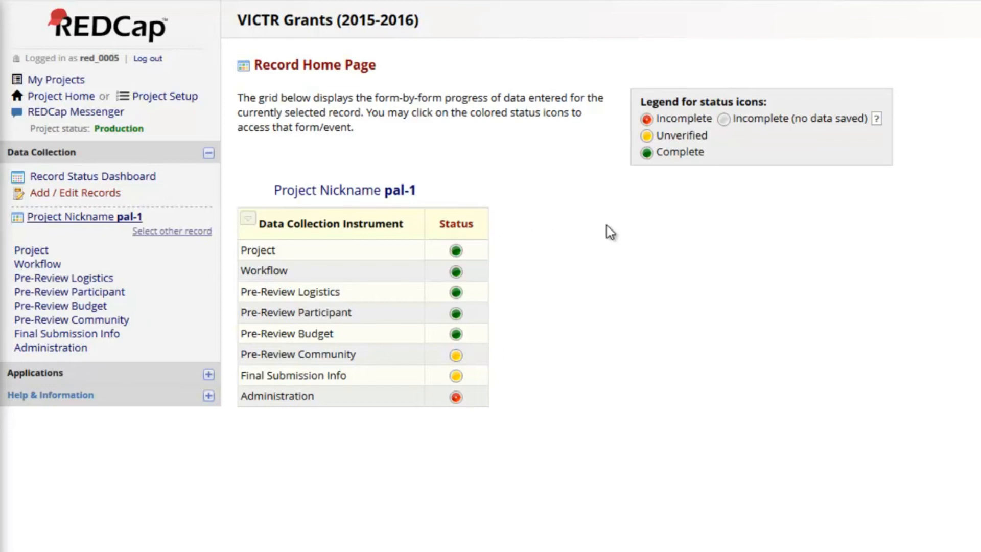
mouse_move(259, 233)
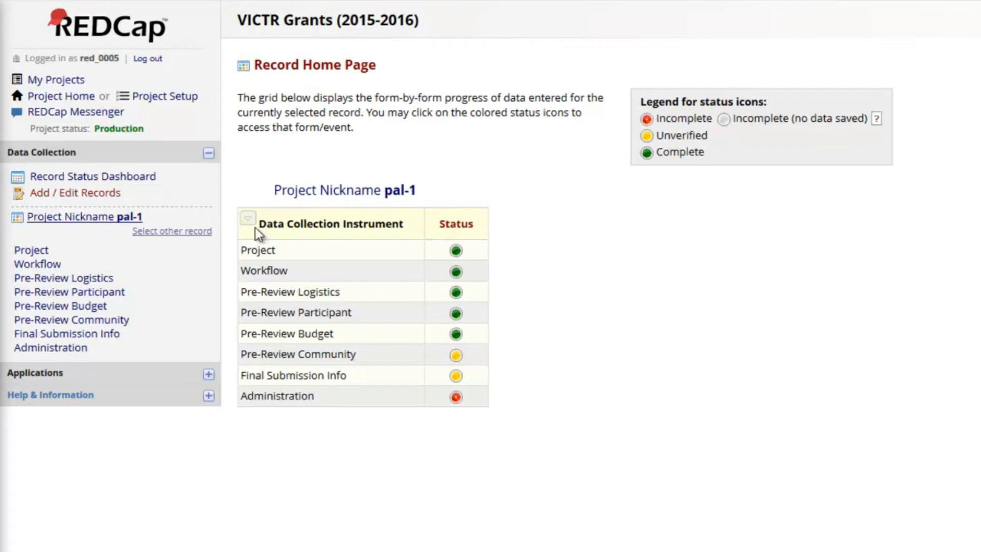
- From Add / Edit Records, enter nickname 'PAL-15' and begin its Workflow data entry form
left_click(74, 193)
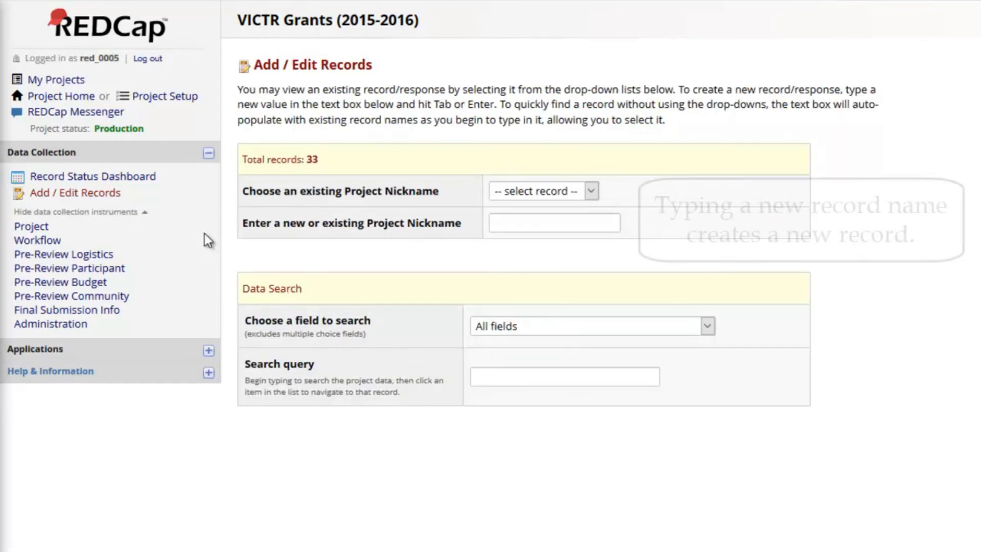
left_click(553, 222)
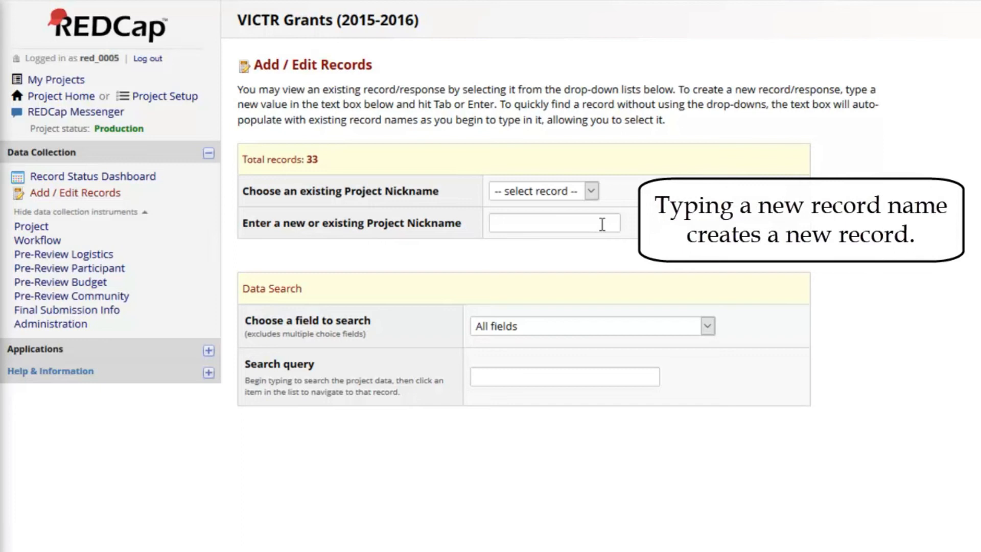
type("PAL-")
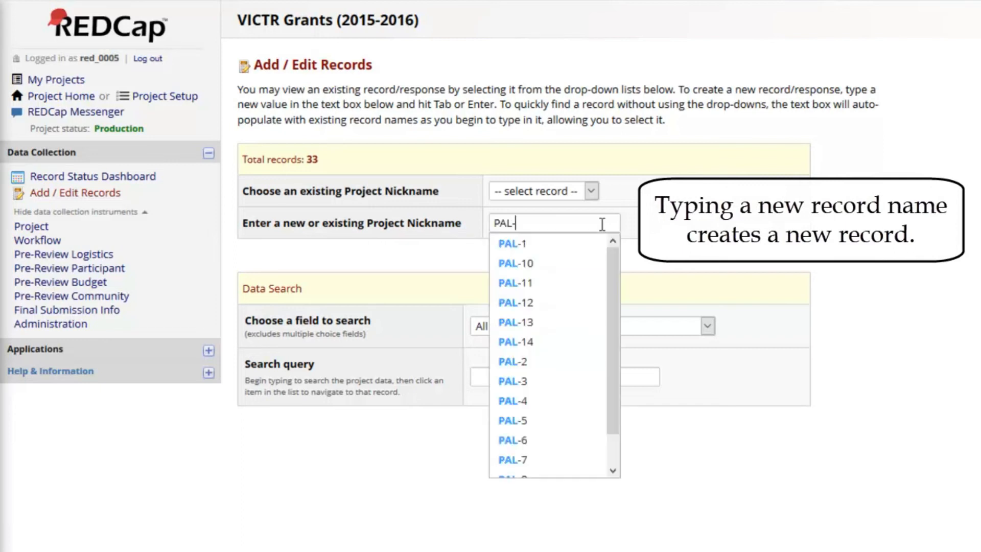
type("15")
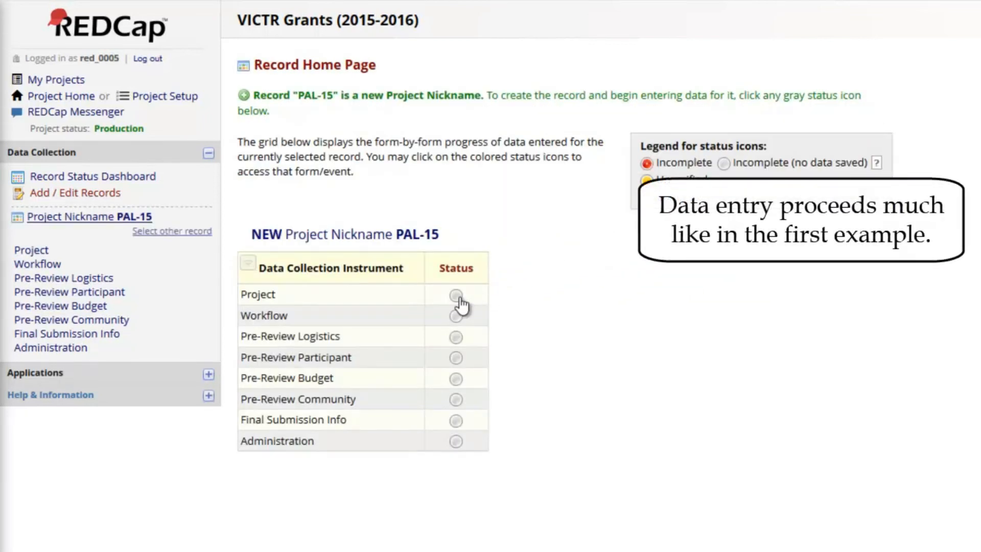
left_click(455, 295)
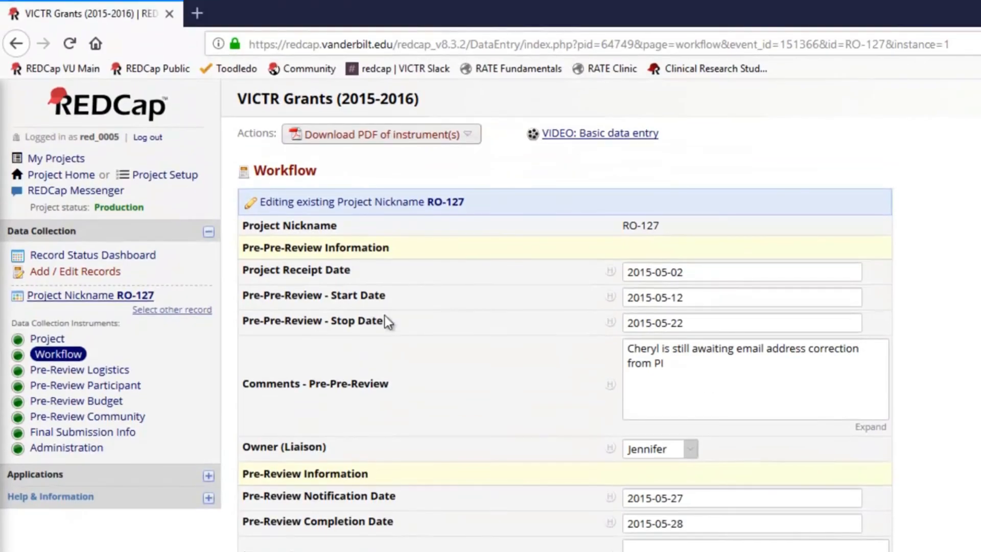
mouse_move(78, 370)
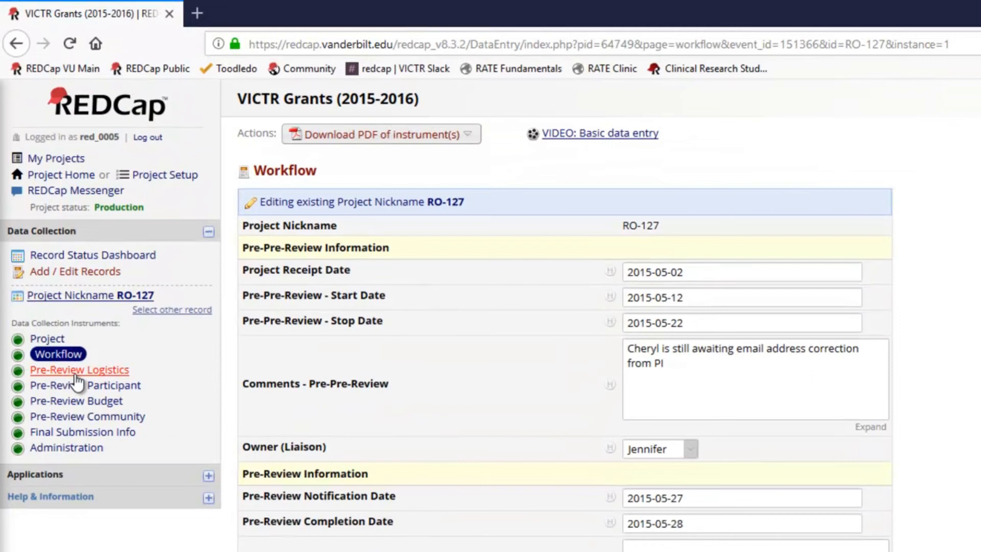
- On RO-127's Pre-Review Logistics form, set Requires Administrative to No, hiding the Notes field
left_click(78, 369)
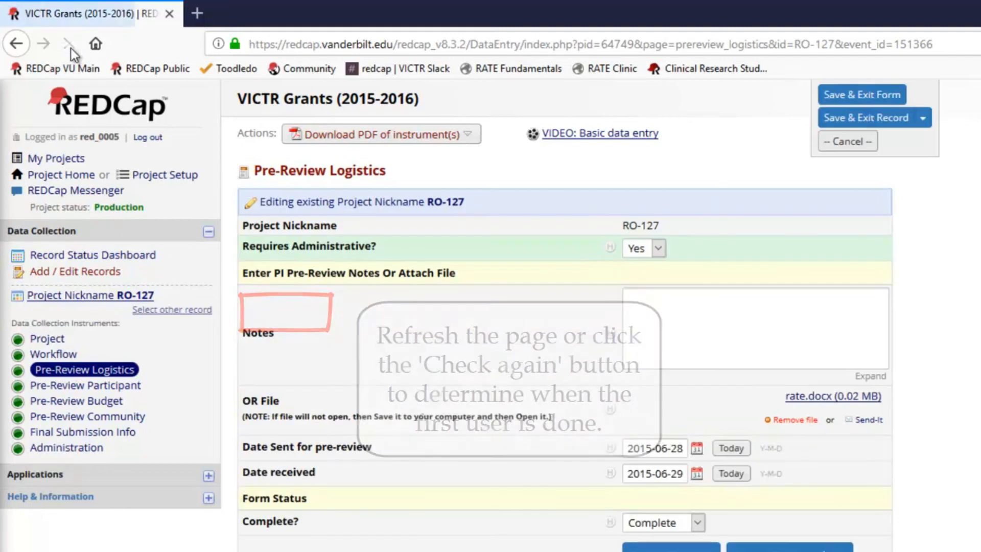
left_click(68, 44)
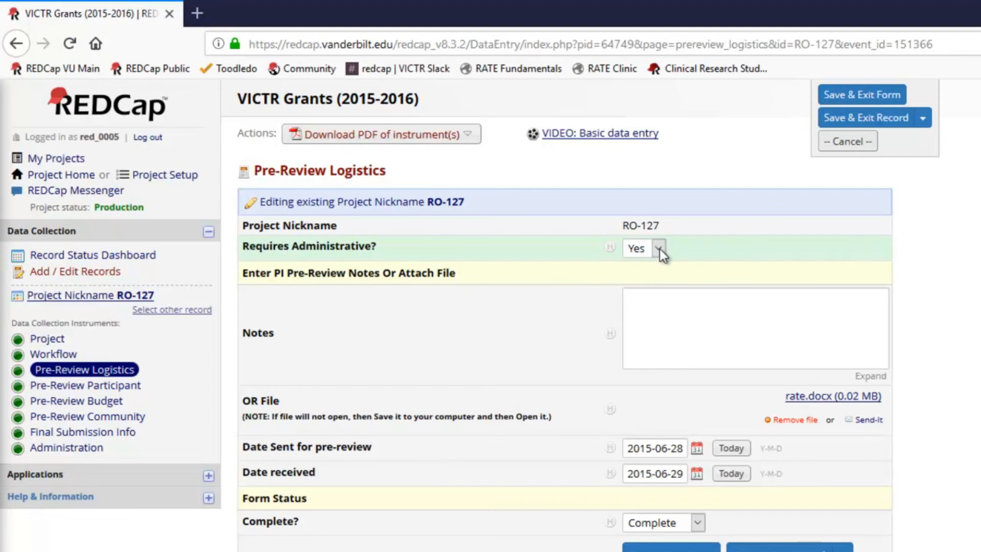
left_click(642, 247)
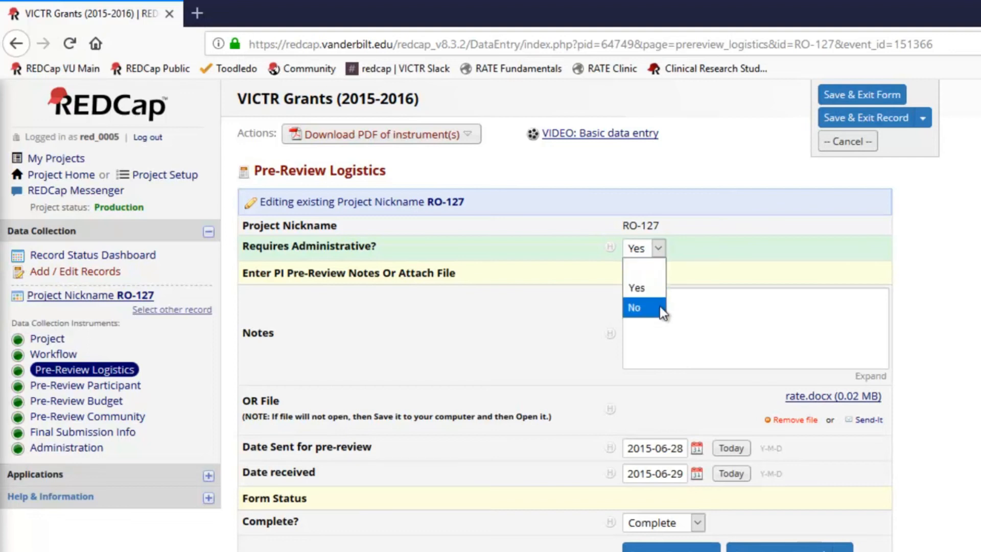
left_click(634, 308)
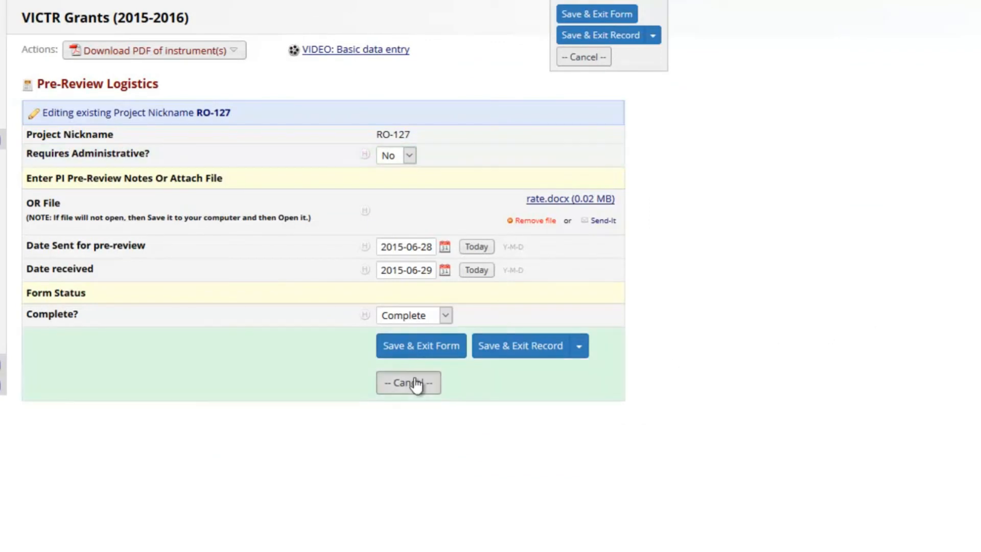
- Cancel the unsaved form, then enter the DEMO: Aaron Project (long3) project from My Projects
left_click(408, 383)
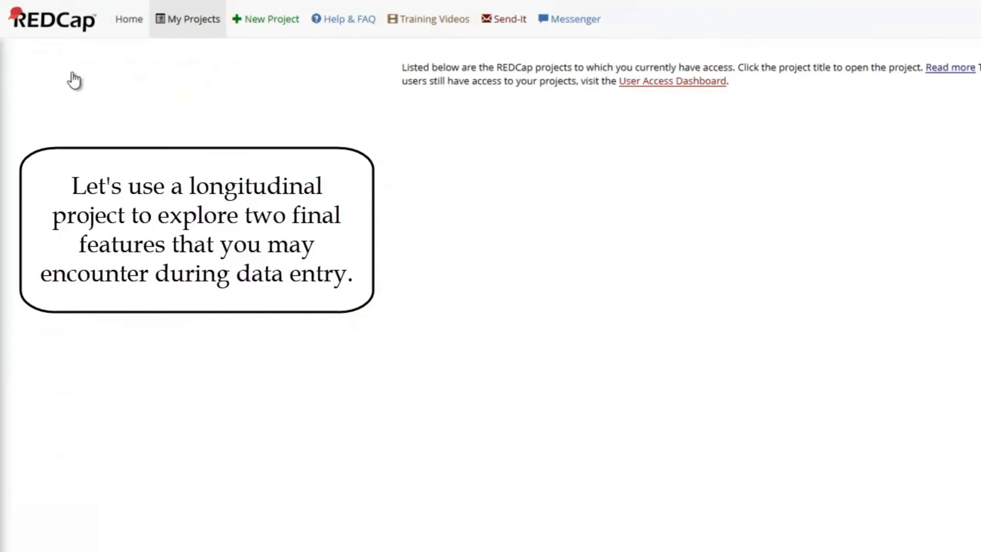
left_click(193, 18)
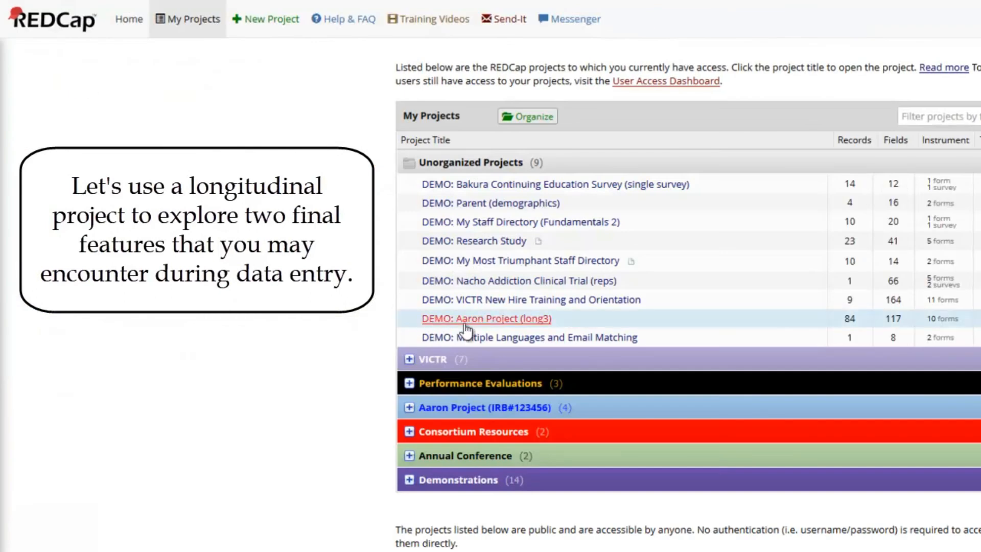
left_click(487, 318)
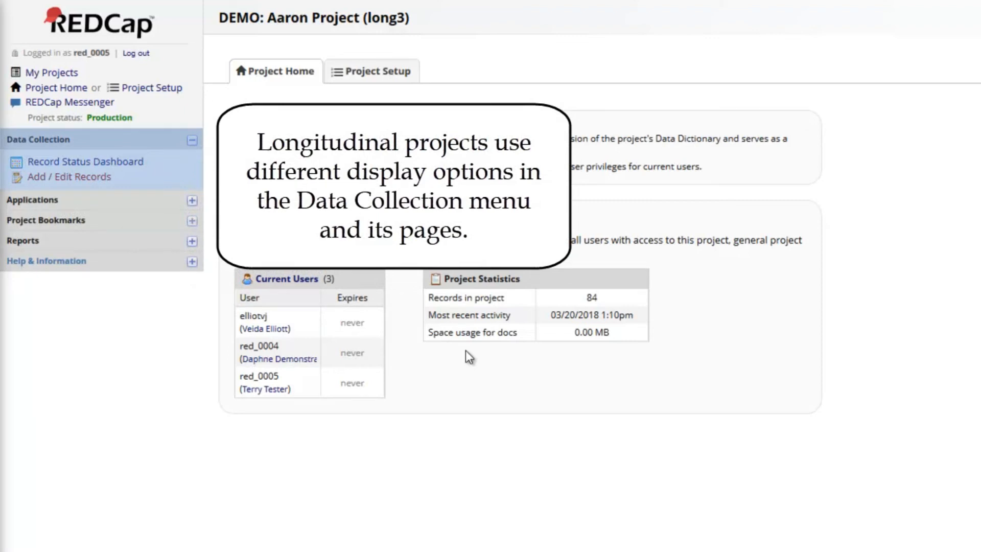
mouse_move(406, 332)
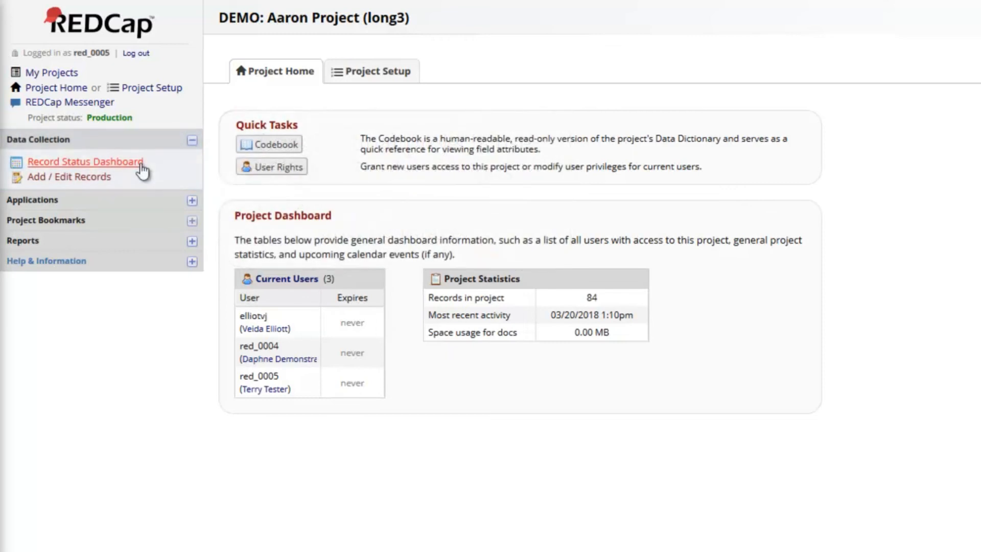
- View the Record Status Dashboard, switching through Arm 3: Drug C to Arm 4: Drug D
left_click(86, 161)
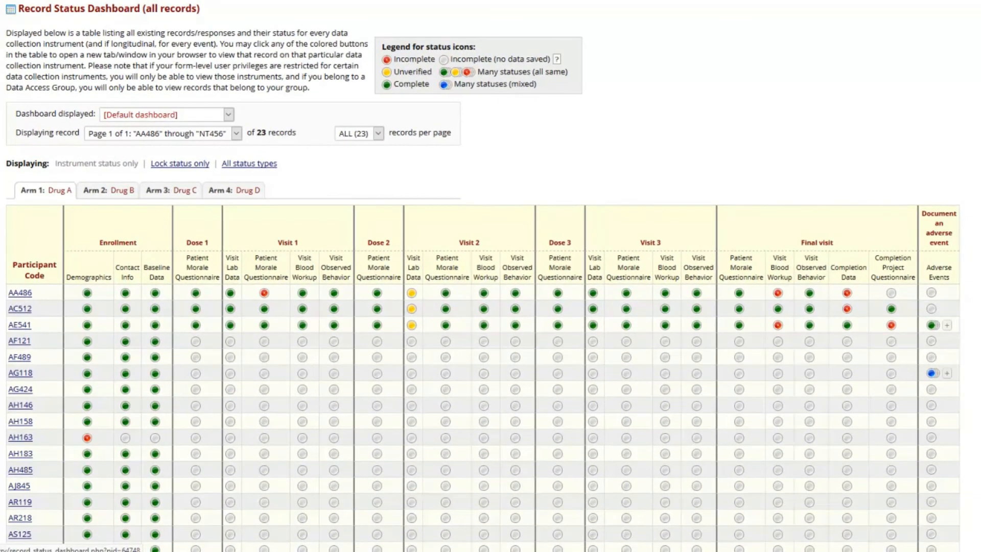
mouse_move(108, 190)
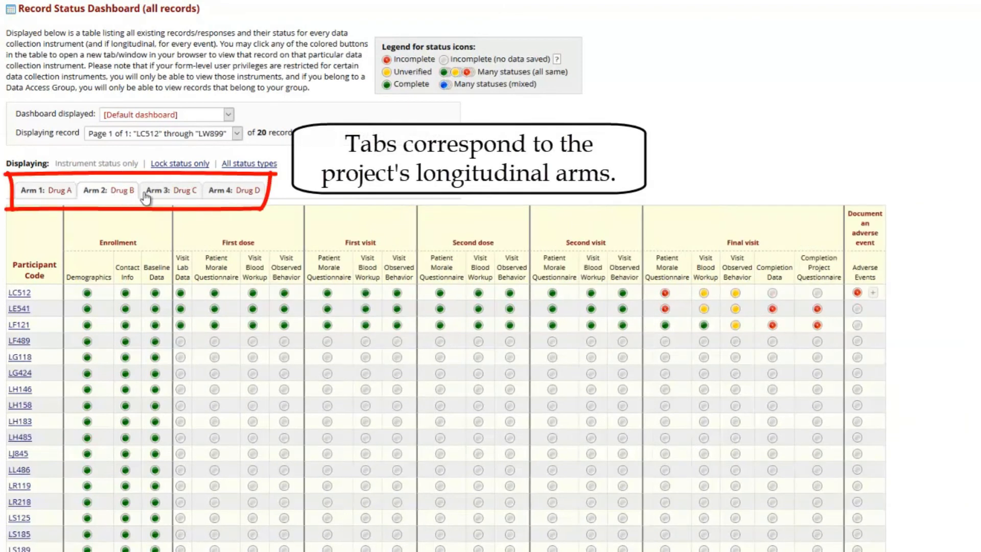
left_click(171, 191)
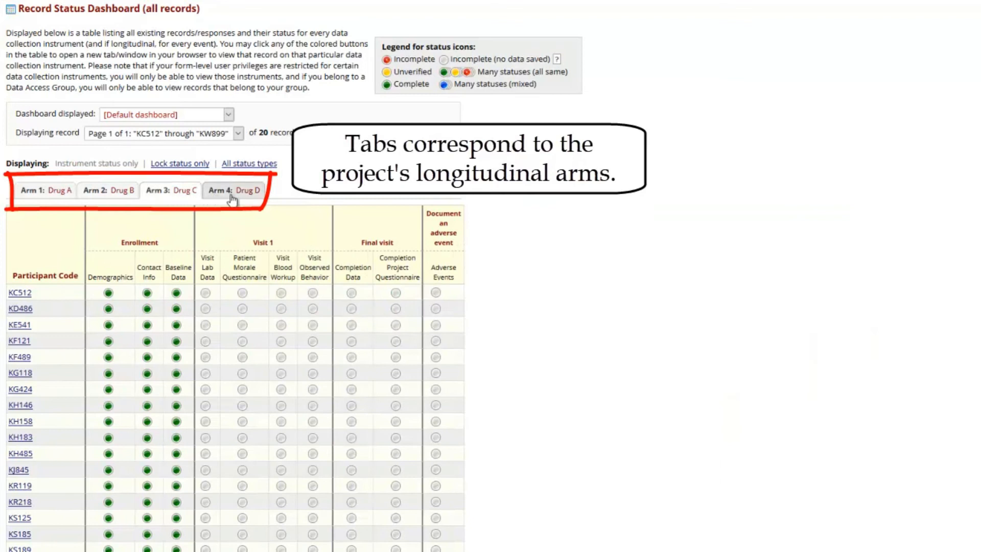
left_click(233, 190)
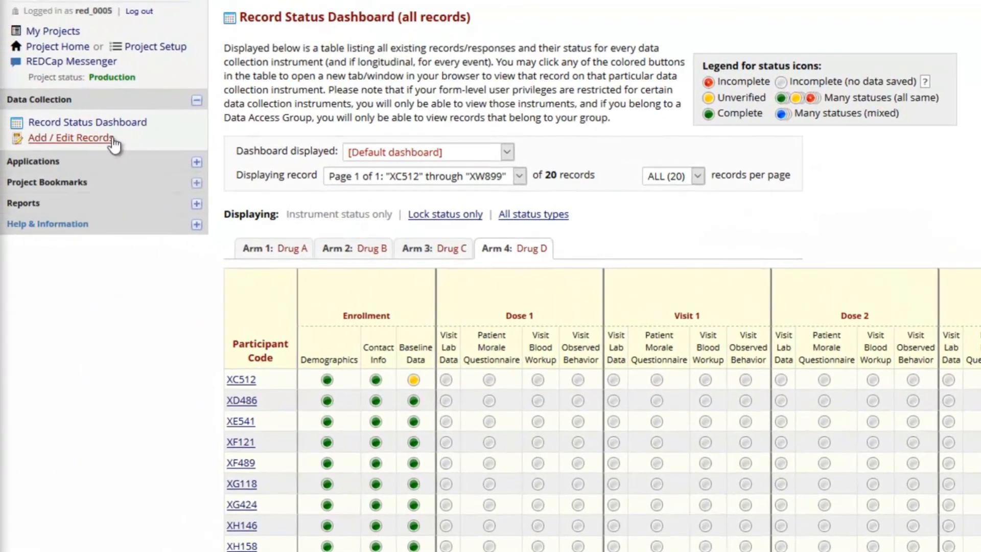
- In Add / Edit Records, browse the arms and start new record XB123 under Arm 4: Drug D
left_click(70, 138)
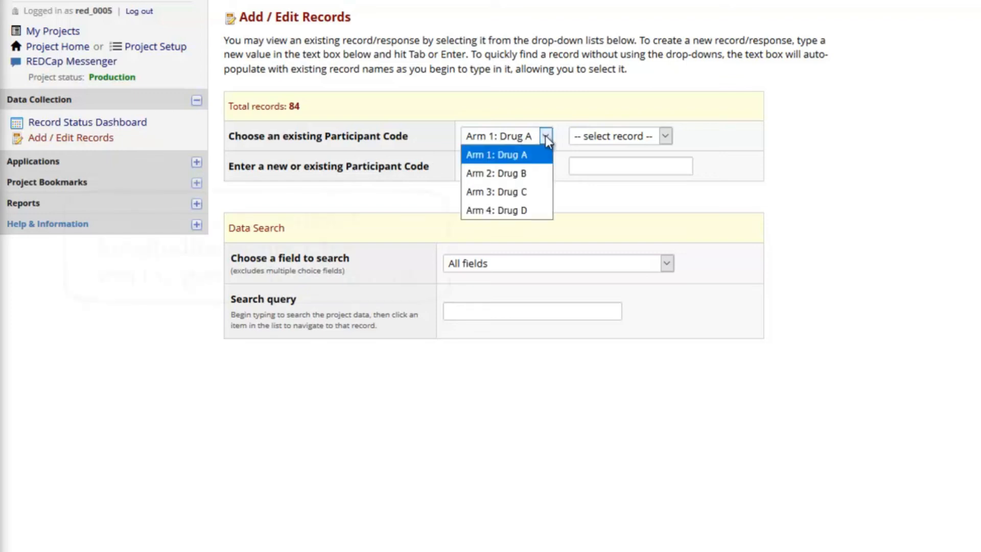
left_click(666, 136)
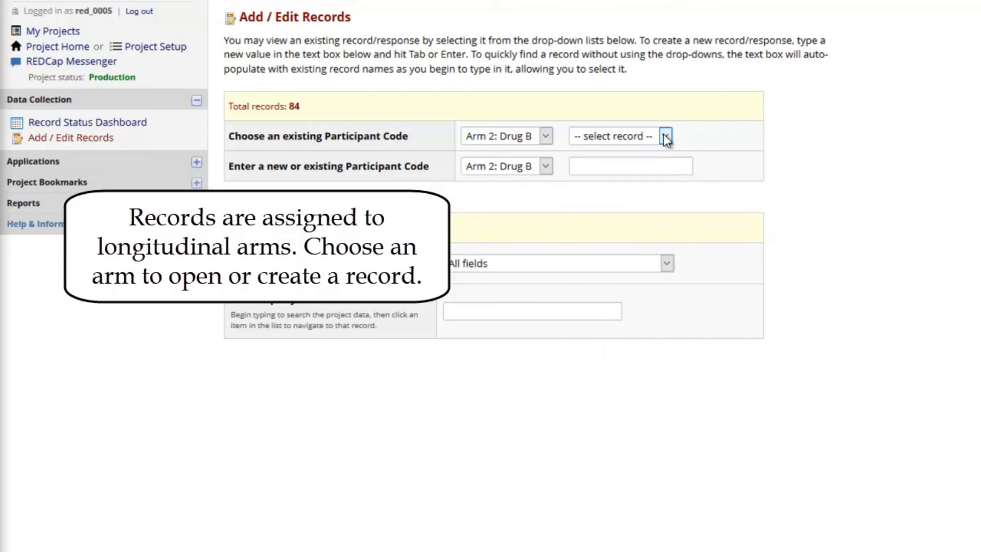
left_click(544, 166)
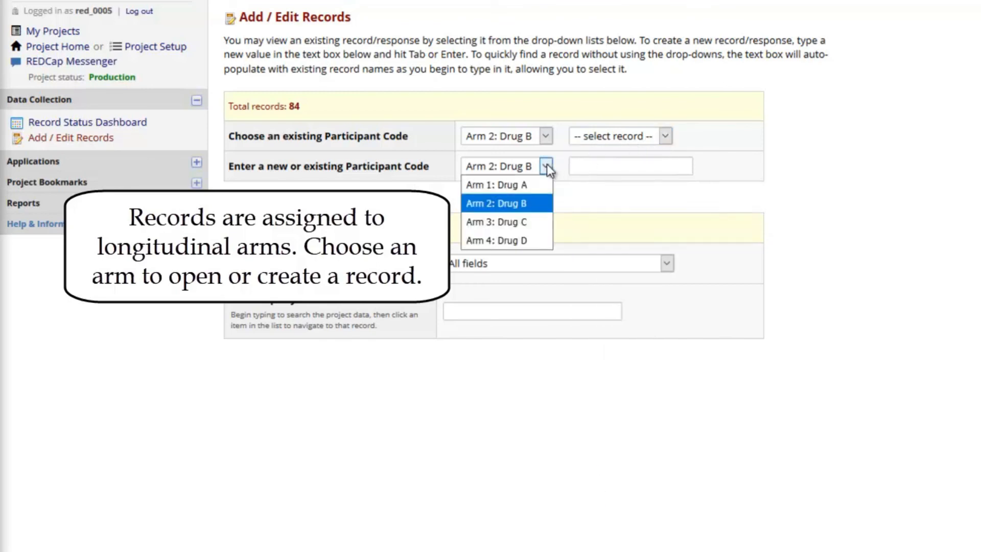
left_click(497, 240)
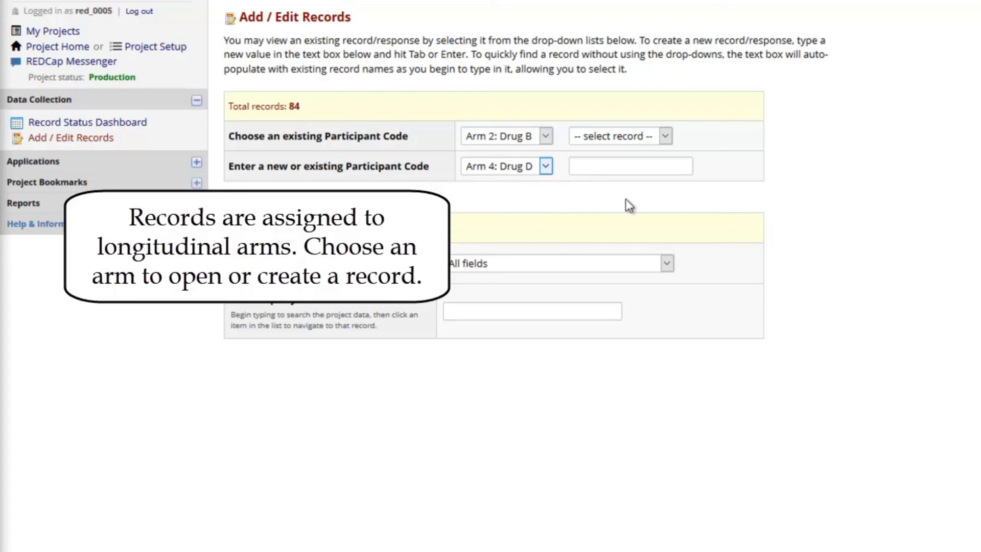
type("XB")
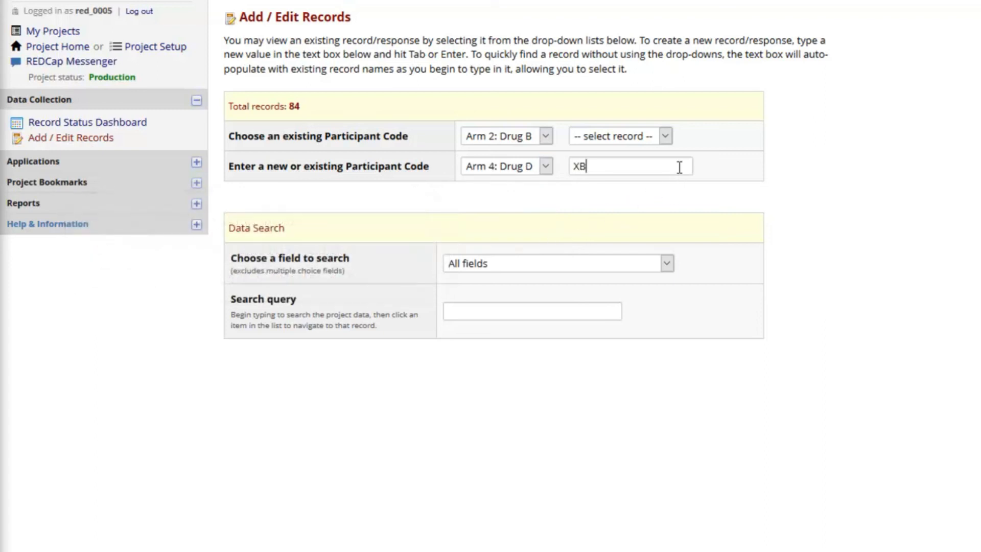
type("123")
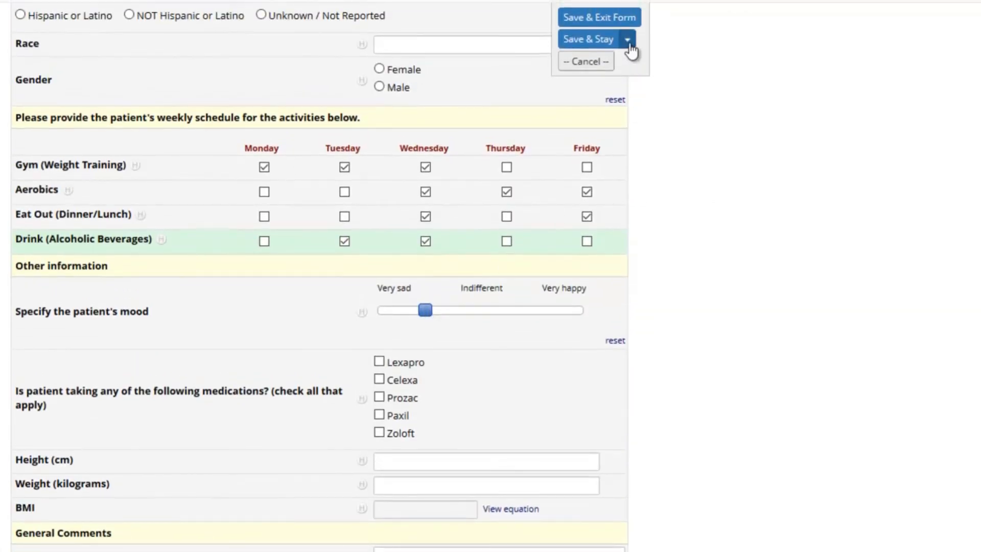
- Save Demographics and Contact Info via Save & Go To Next Form, then Baseline Data as Unverified with Save & Exit
left_click(627, 39)
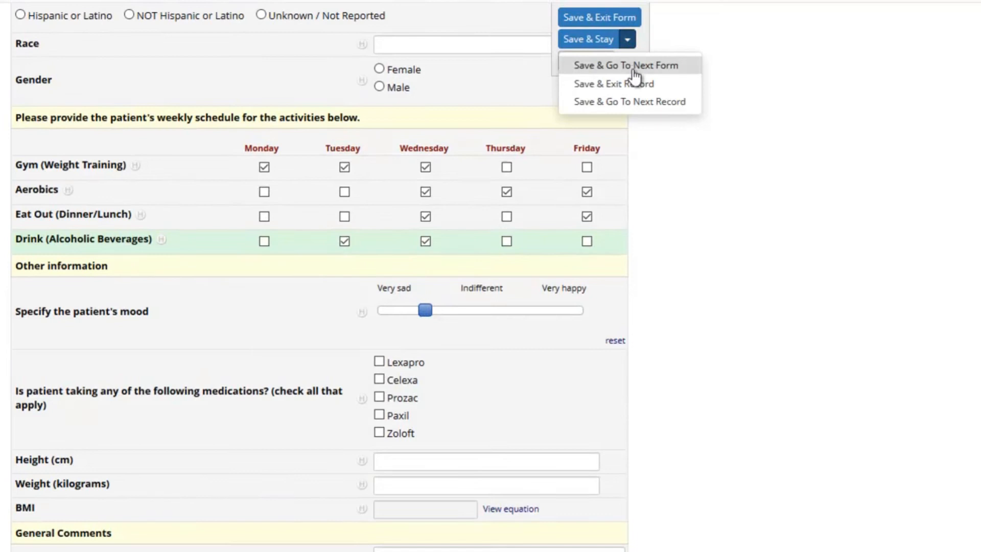
left_click(630, 64)
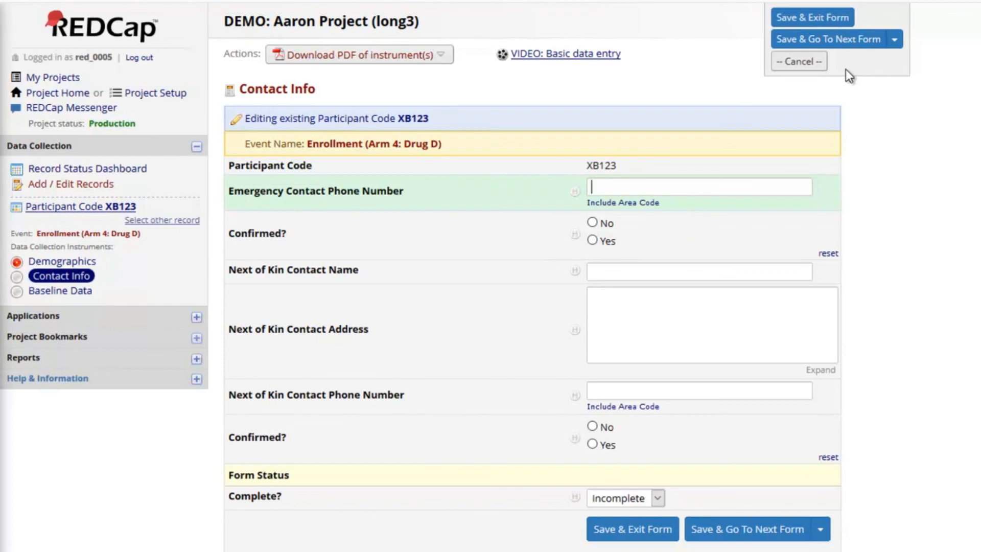
mouse_move(851, 49)
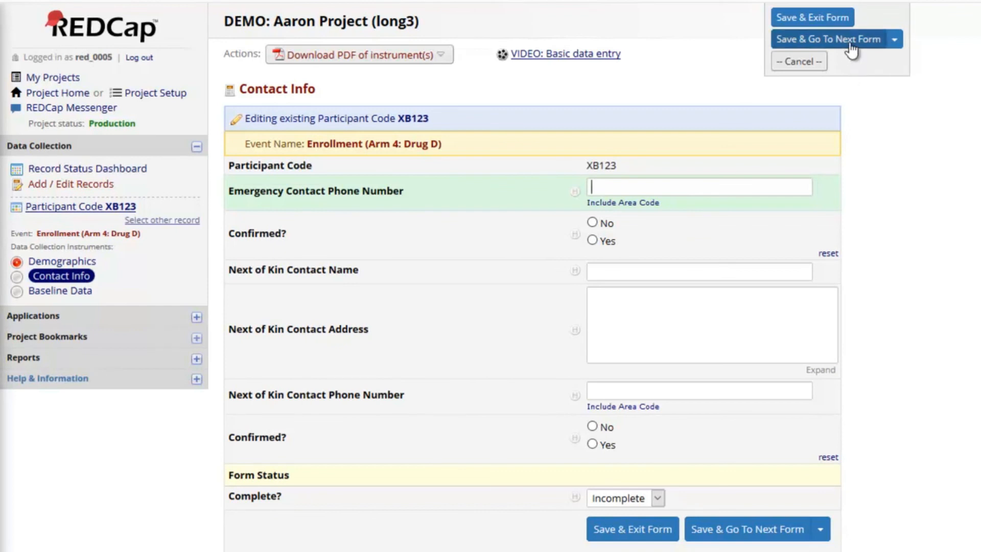
left_click(828, 39)
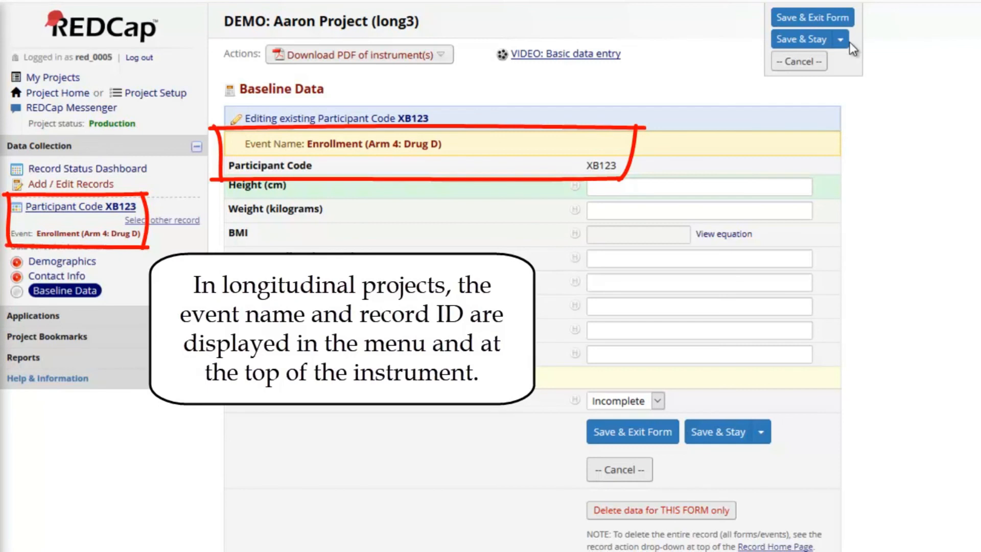
mouse_move(674, 392)
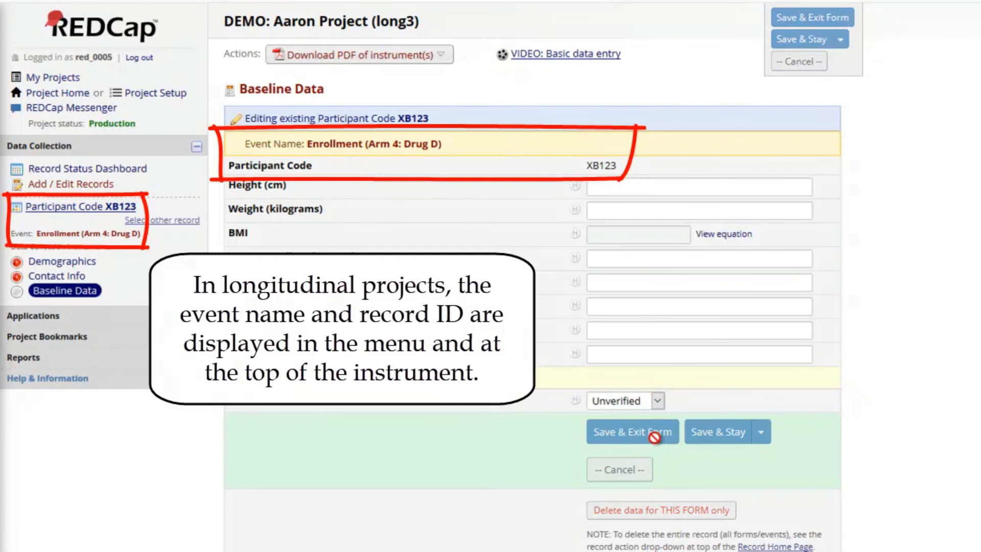
left_click(631, 432)
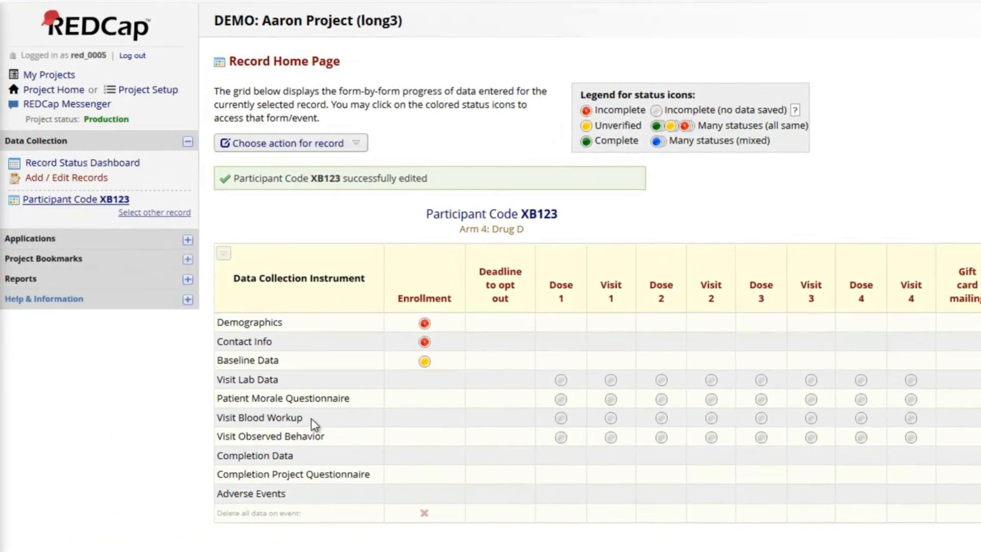
- From Add / Edit Records, choose Arm 4: Drug D and load existing participant XW899's record home
left_click(66, 178)
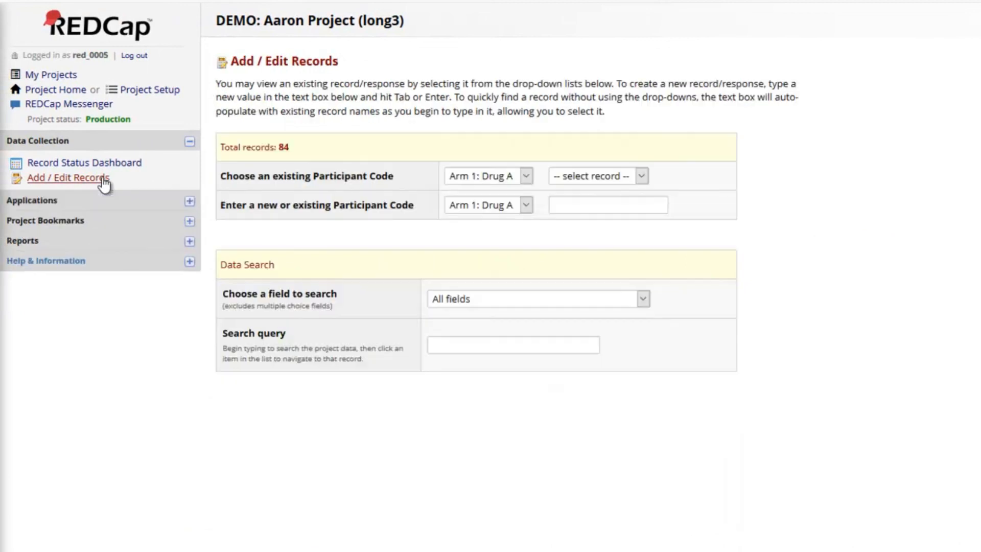
mouse_move(488, 184)
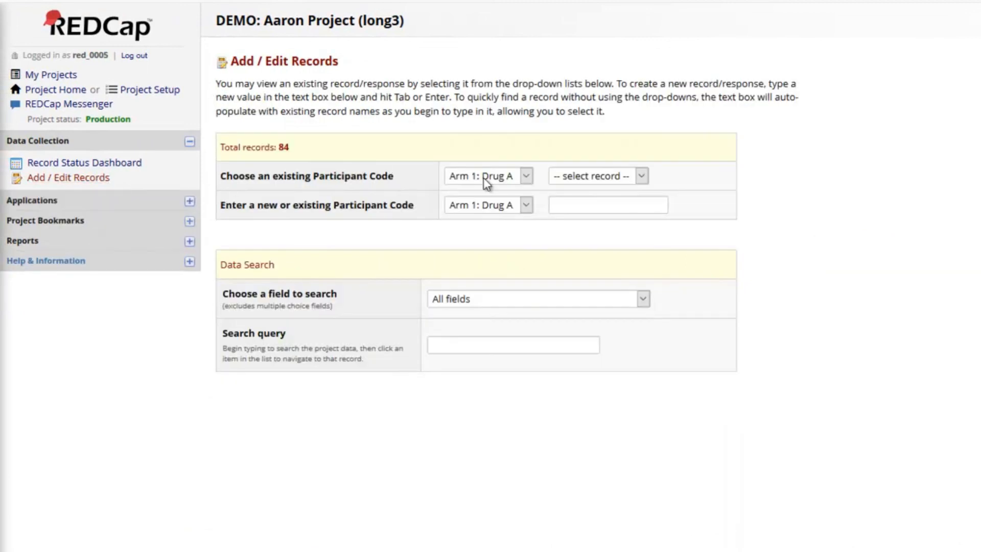
left_click(489, 176)
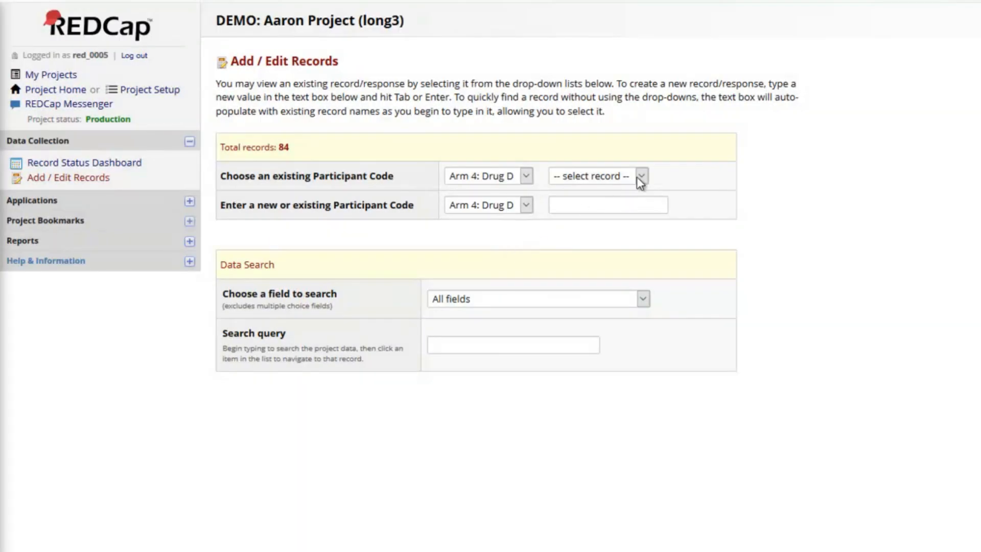
left_click(640, 175)
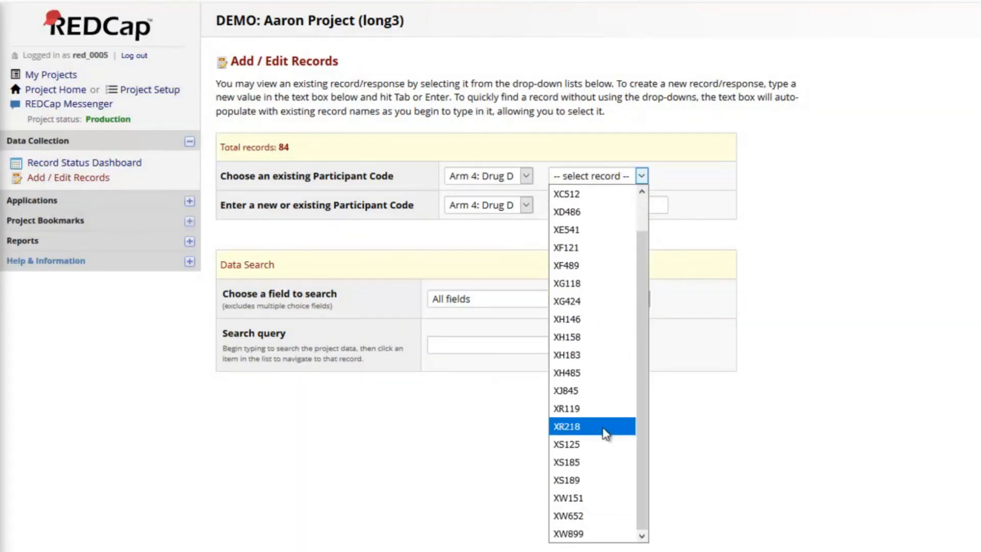
left_click(568, 533)
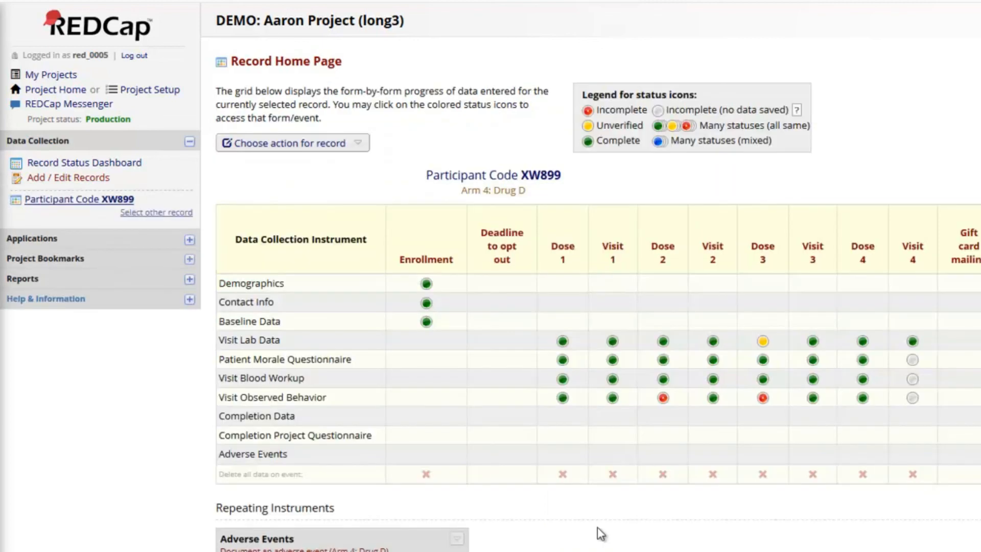
- Add Adverse Events instance #6 (steroid flare #4) for XW899 and save with Save & Add New Instance
scroll("down", 3)
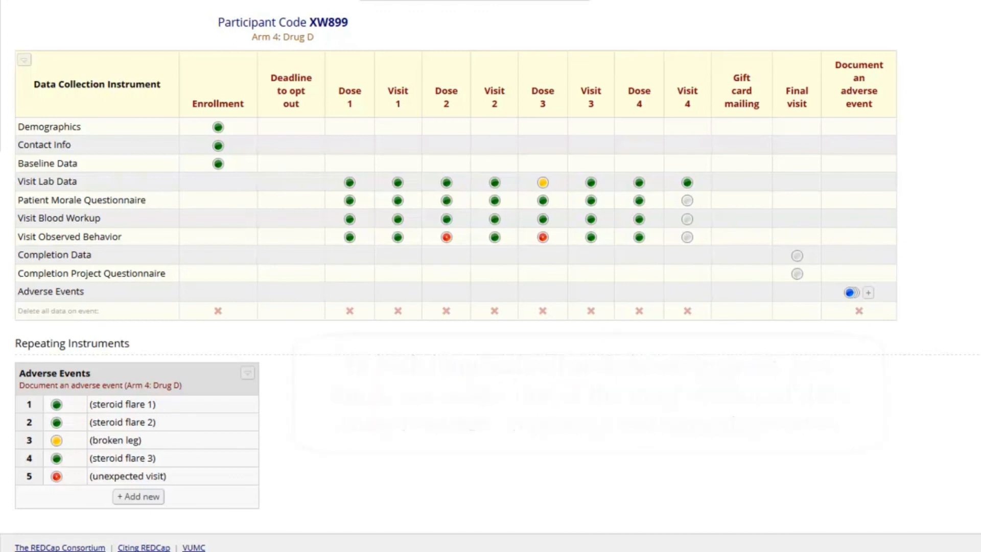
left_click(869, 294)
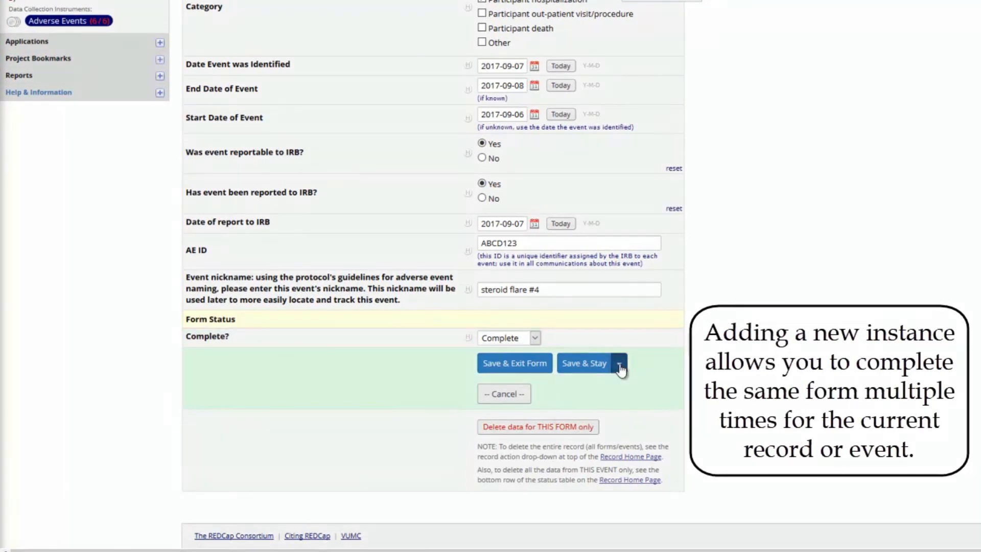
left_click(619, 363)
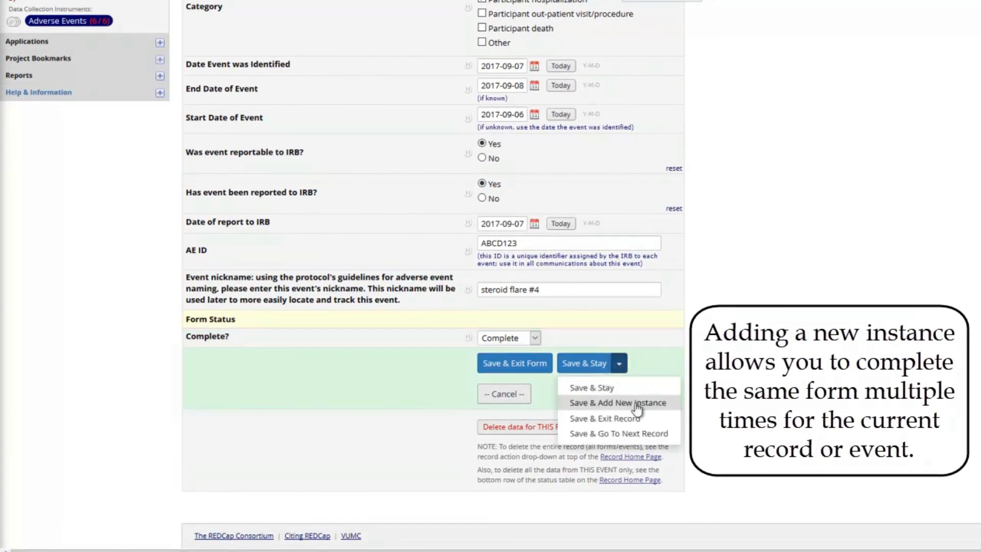
left_click(616, 403)
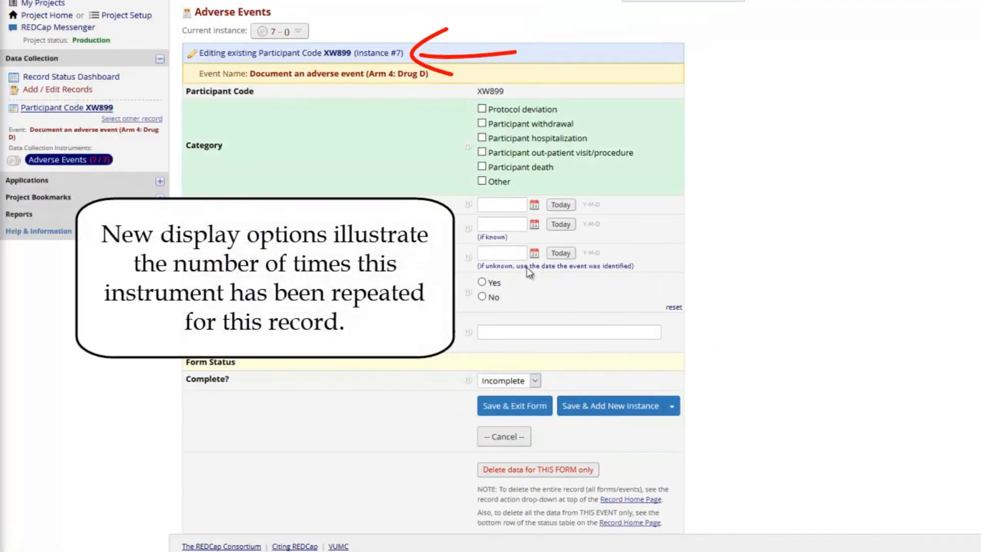
- Fill instance 7 as a participant withdrawal dated 2017-09-10, IRB reportable No, and Save & Stay
left_click(481, 124)
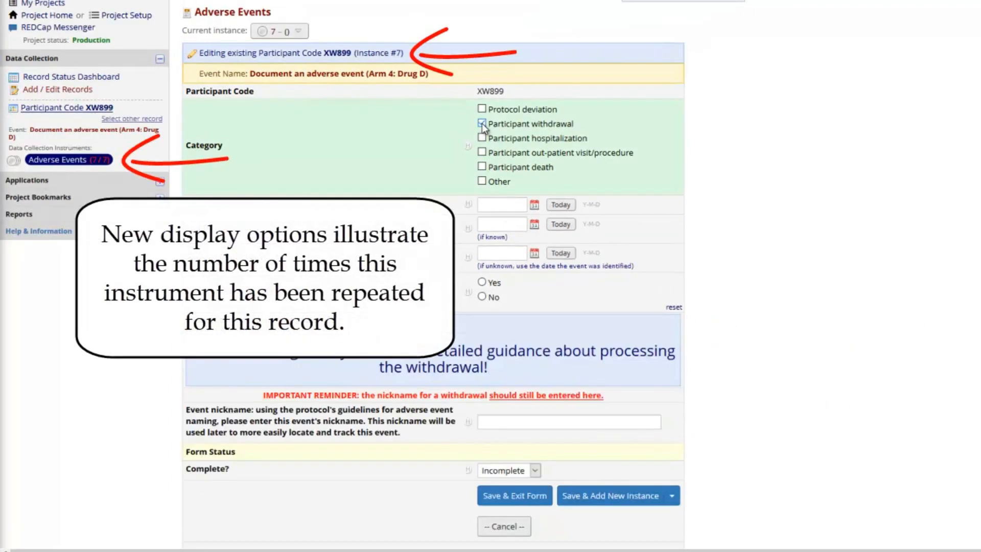
left_click(482, 123)
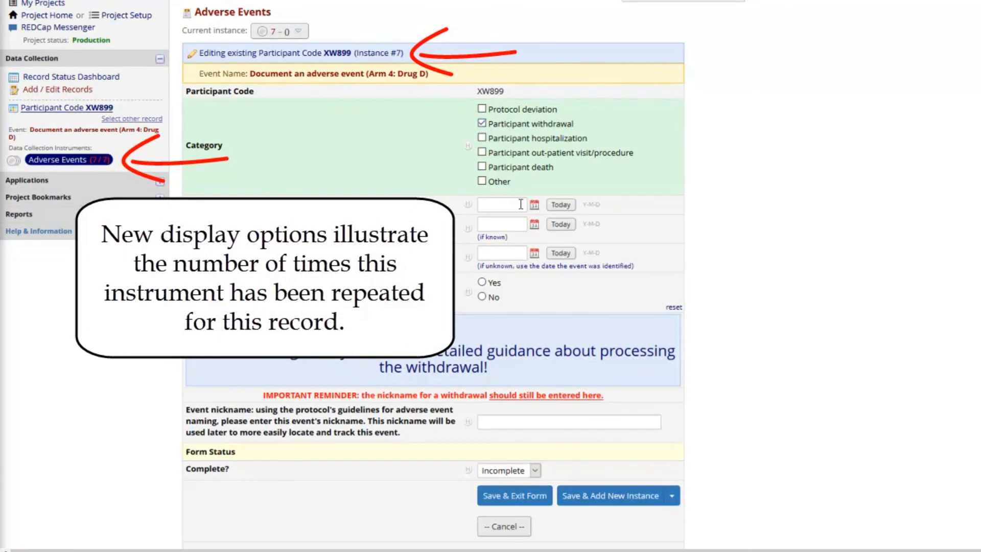
type("2017-09-10")
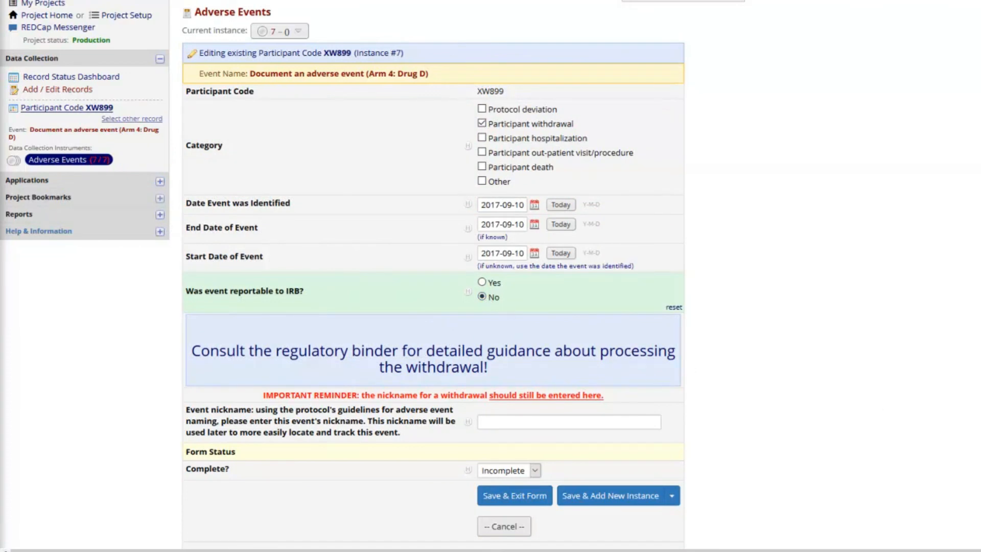
scroll("down", 3)
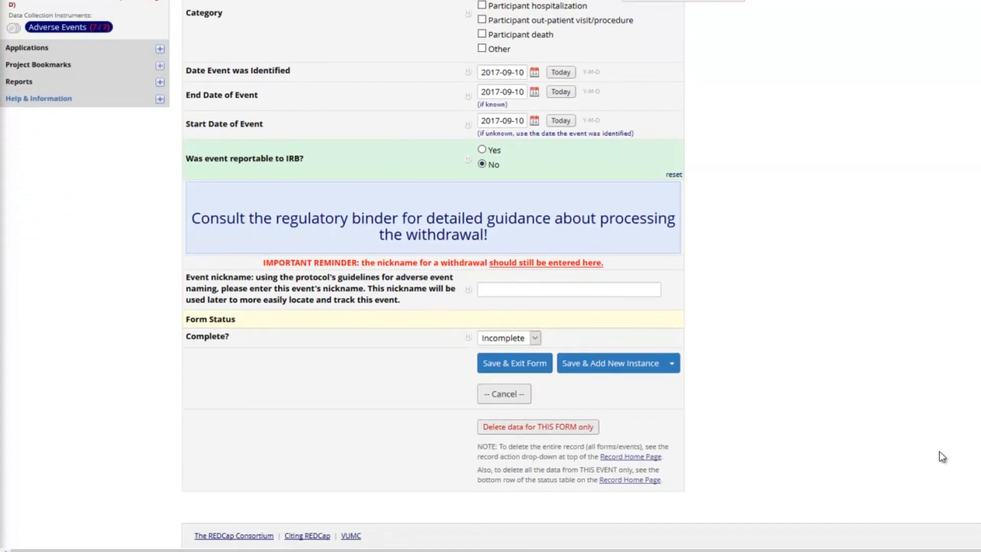
left_click(670, 363)
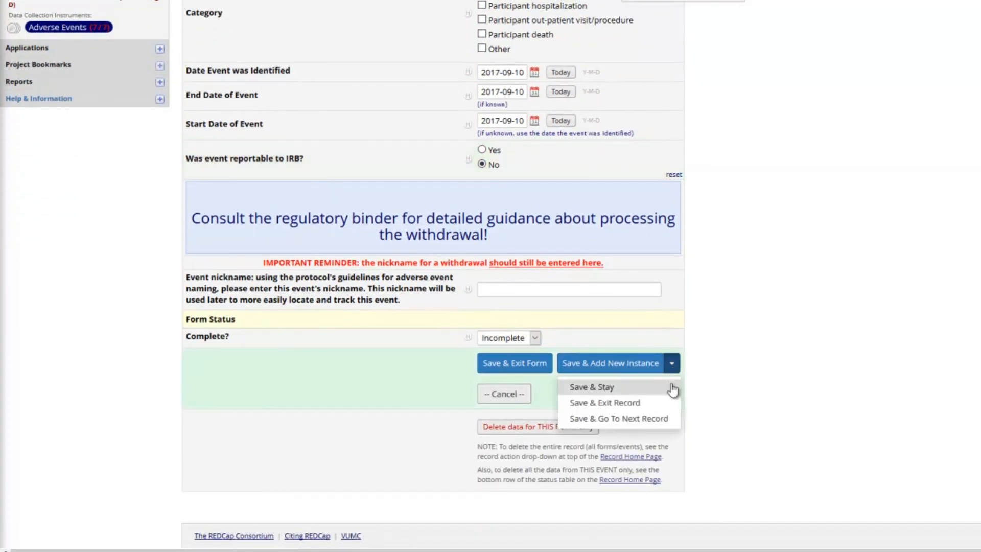
left_click(591, 387)
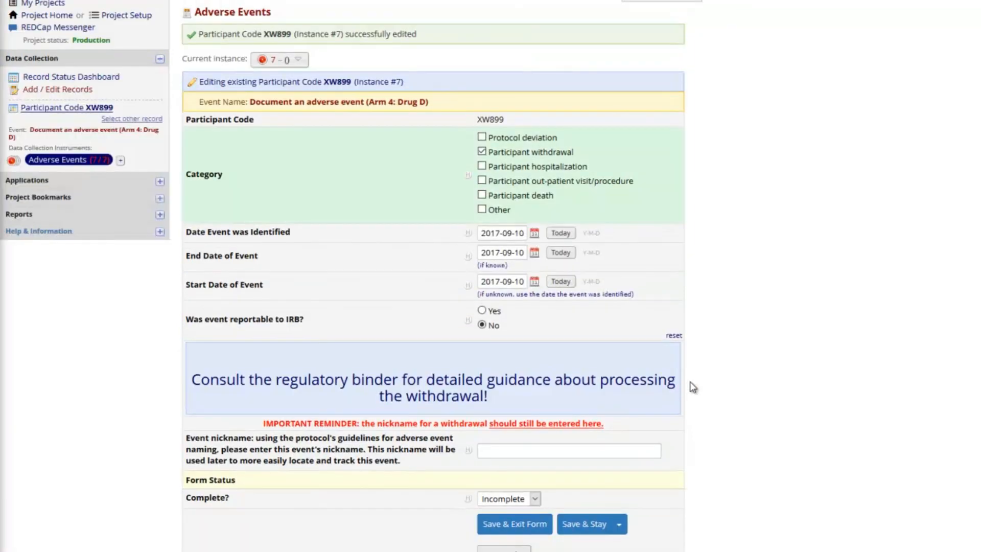
left_click(298, 60)
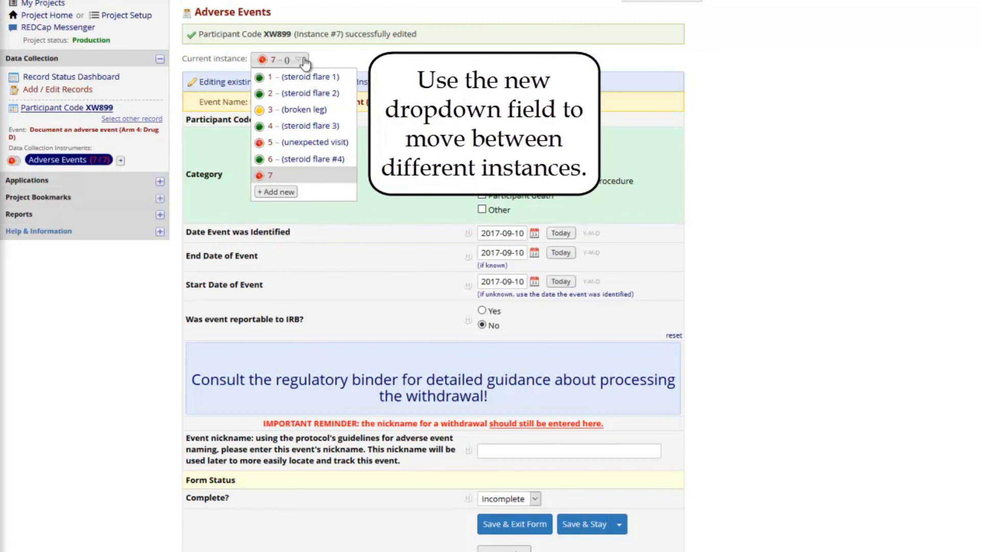
- Jump to instance 6 via the Current instance dropdown, Save & Exit to the record page, then reopen instance 7
left_click(305, 159)
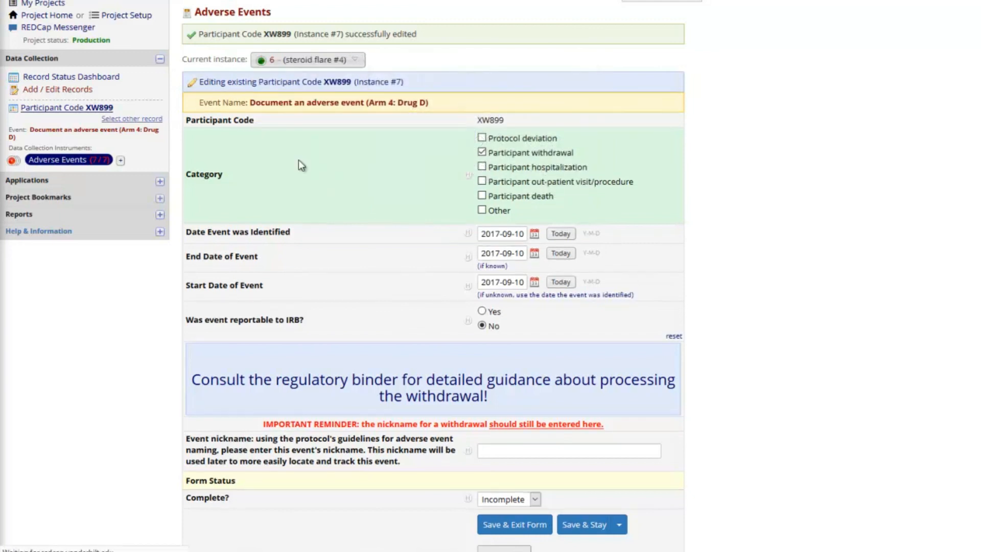
left_click(306, 59)
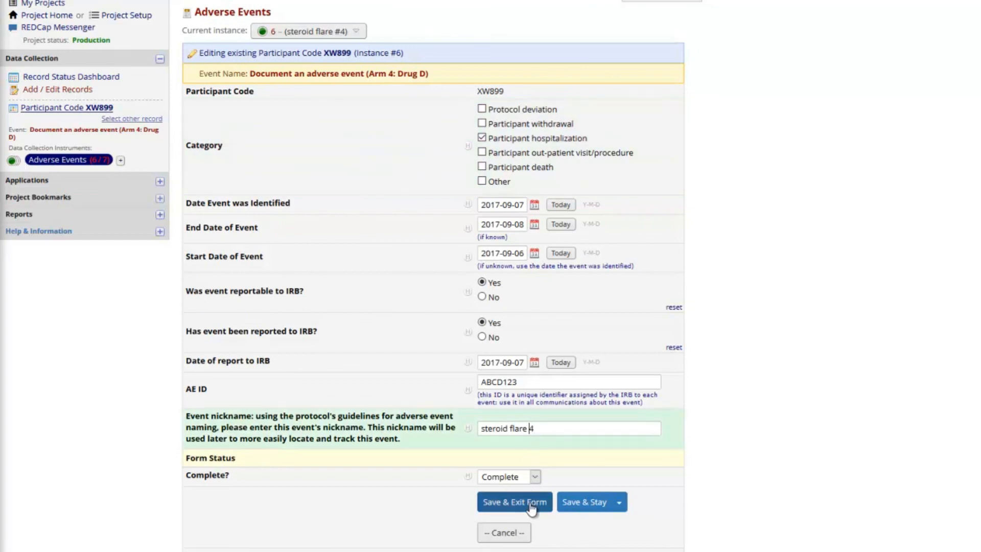
left_click(514, 501)
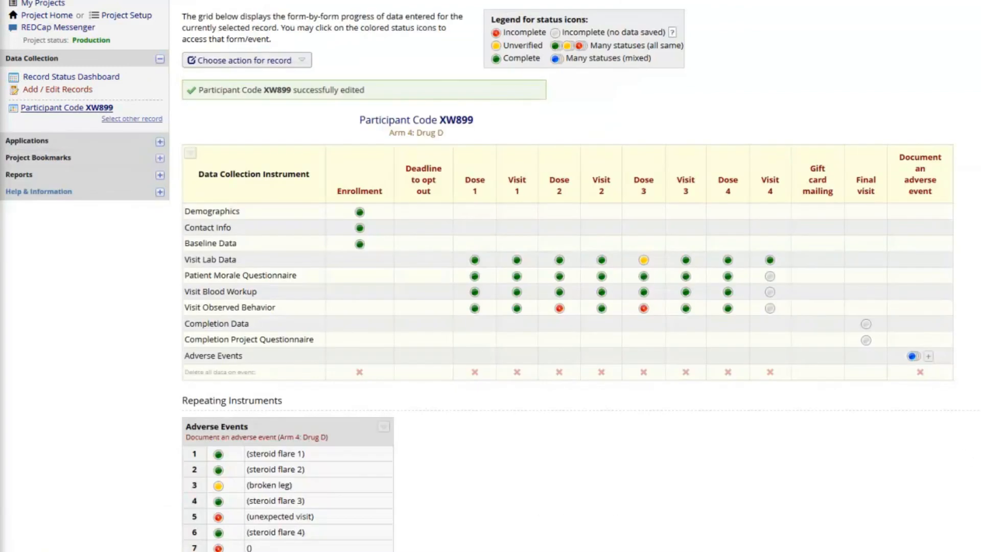
scroll("down", 3)
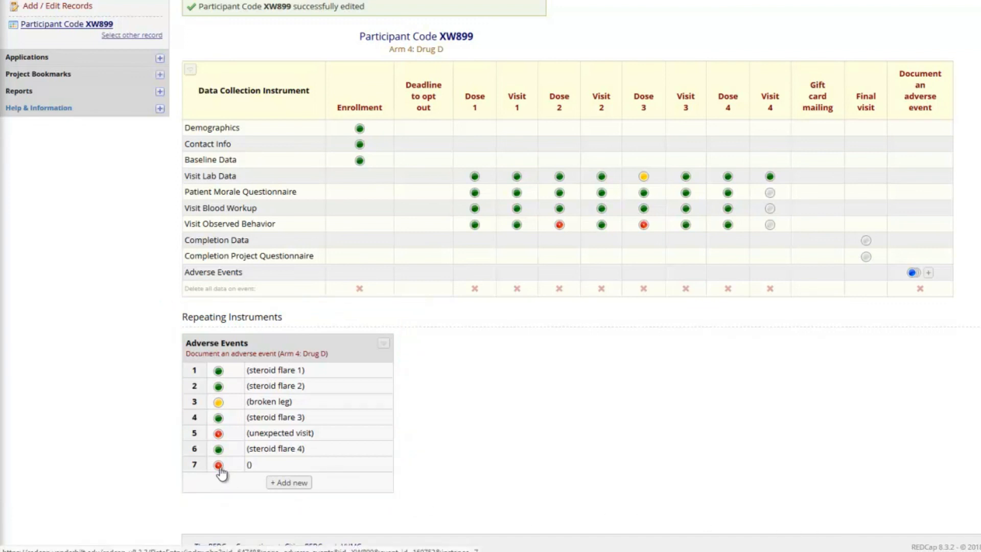
left_click(217, 465)
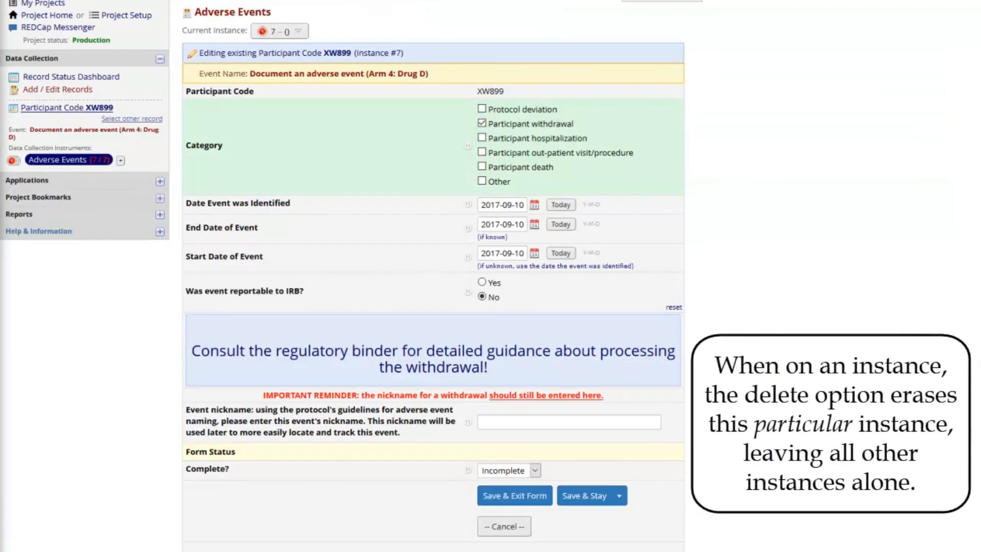
- Delete data for THIS FORM only on instance 7 and confirm, leaving six Adverse Events instances
scroll("down", 3)
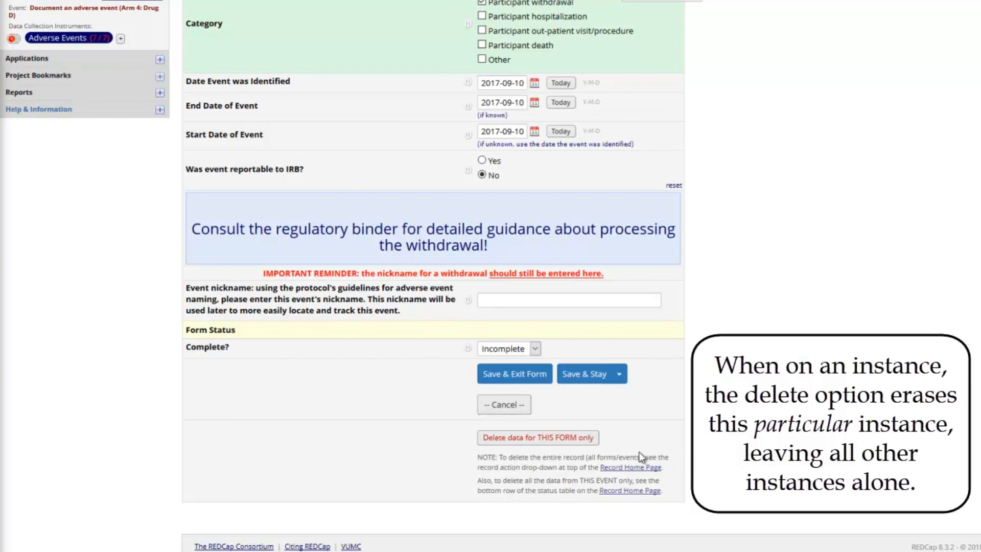
mouse_move(536, 437)
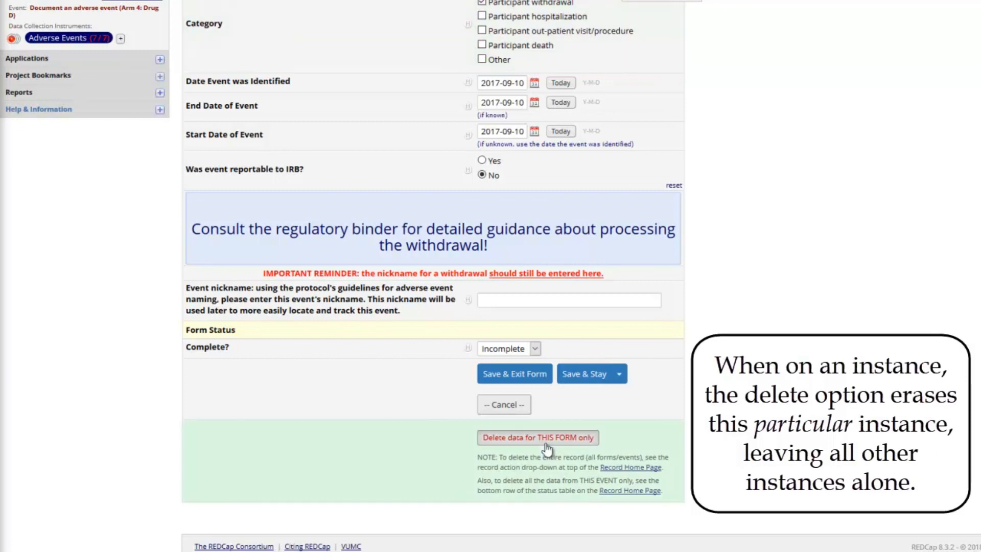
left_click(536, 437)
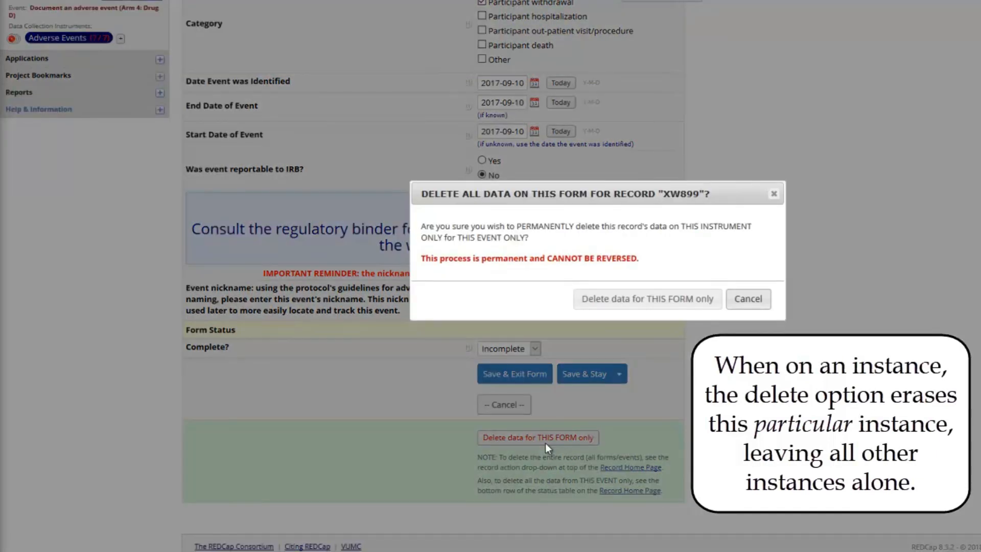
mouse_move(647, 307)
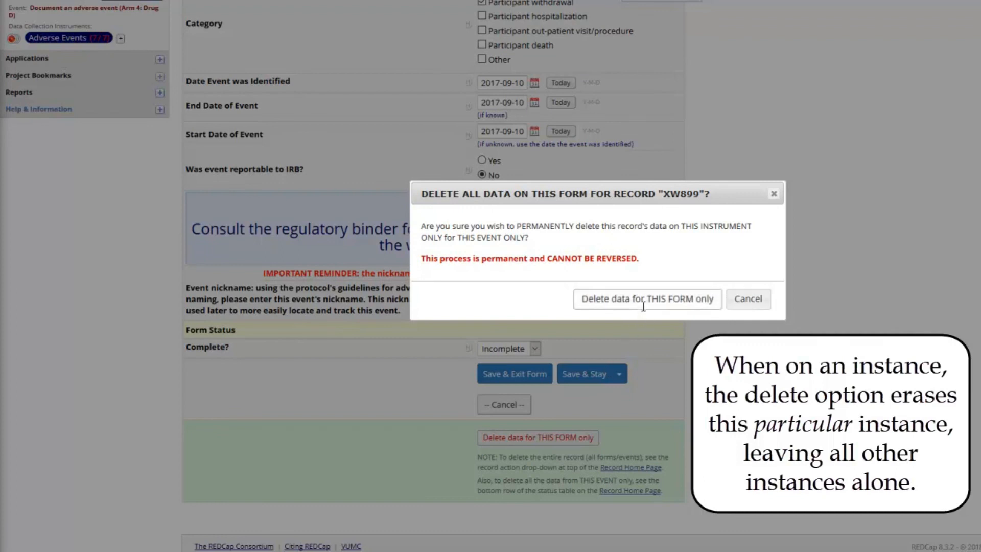
left_click(646, 298)
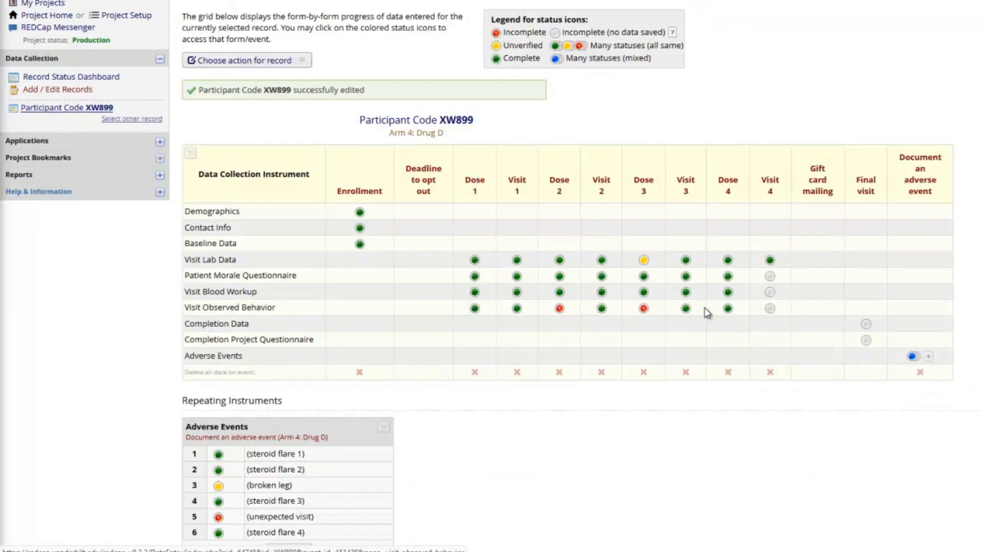